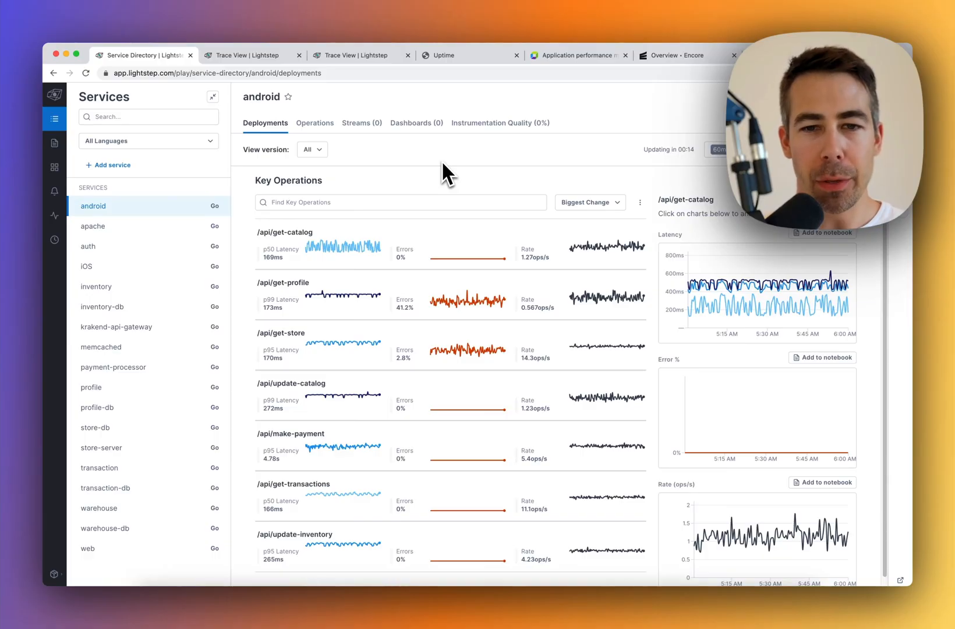
mouse_move(442, 164)
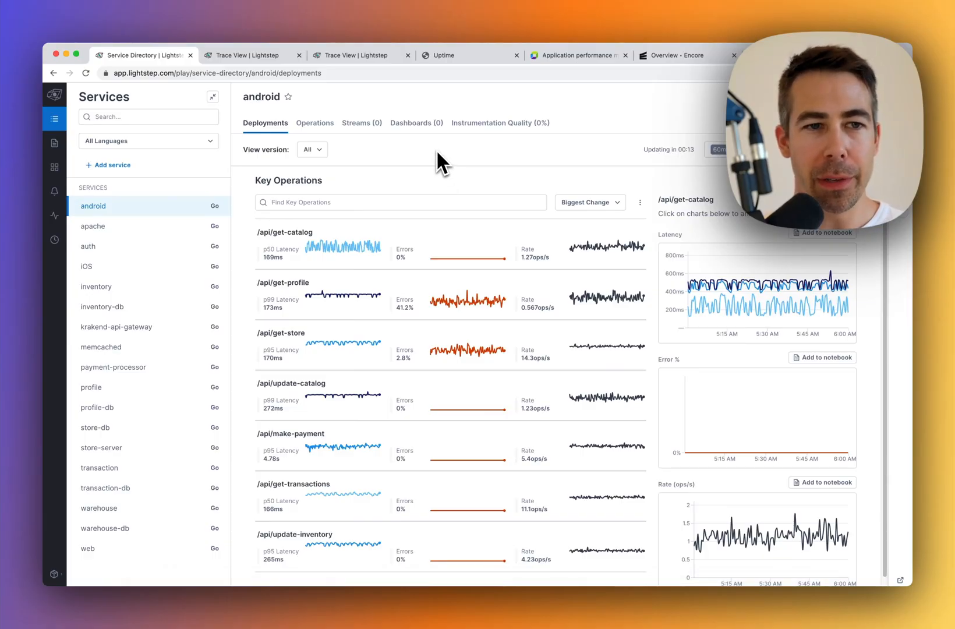
mouse_move(527, 168)
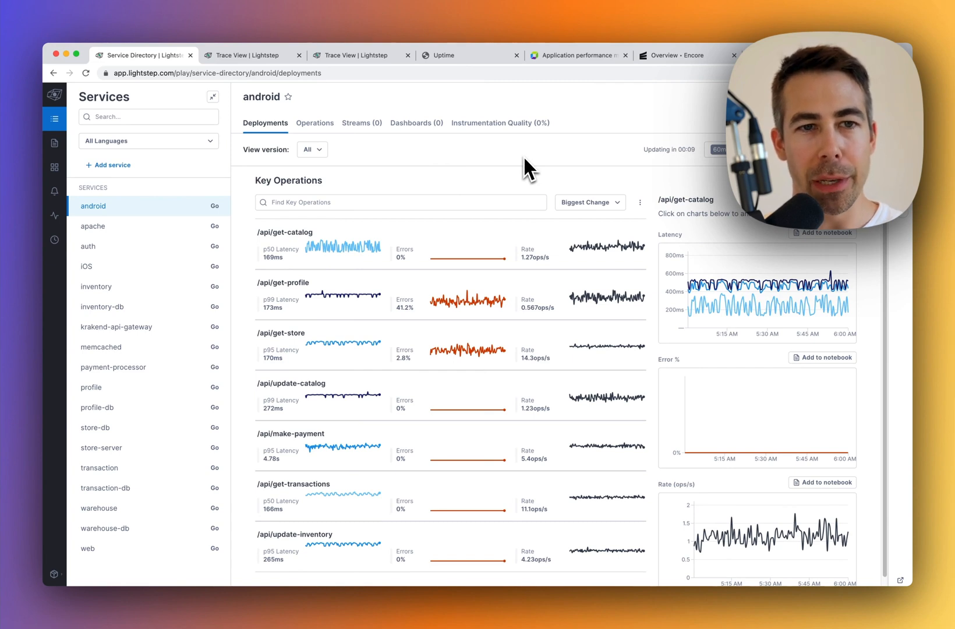
mouse_move(500, 176)
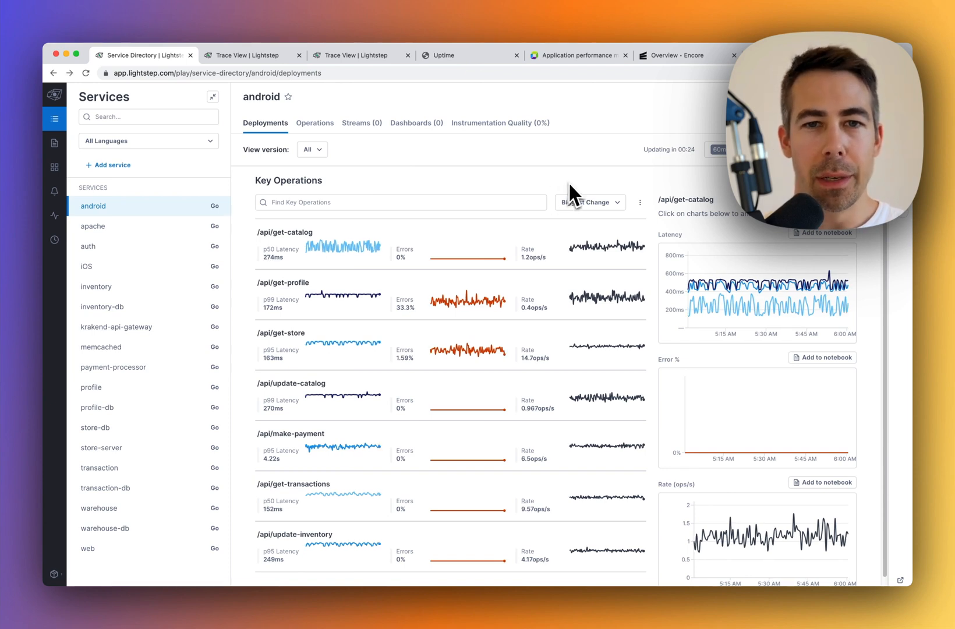
mouse_move(563, 183)
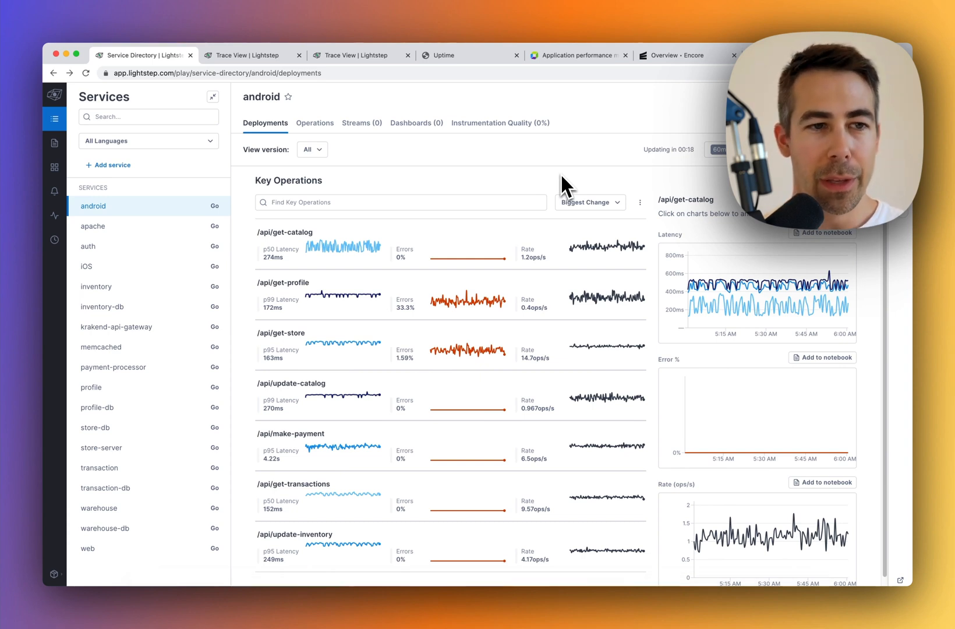
mouse_move(384, 186)
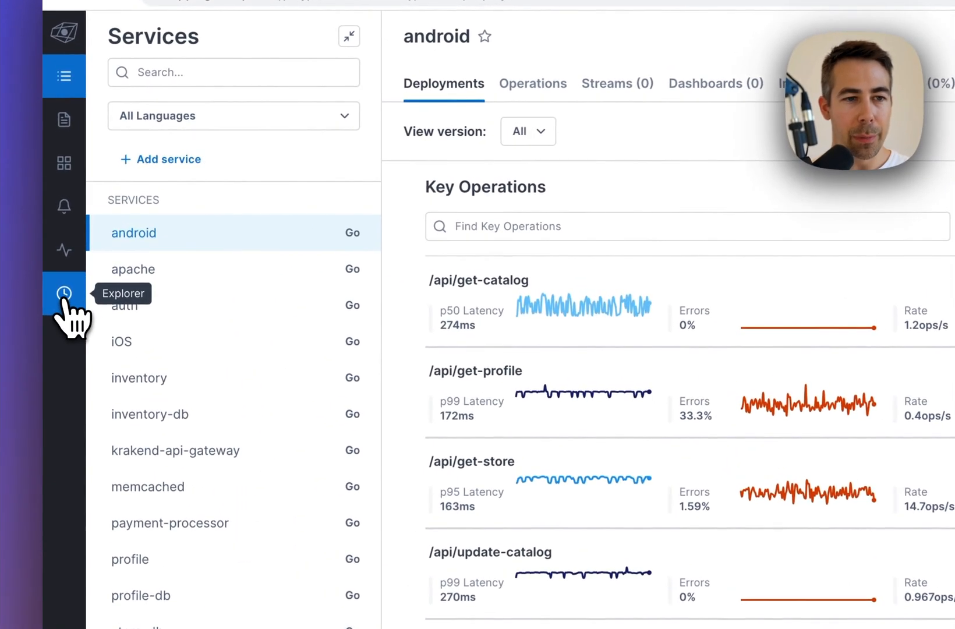
Step: Open Lightstep's trace Explorer with the latency histogram and Trace Analysis table
left_click(64, 294)
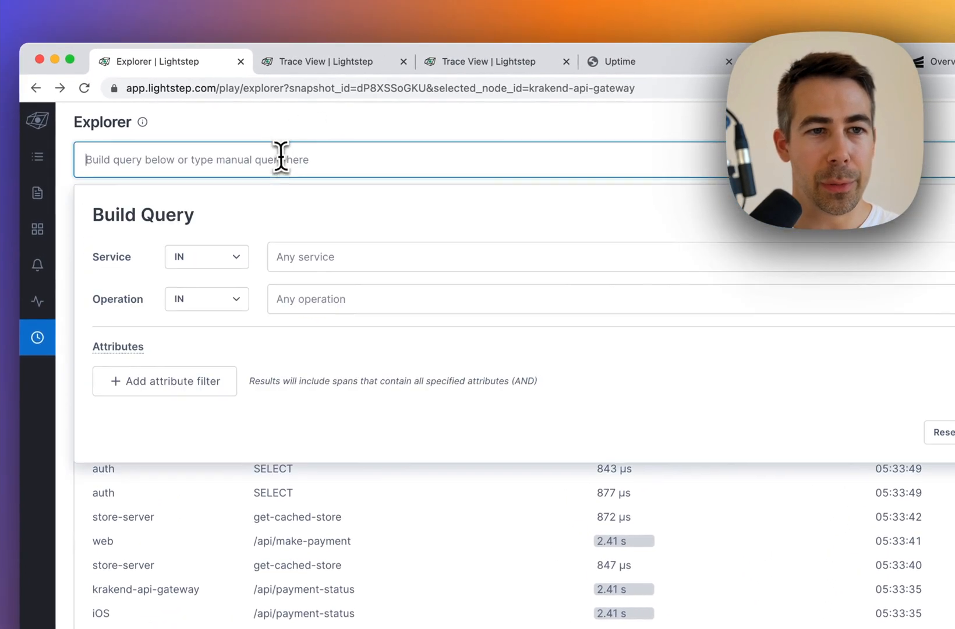
mouse_move(376, 230)
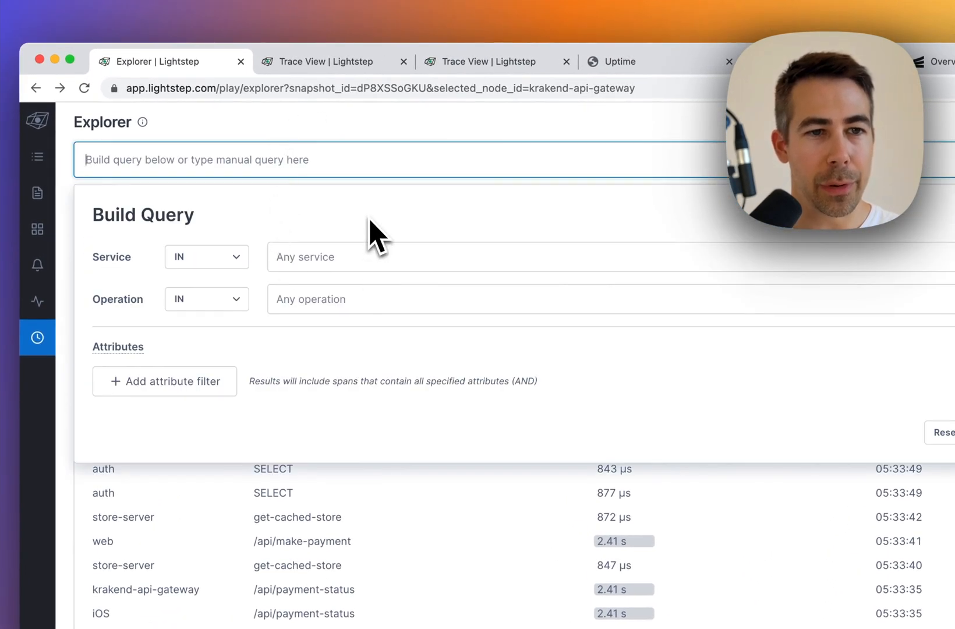
mouse_move(310, 244)
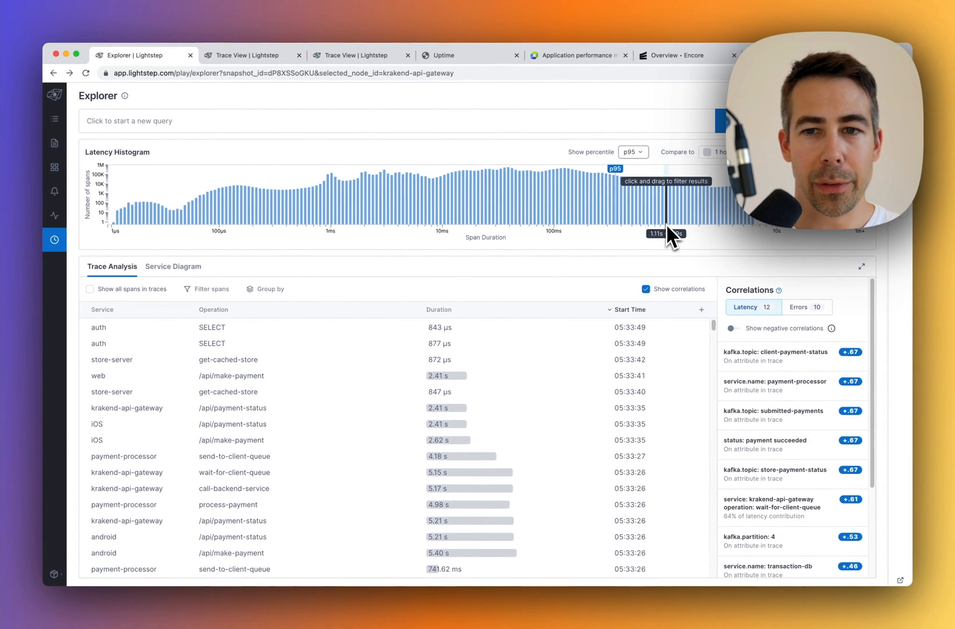
mouse_move(671, 236)
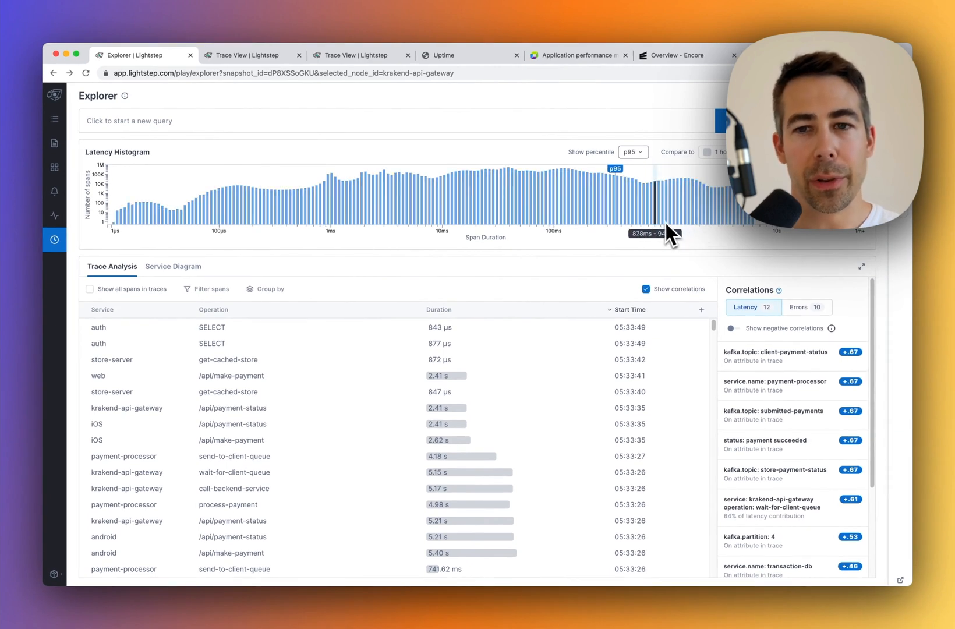
mouse_move(493, 124)
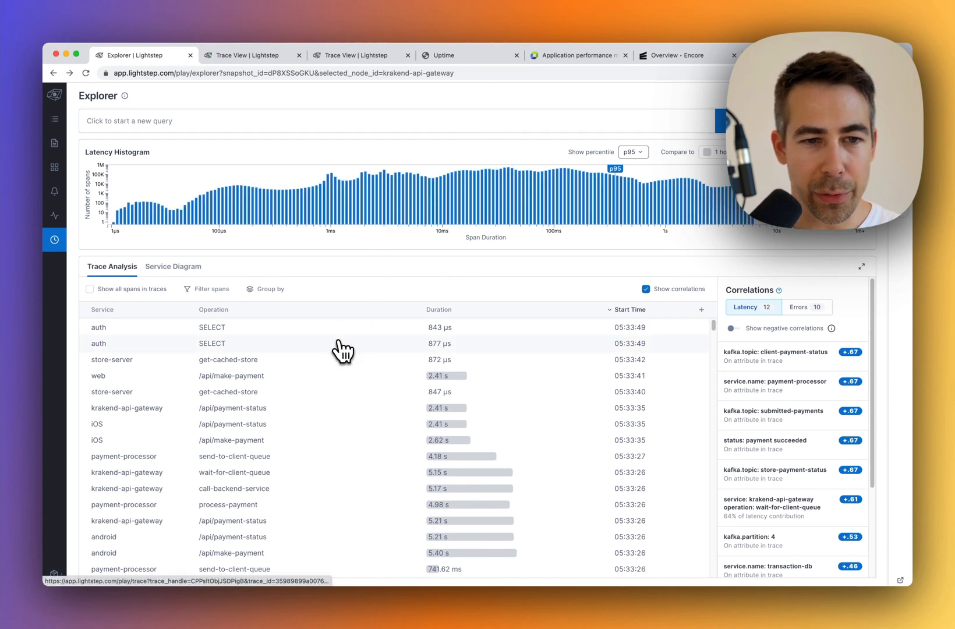
mouse_move(168, 381)
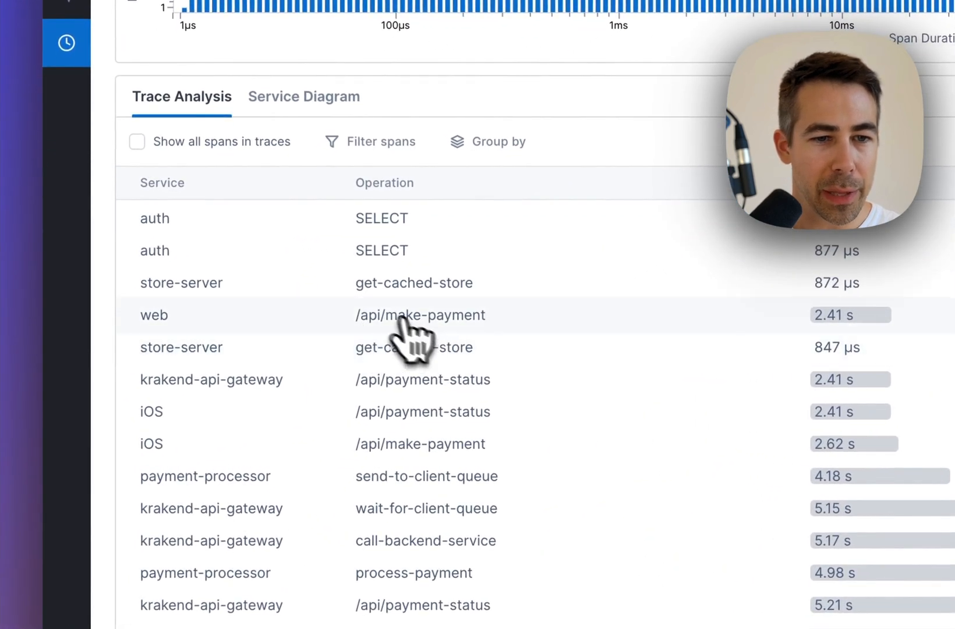
Step: Open the web /api/make-payment row's trace from the Trace Analysis table
left_click(419, 315)
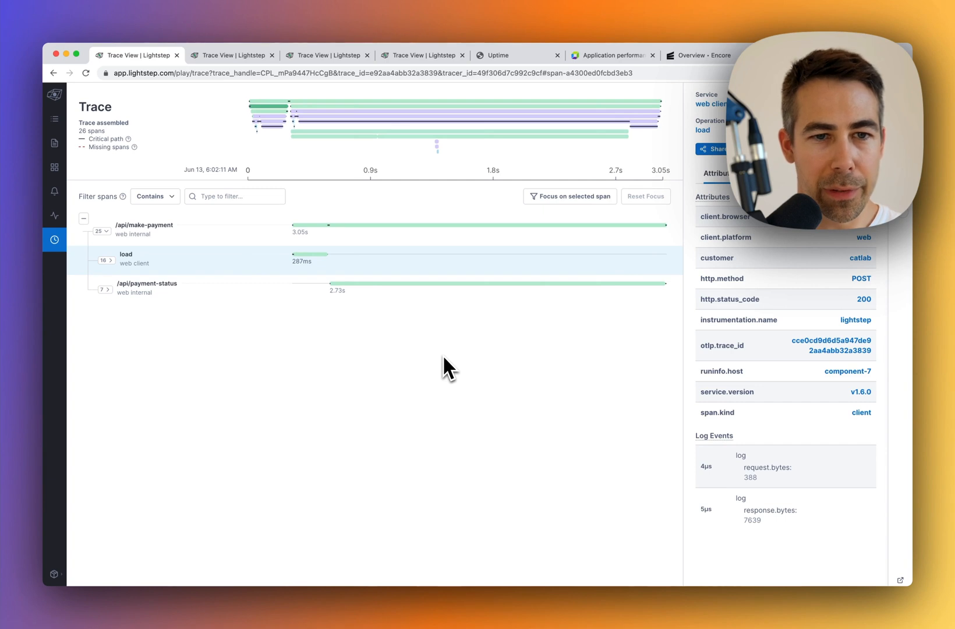
mouse_move(408, 252)
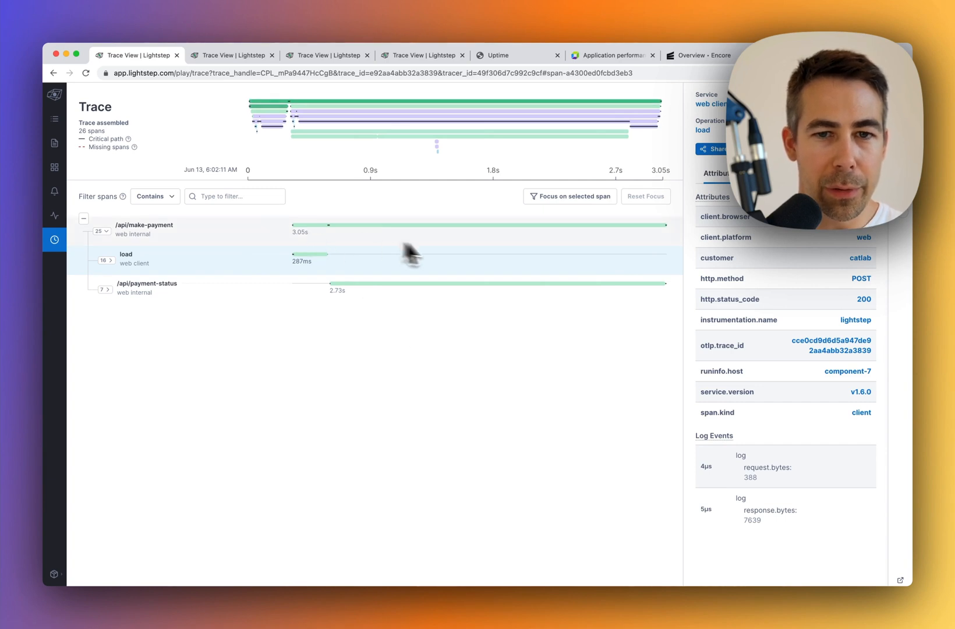
mouse_move(417, 340)
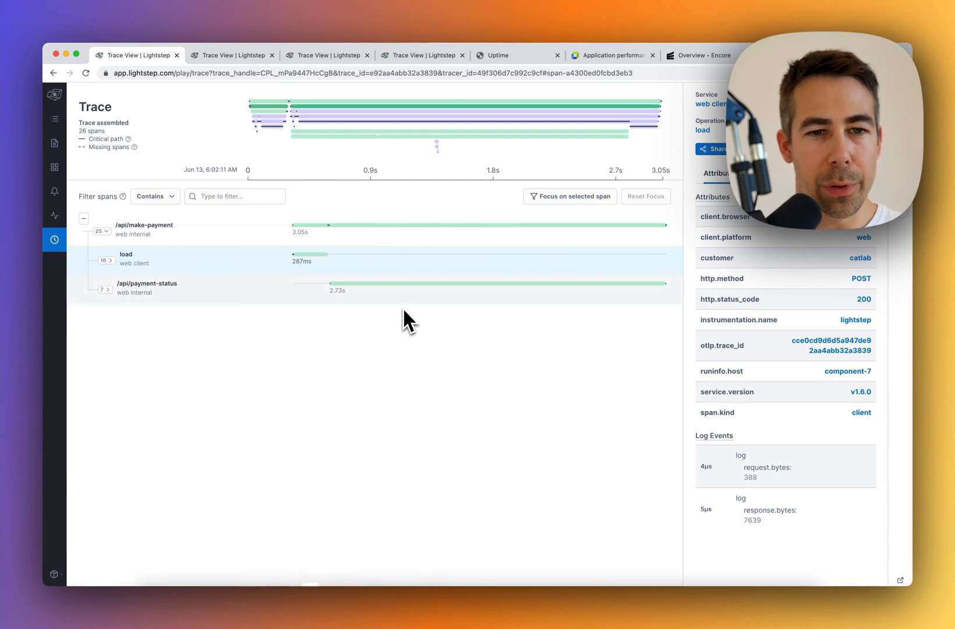
mouse_move(390, 344)
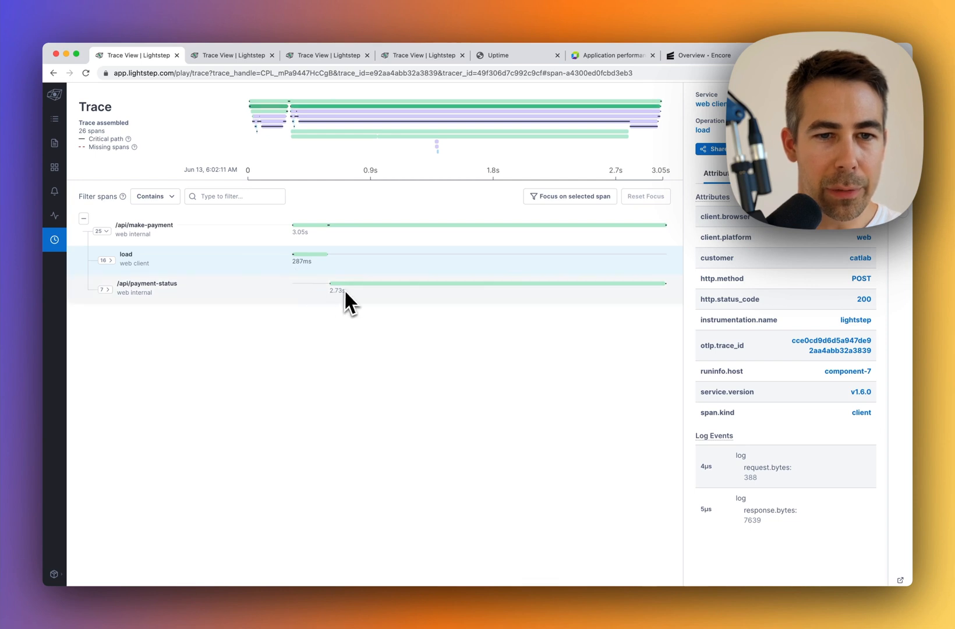
mouse_move(518, 435)
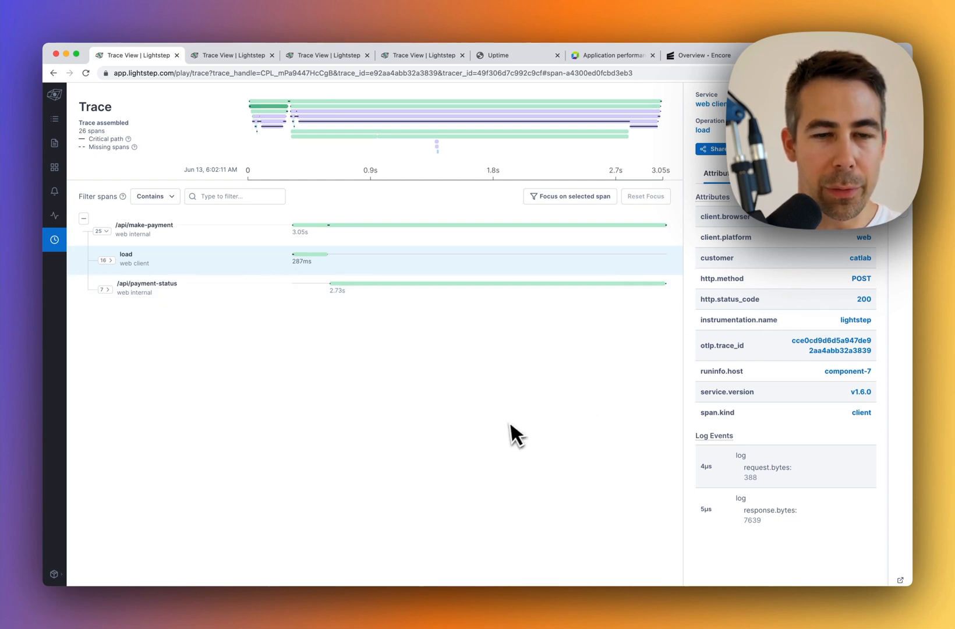
mouse_move(458, 382)
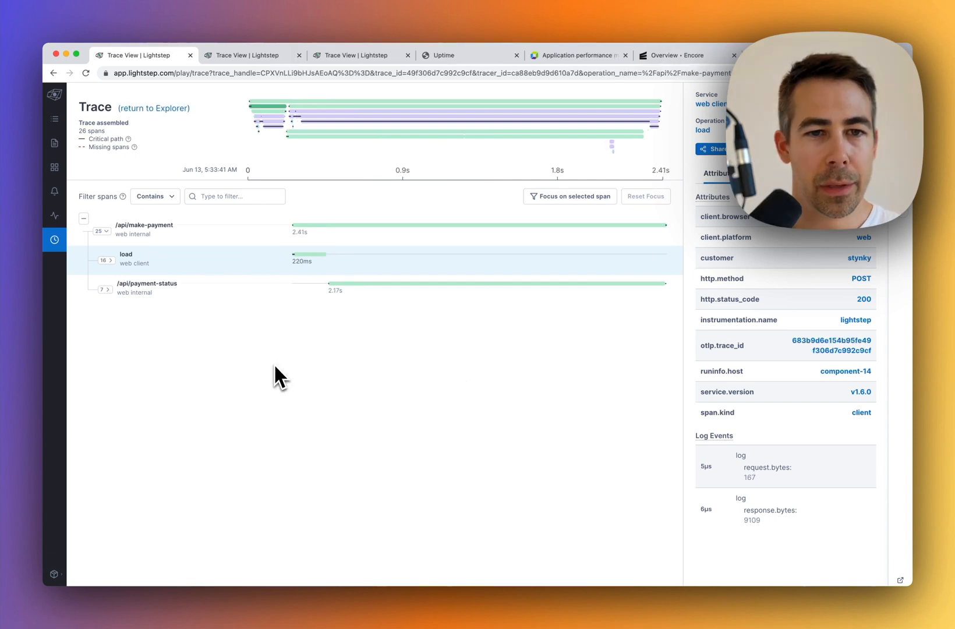
mouse_move(286, 357)
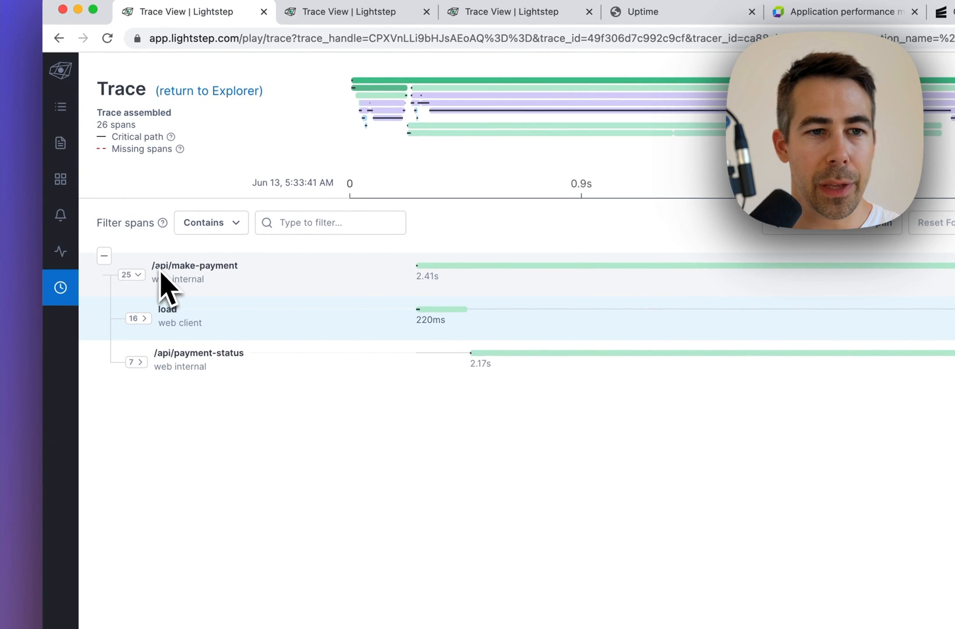
mouse_move(430, 283)
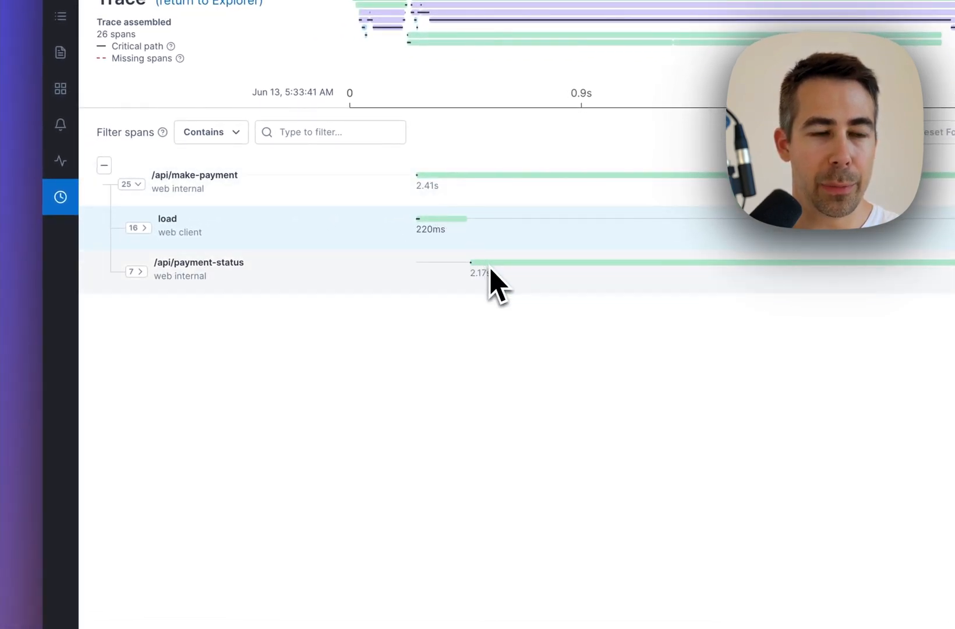
mouse_move(247, 321)
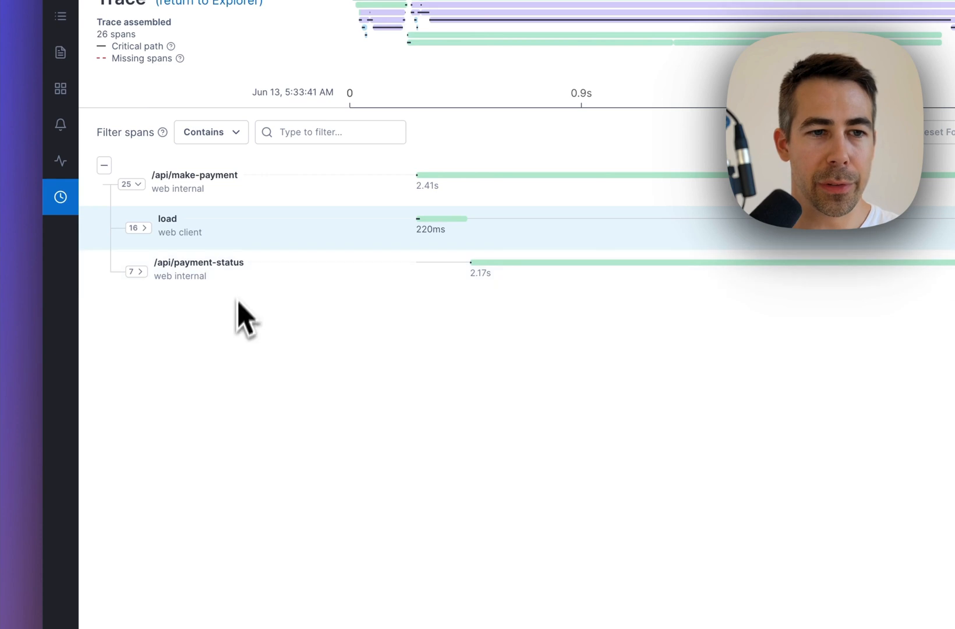
mouse_move(429, 238)
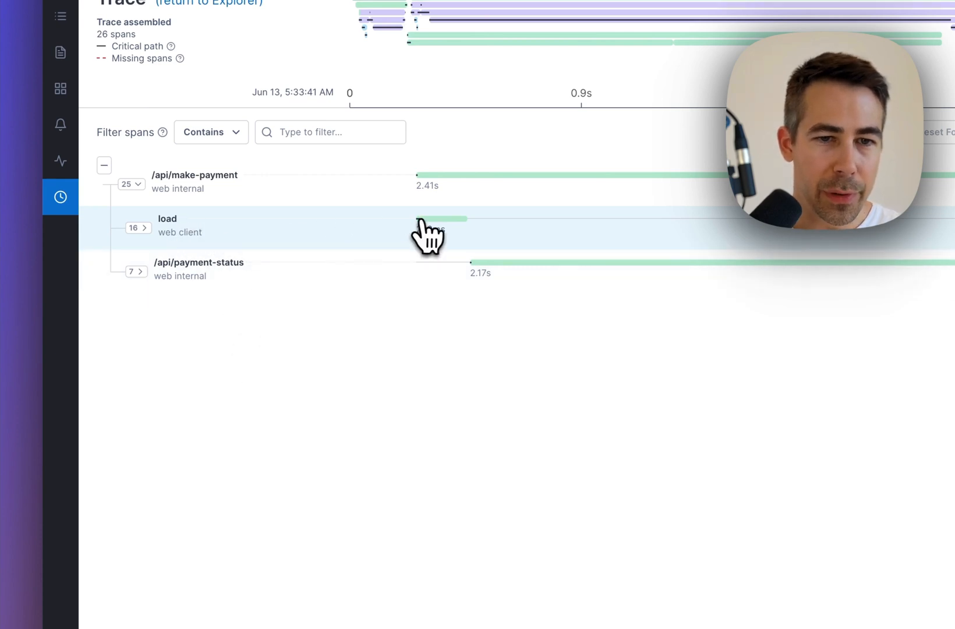
mouse_move(146, 238)
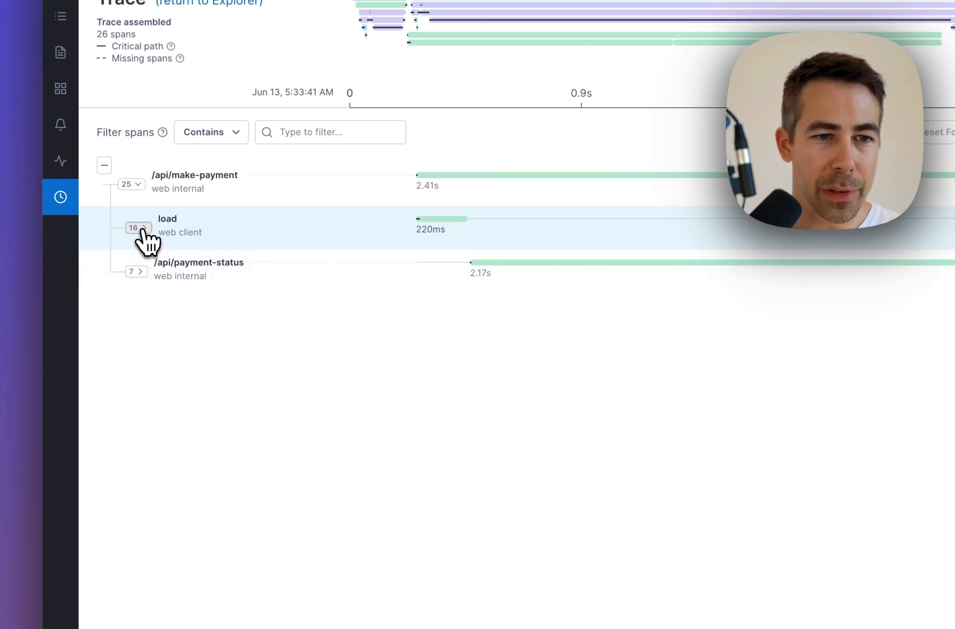
Step: Expand and collapse the load, /api/submit-payment and /api/payment-status spans, ending collapsed
left_click(135, 228)
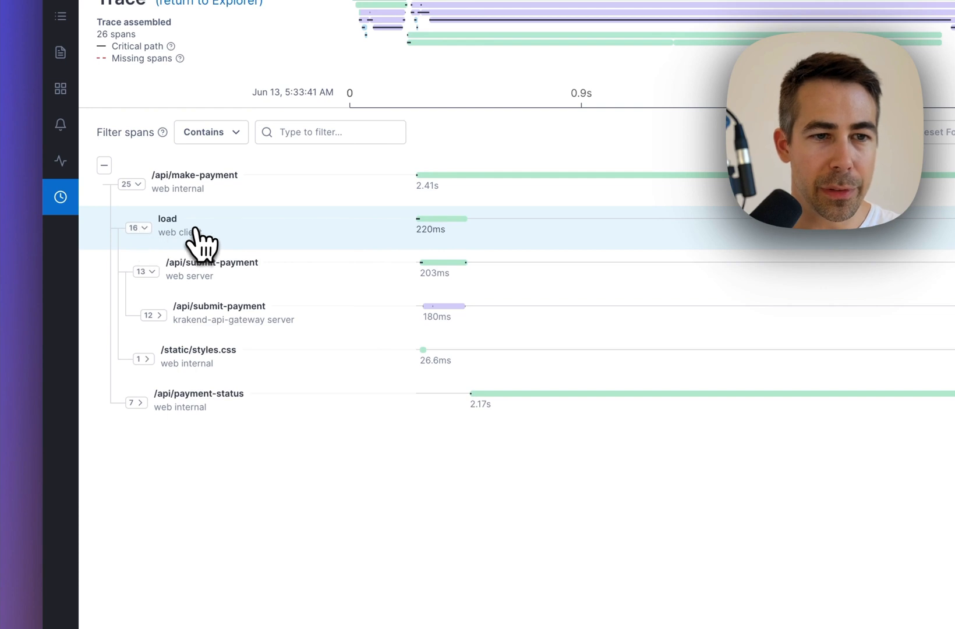
mouse_move(192, 365)
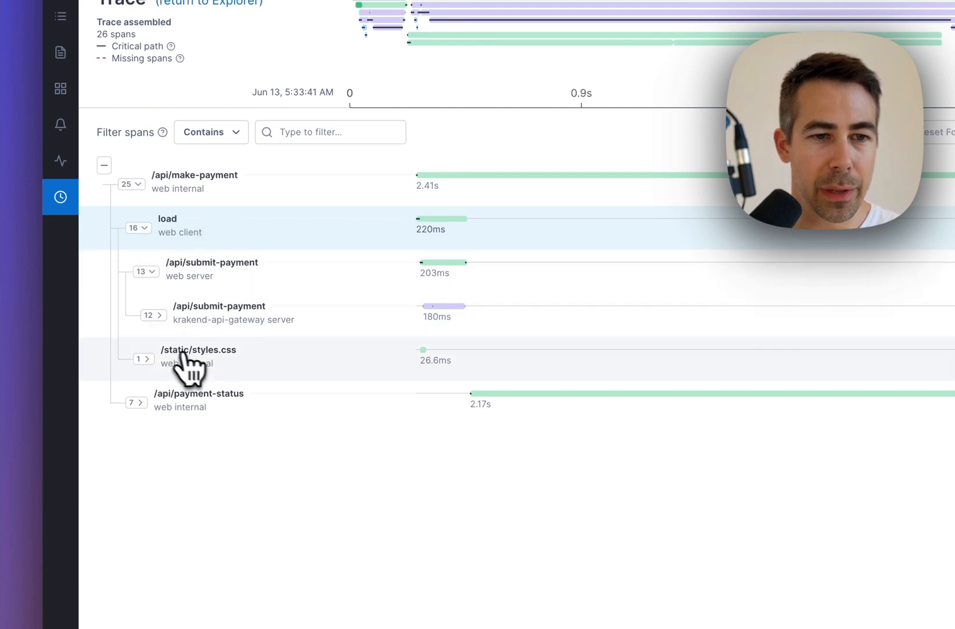
mouse_move(208, 317)
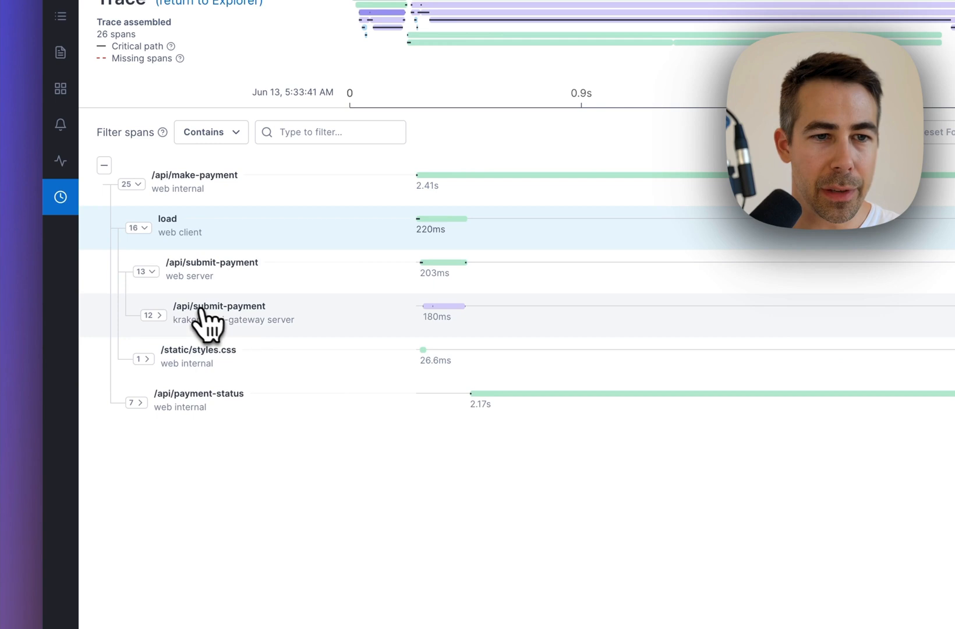
mouse_move(256, 295)
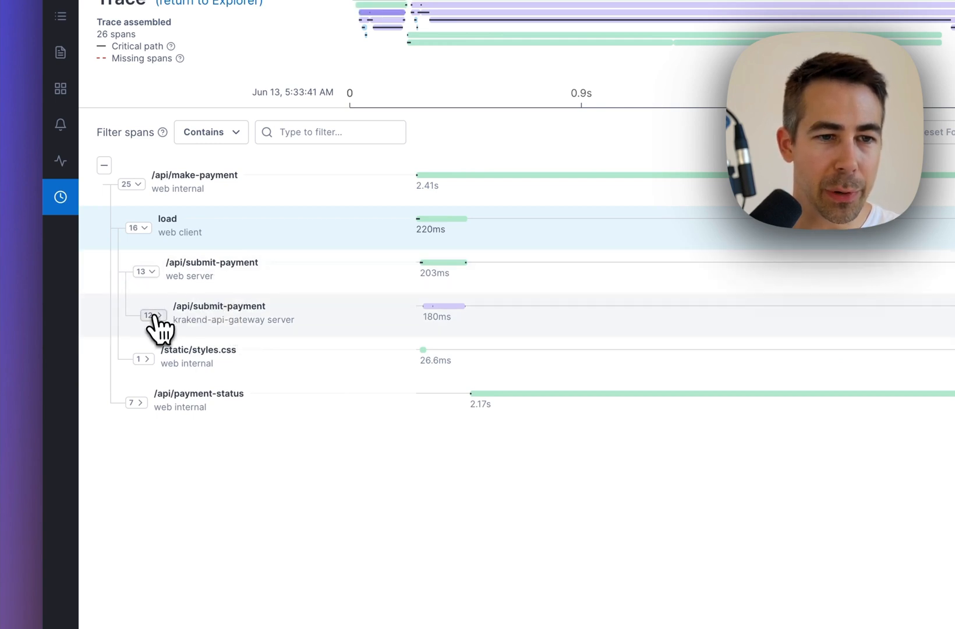
left_click(151, 315)
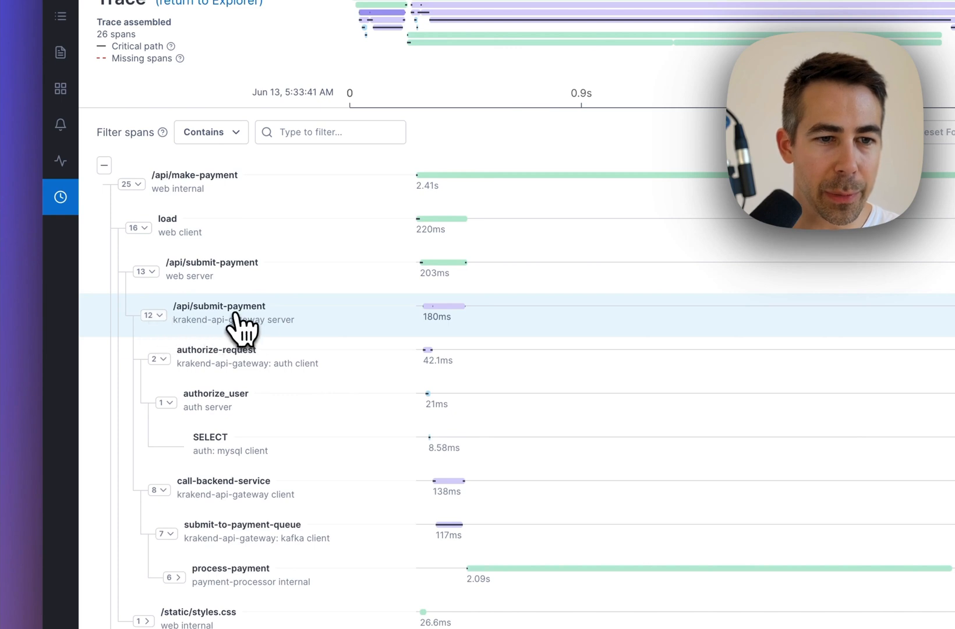
mouse_move(259, 469)
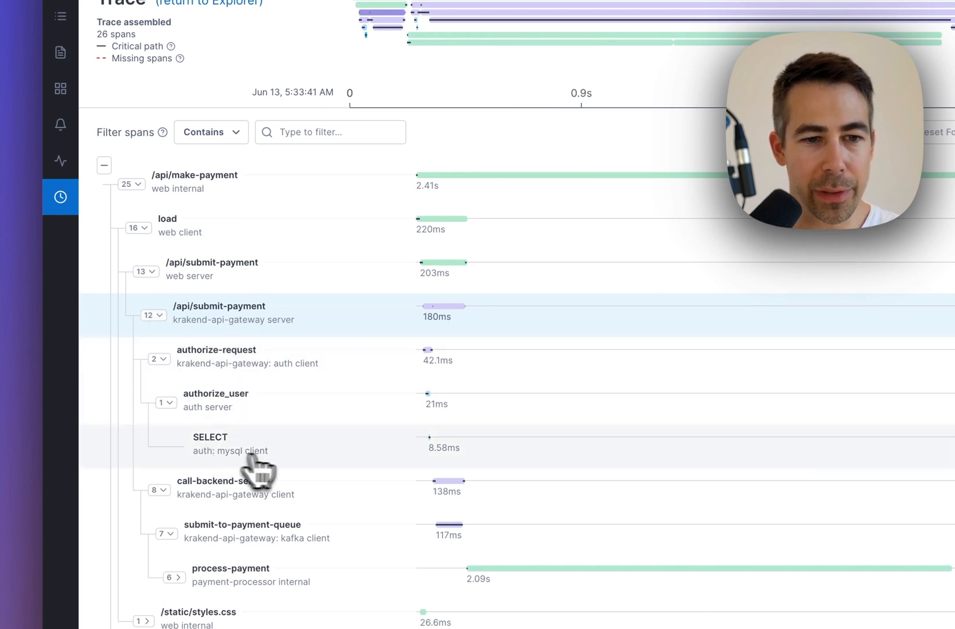
mouse_move(228, 432)
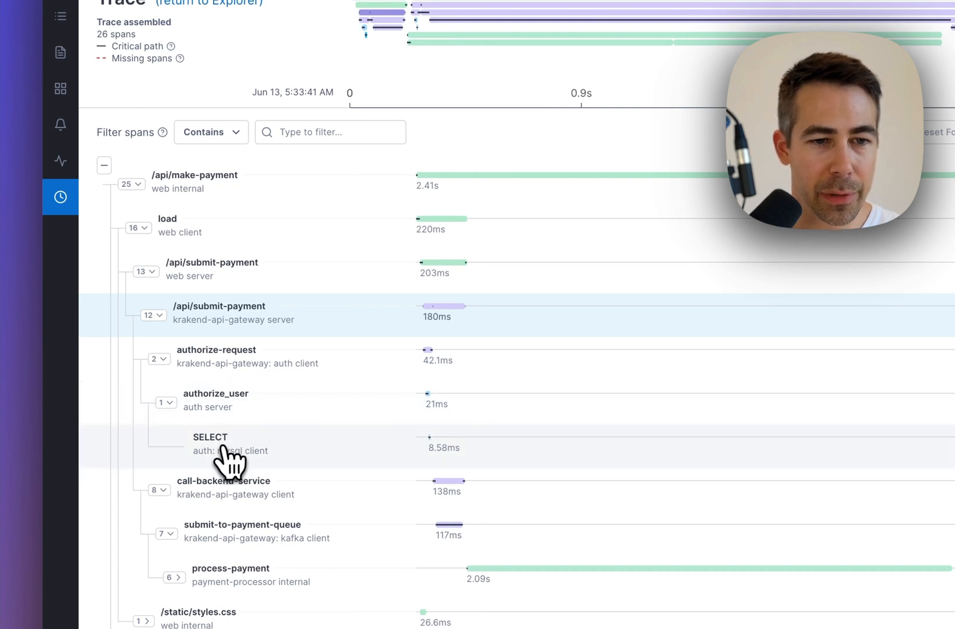
left_click(150, 315)
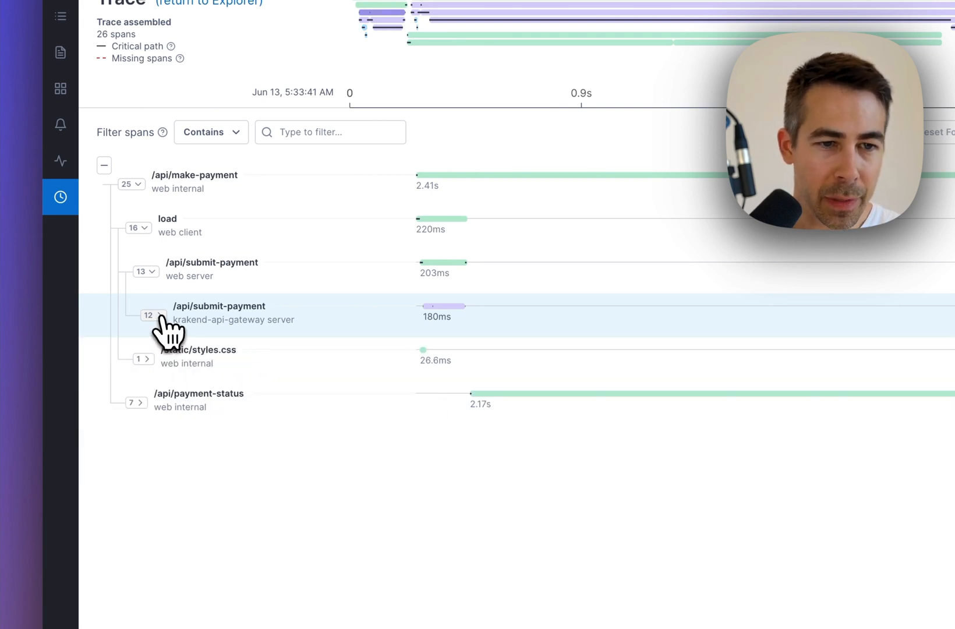
left_click(137, 228)
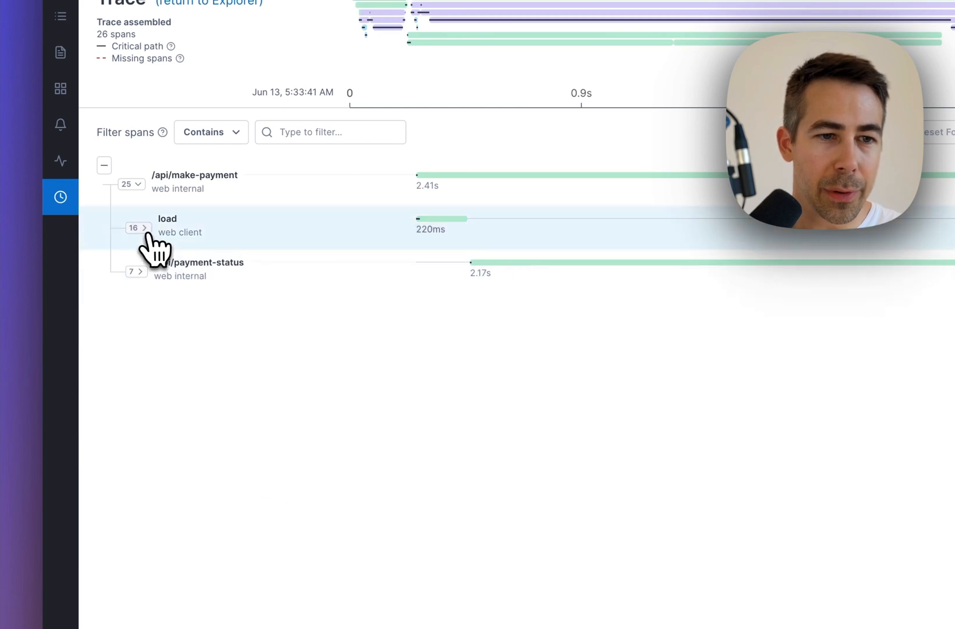
mouse_move(172, 280)
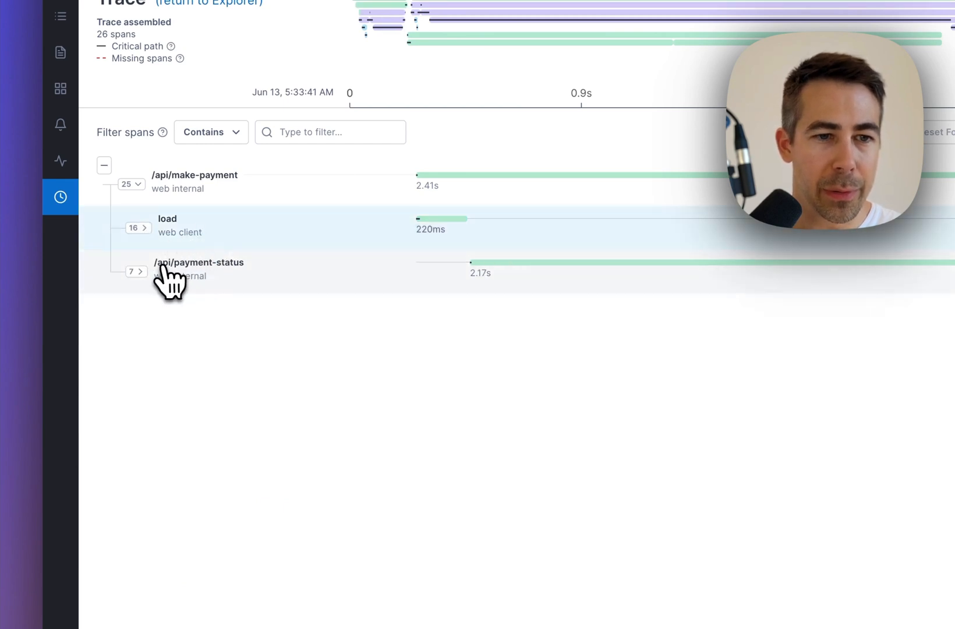
mouse_move(259, 293)
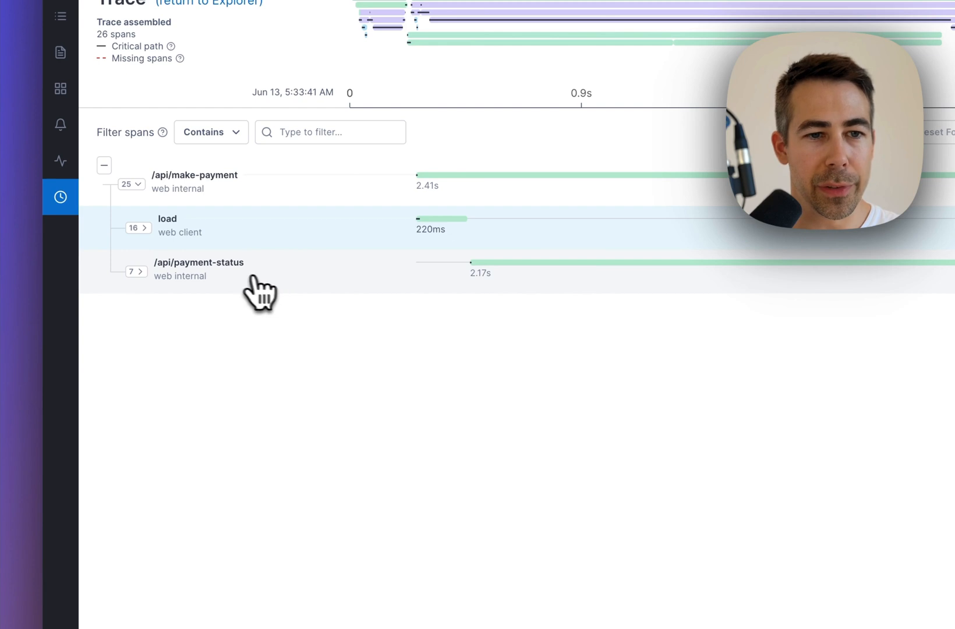
left_click(167, 226)
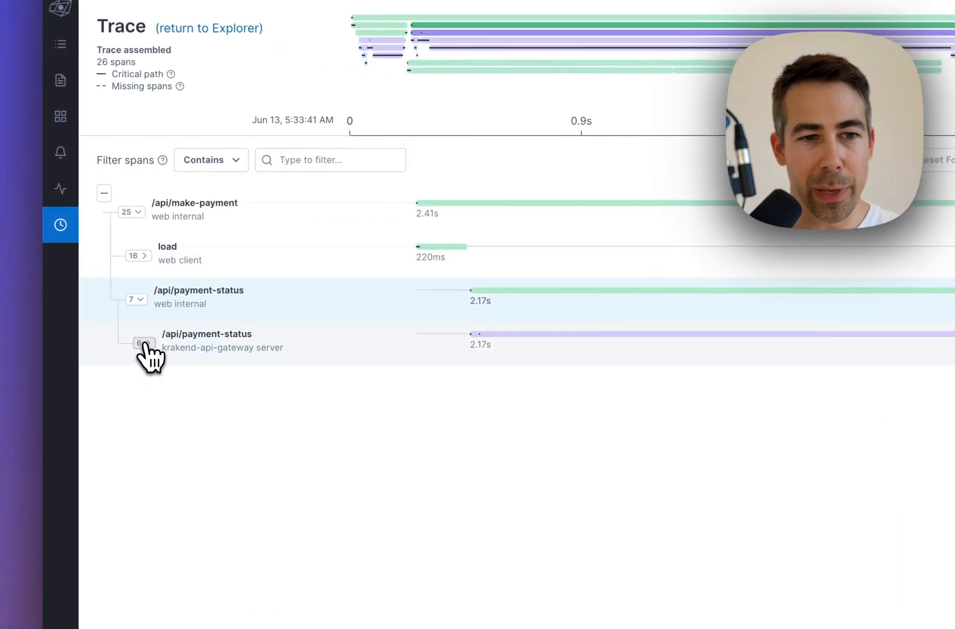
left_click(144, 342)
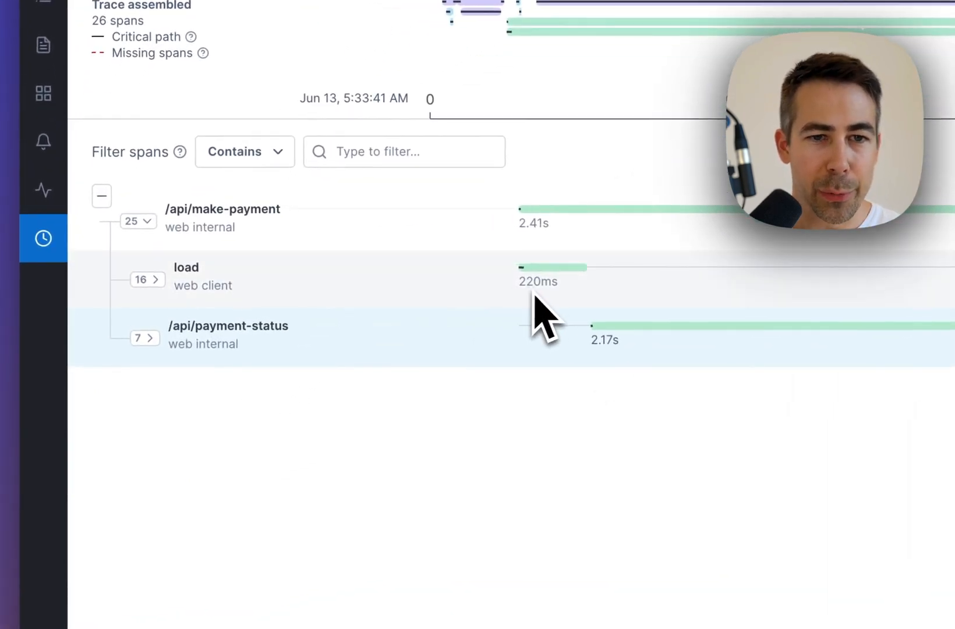
mouse_move(661, 380)
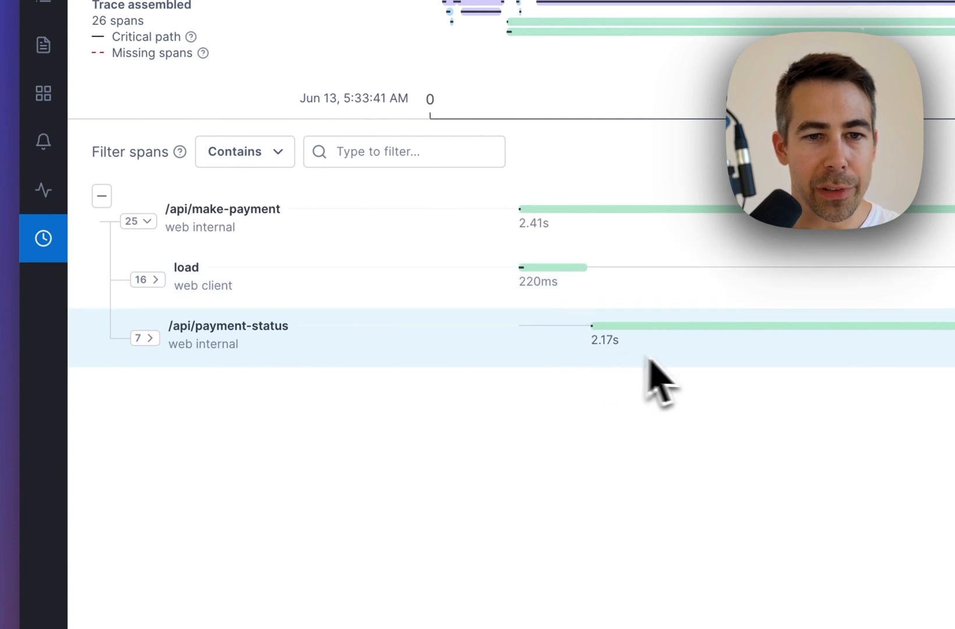
mouse_move(682, 365)
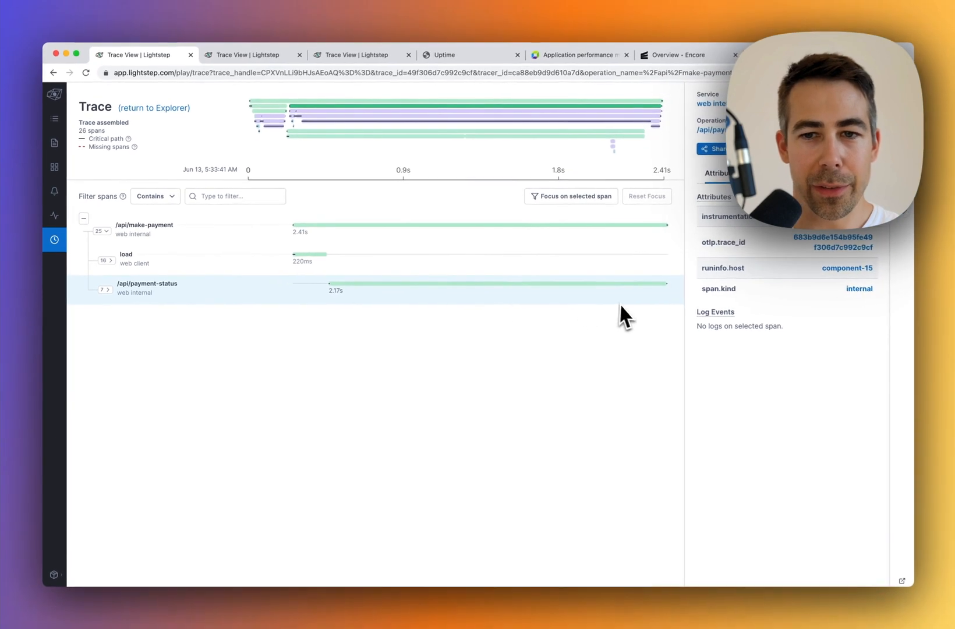
mouse_move(426, 293)
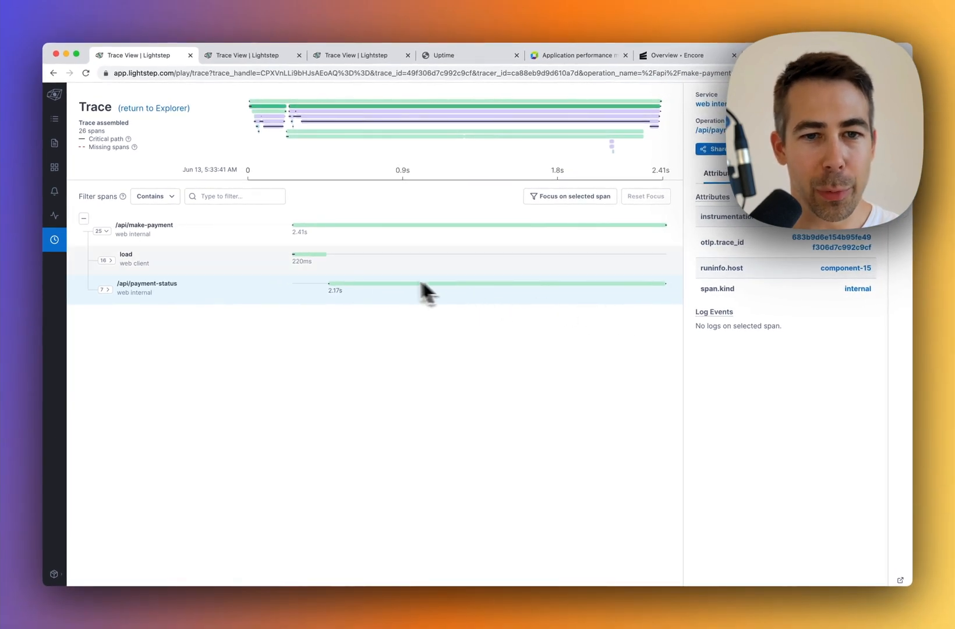
Step: Inspect the get-profile-for-user span's errors in the /api/get-profile trace, then open Encore's overview
left_click(354, 55)
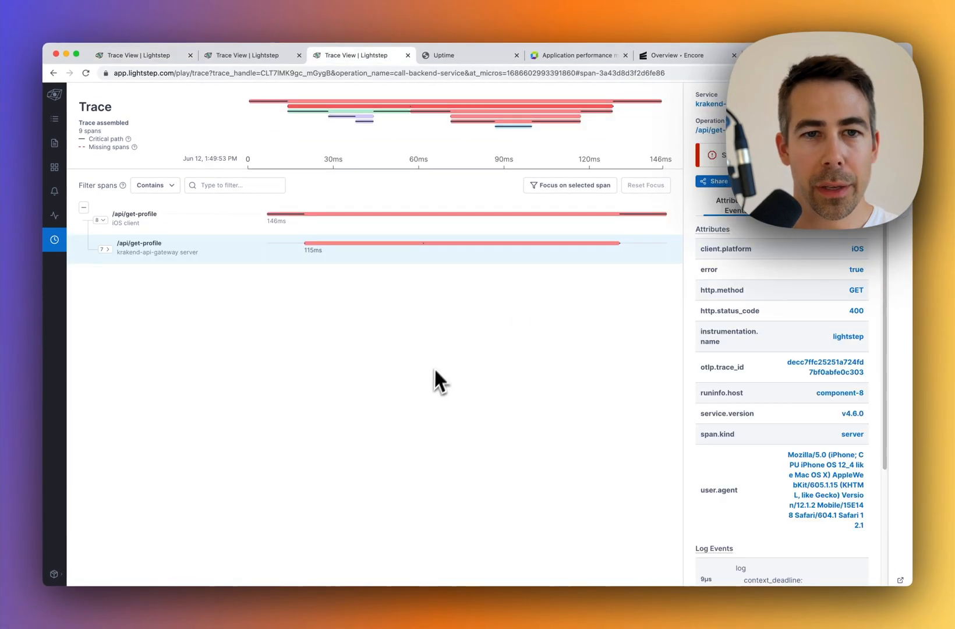
mouse_move(298, 323)
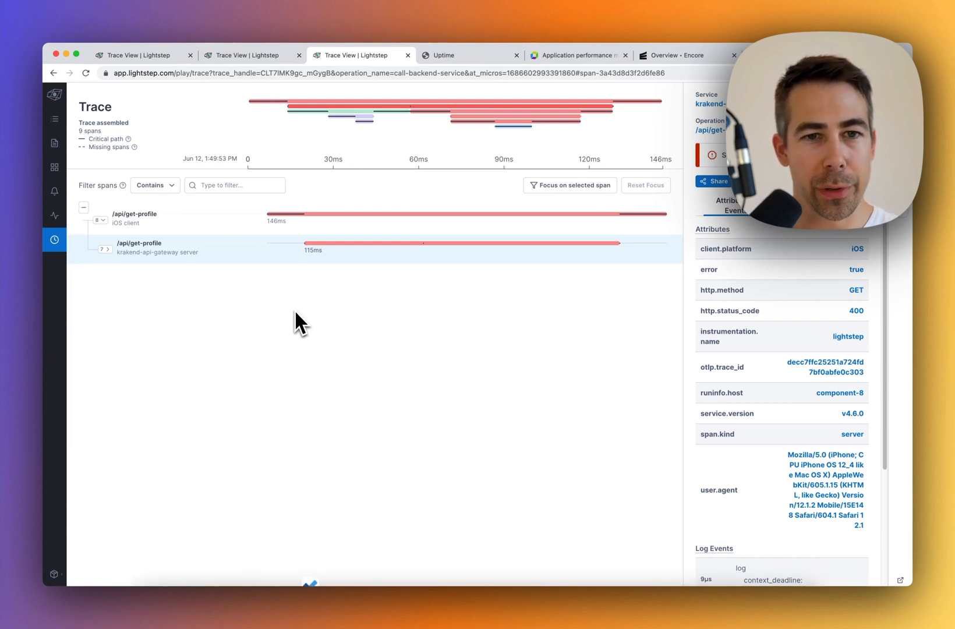
mouse_move(401, 305)
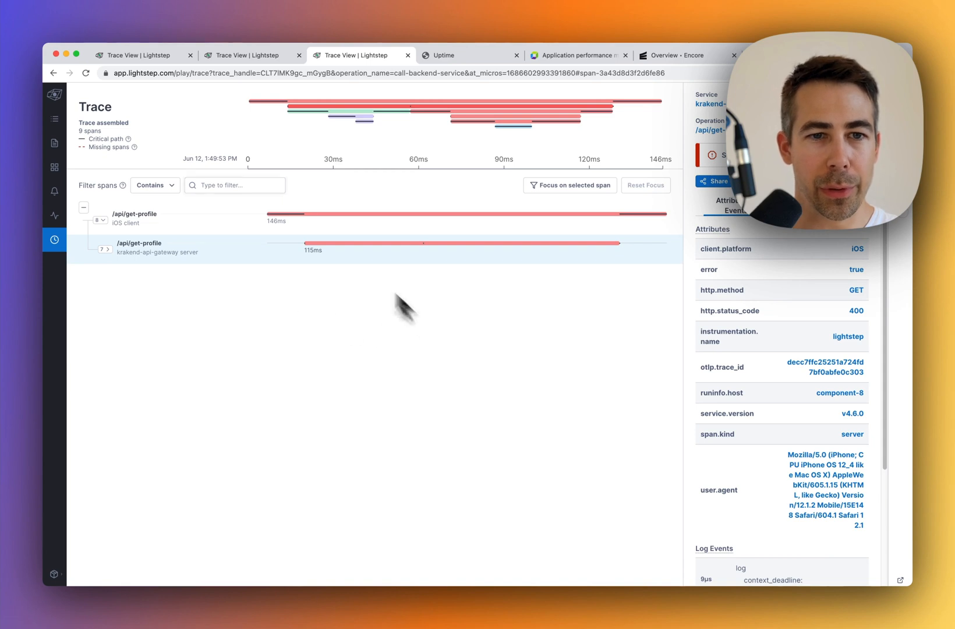
mouse_move(399, 321)
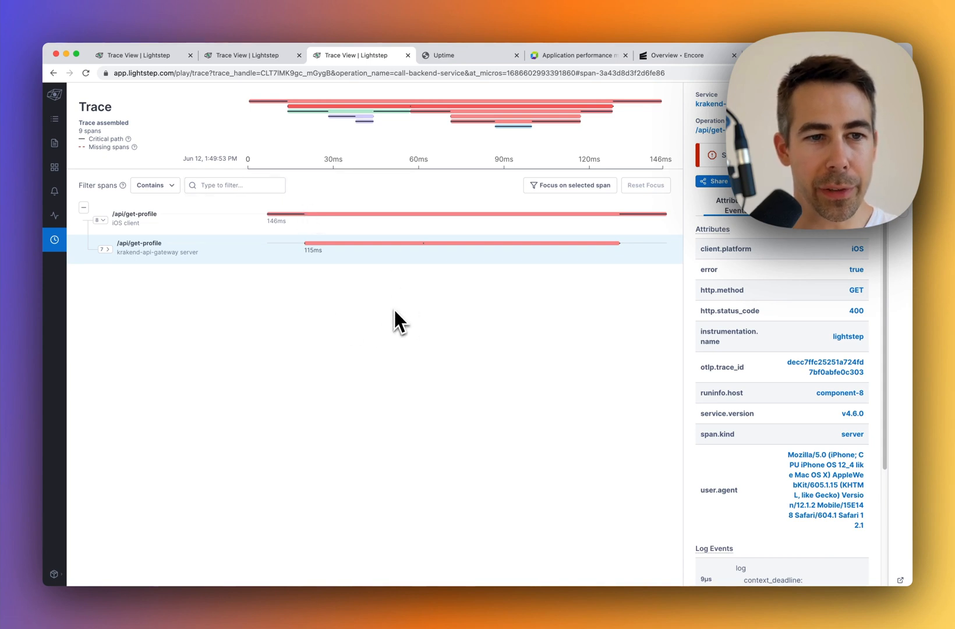
mouse_move(180, 300)
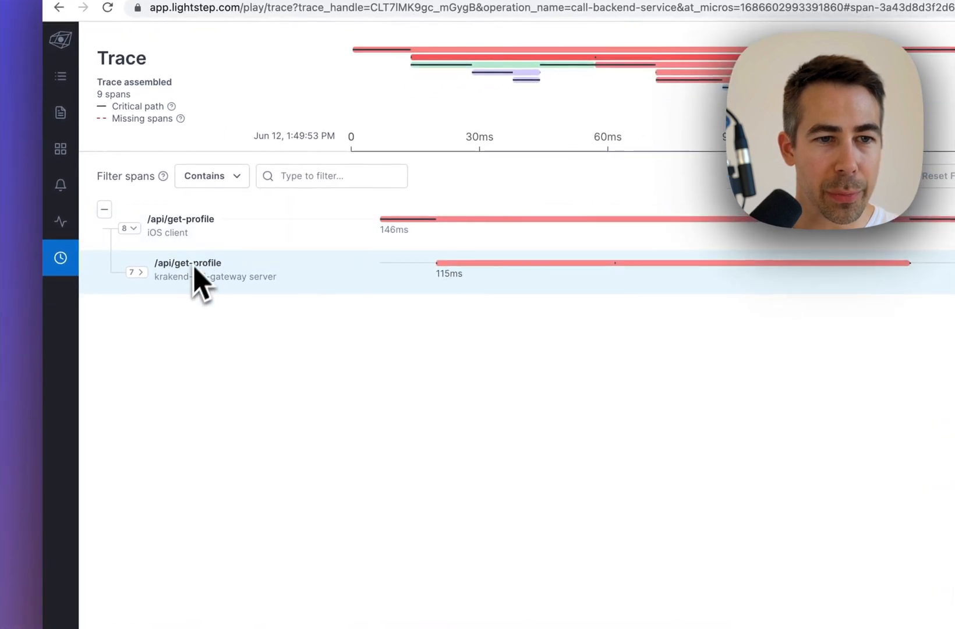
mouse_move(484, 273)
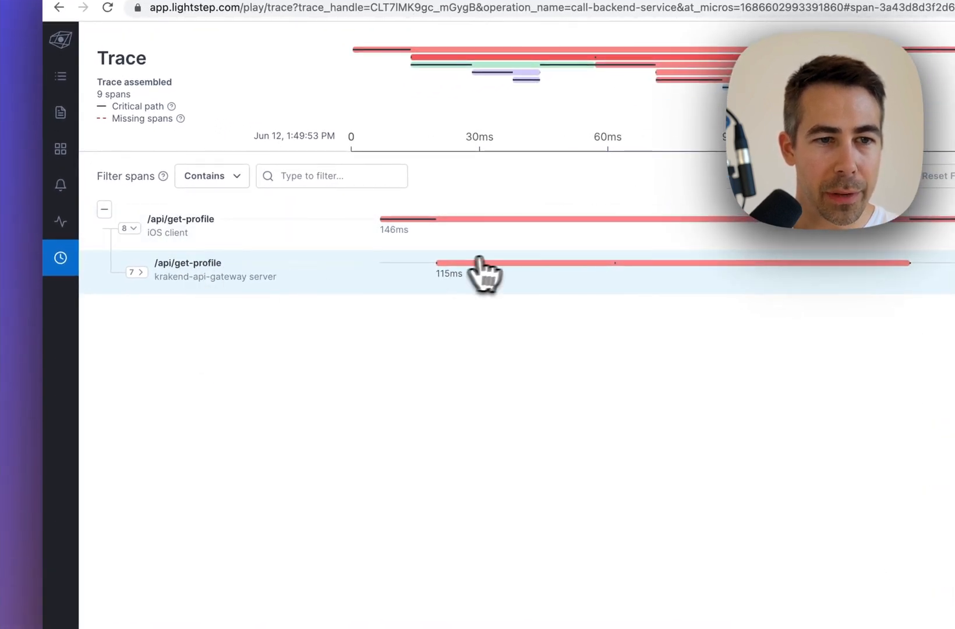
left_click(135, 272)
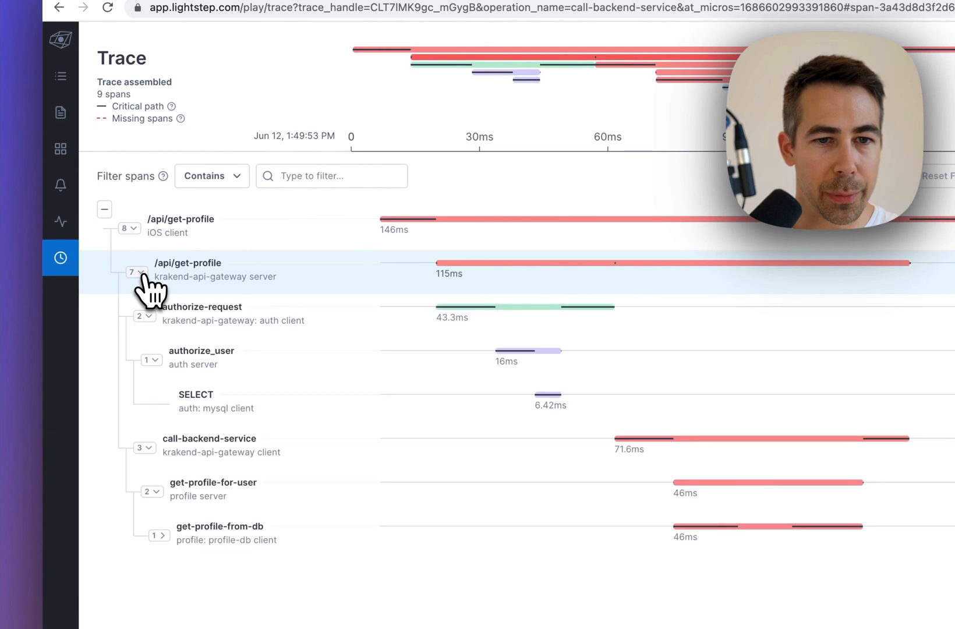
mouse_move(211, 329)
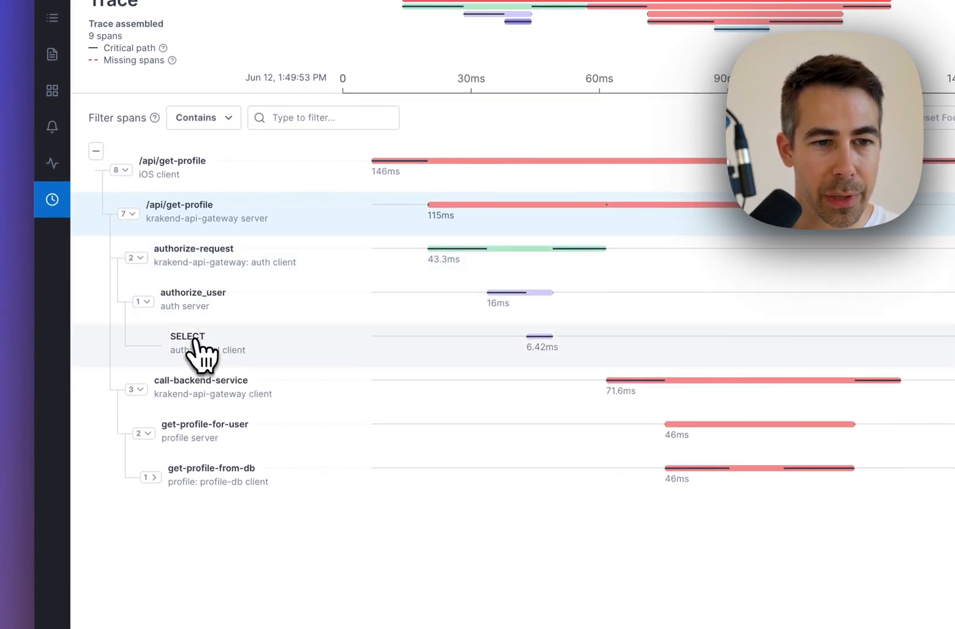
mouse_move(347, 359)
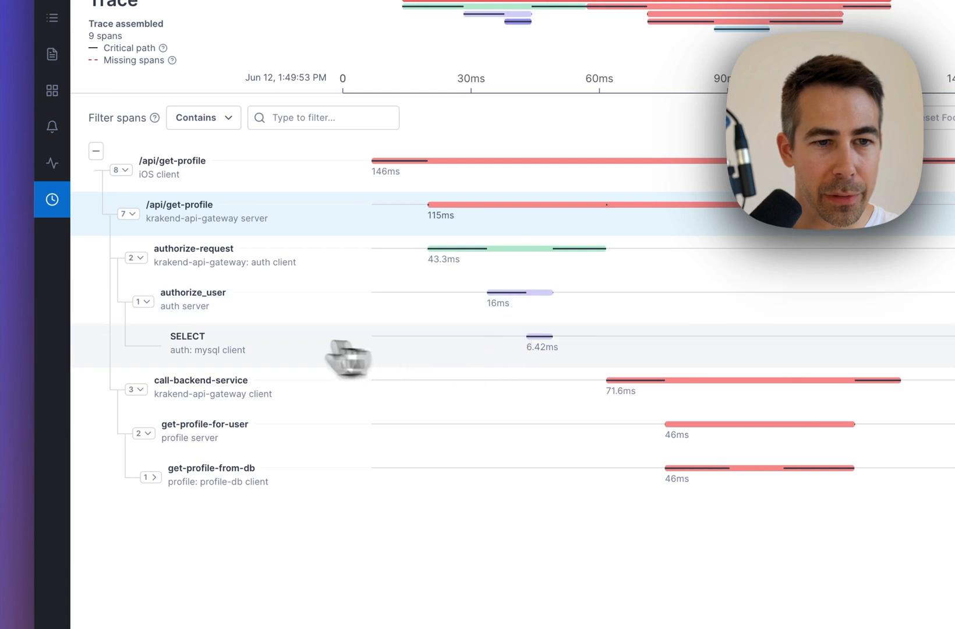
mouse_move(173, 396)
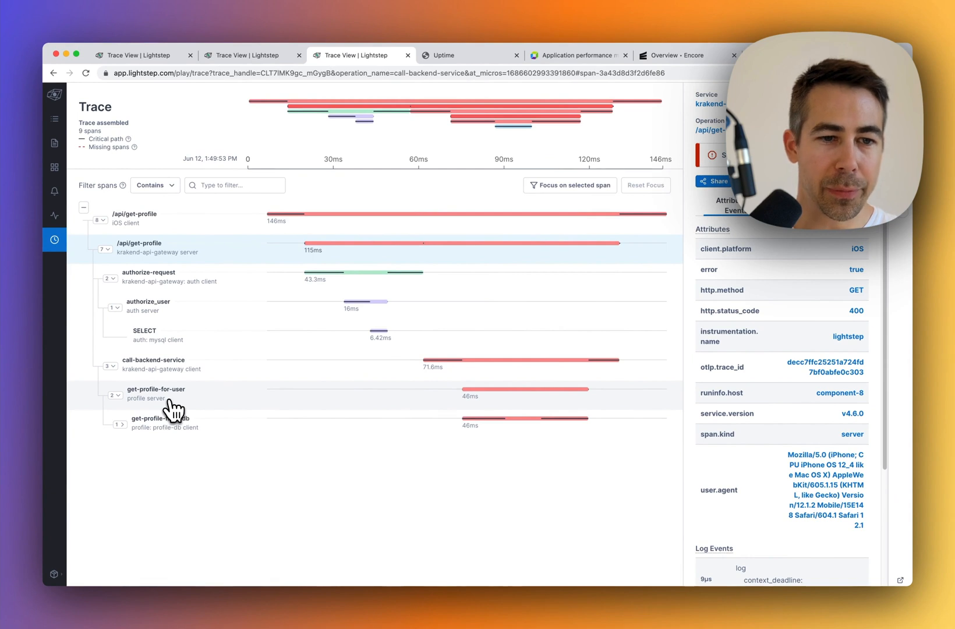
left_click(155, 393)
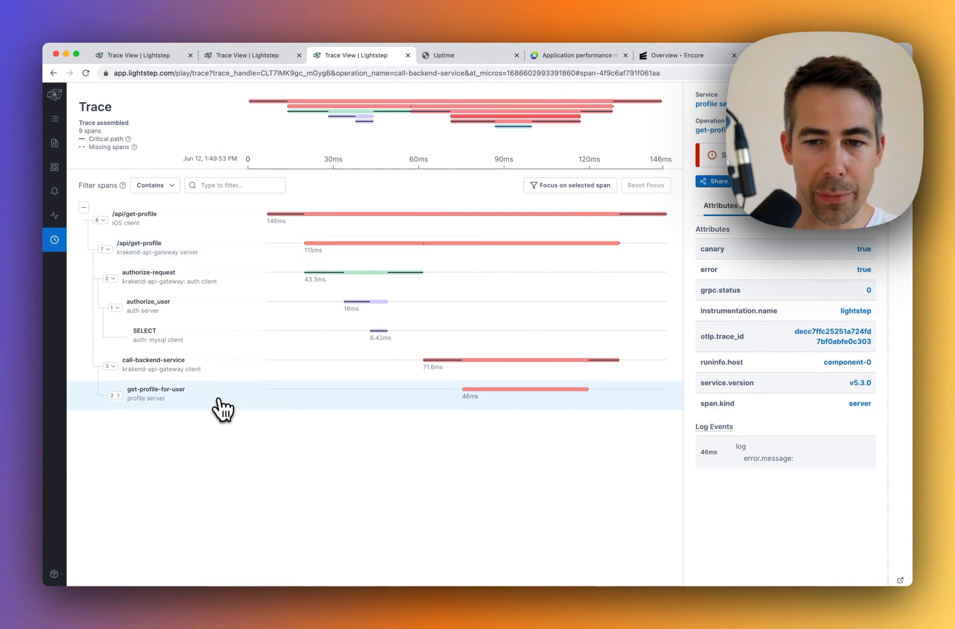
mouse_move(741, 463)
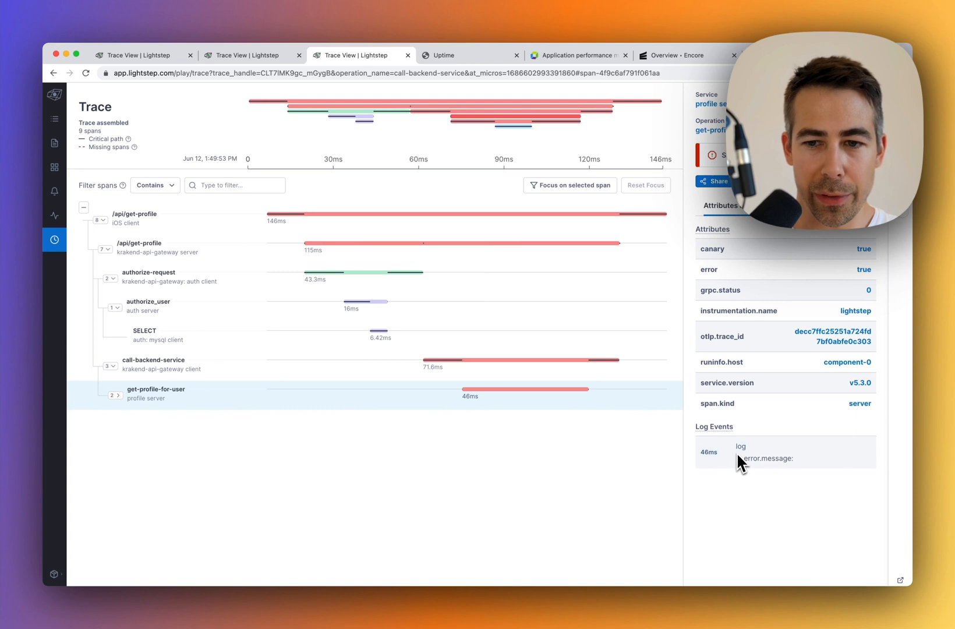
mouse_move(767, 455)
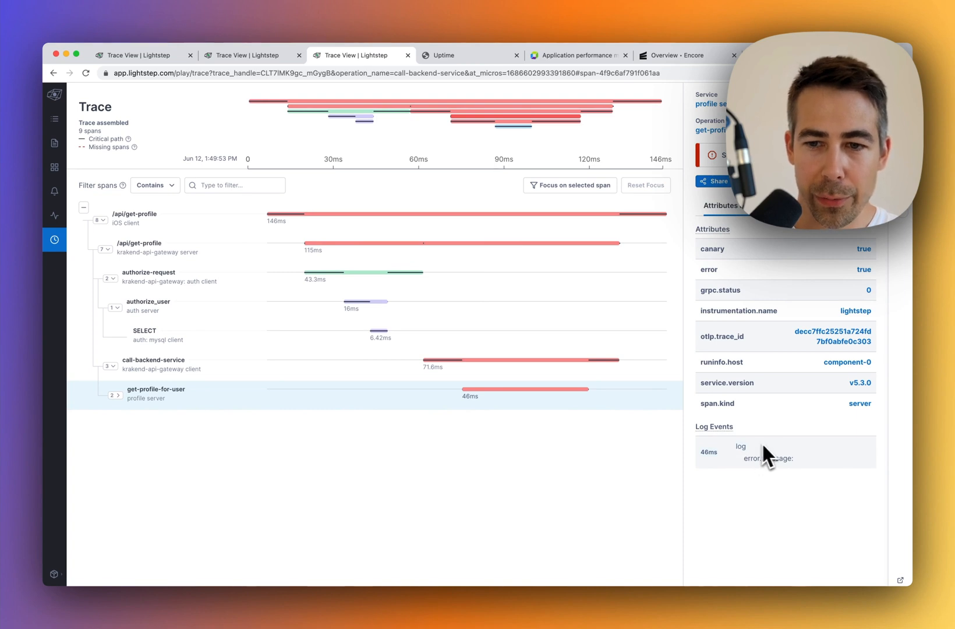
mouse_move(481, 452)
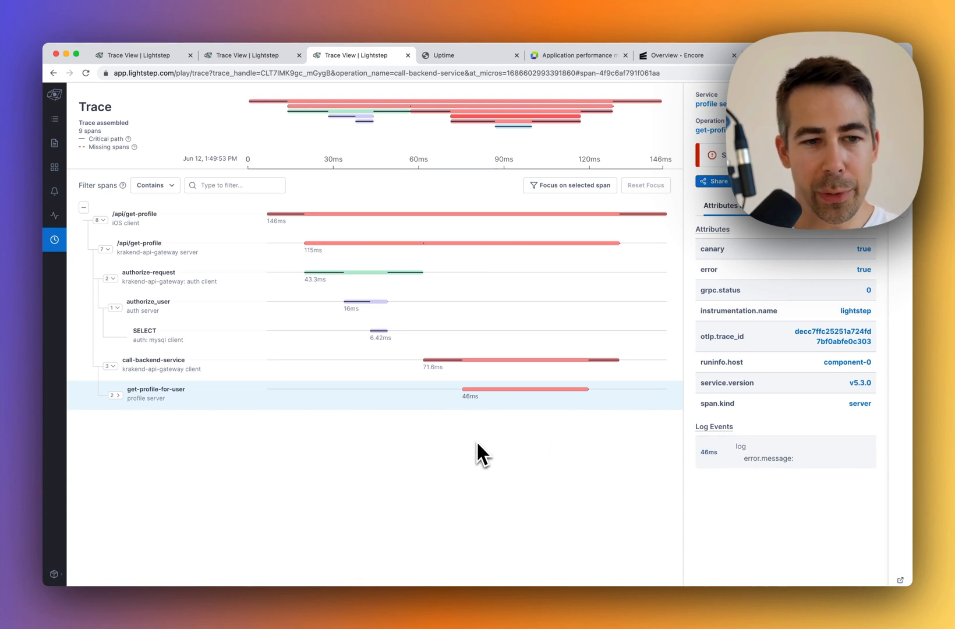
mouse_move(502, 378)
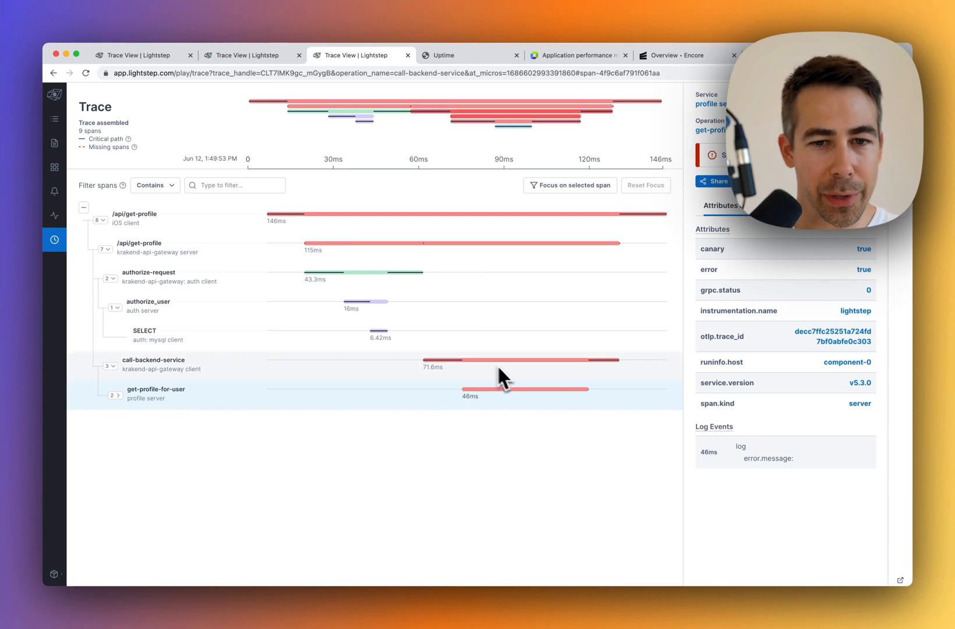
mouse_move(476, 376)
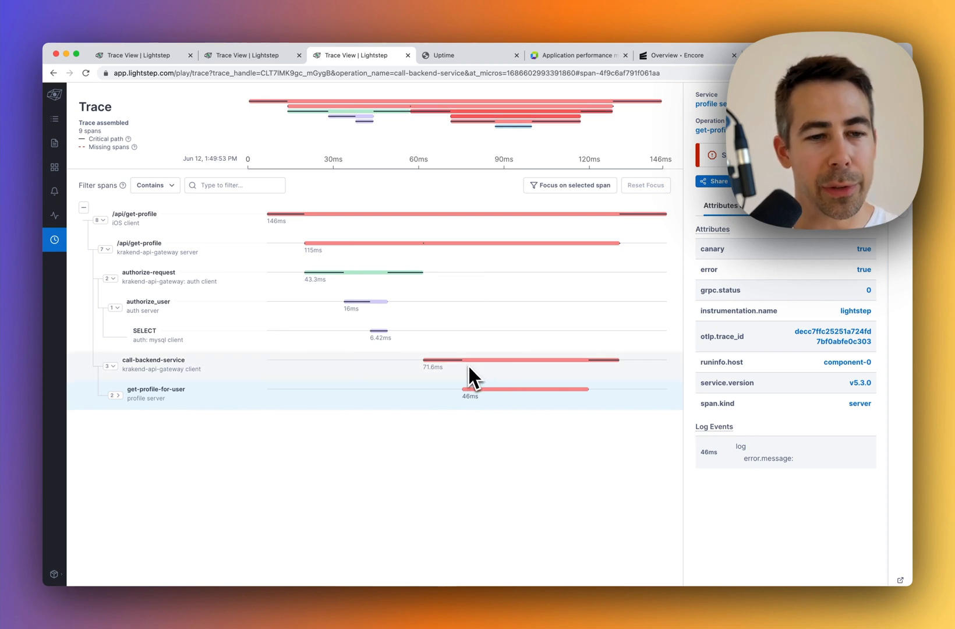
left_click(672, 54)
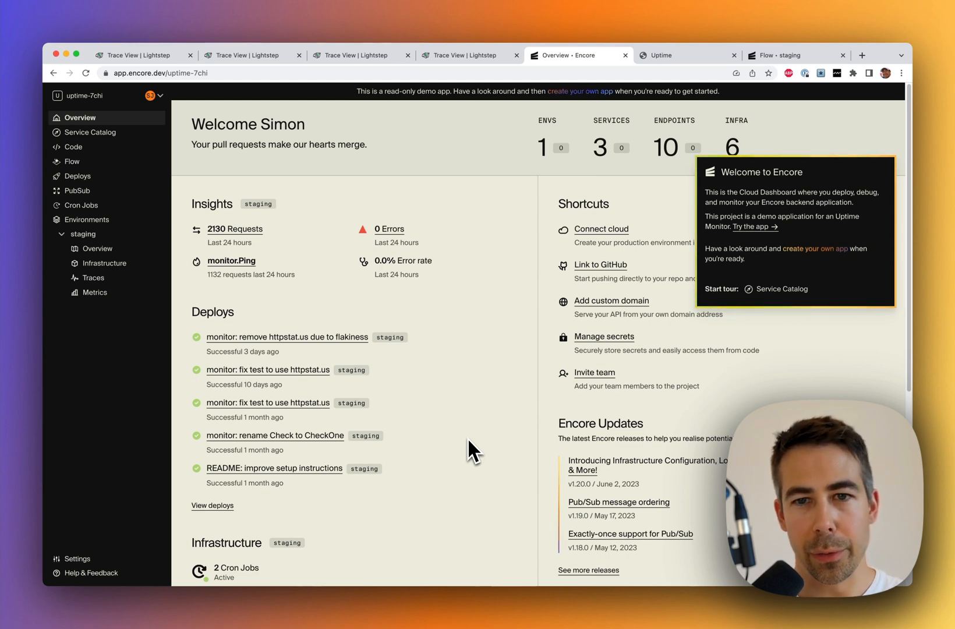
Step: Add and save encore.dev as a monitored website in the Uptime tab
left_click(678, 55)
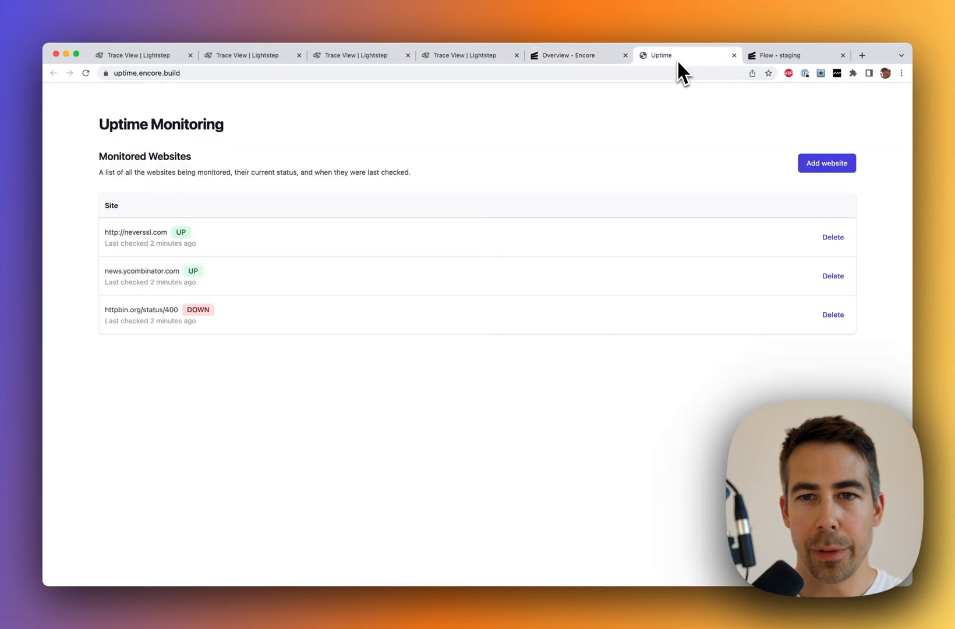
mouse_move(571, 162)
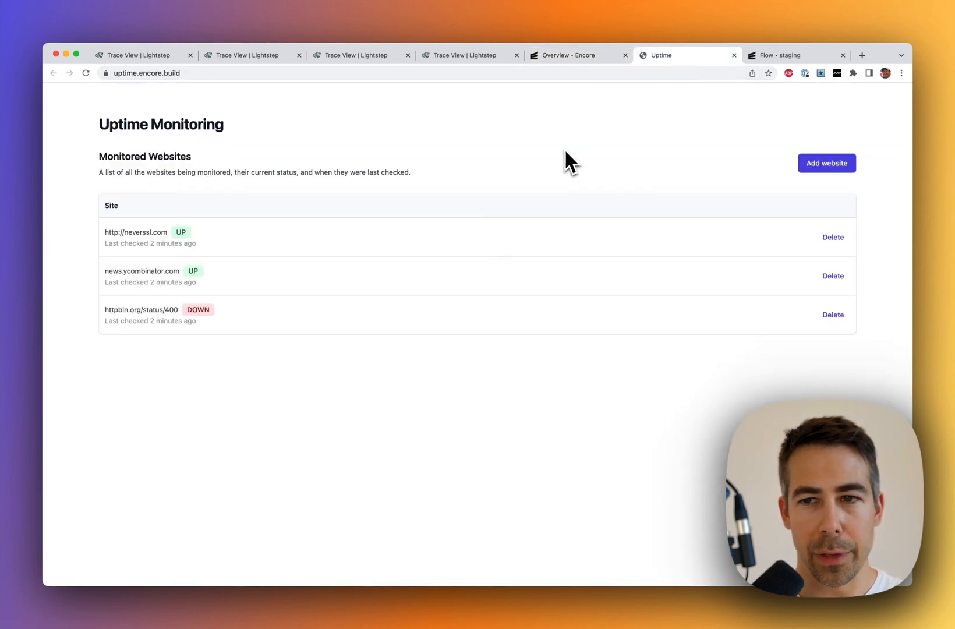
mouse_move(201, 265)
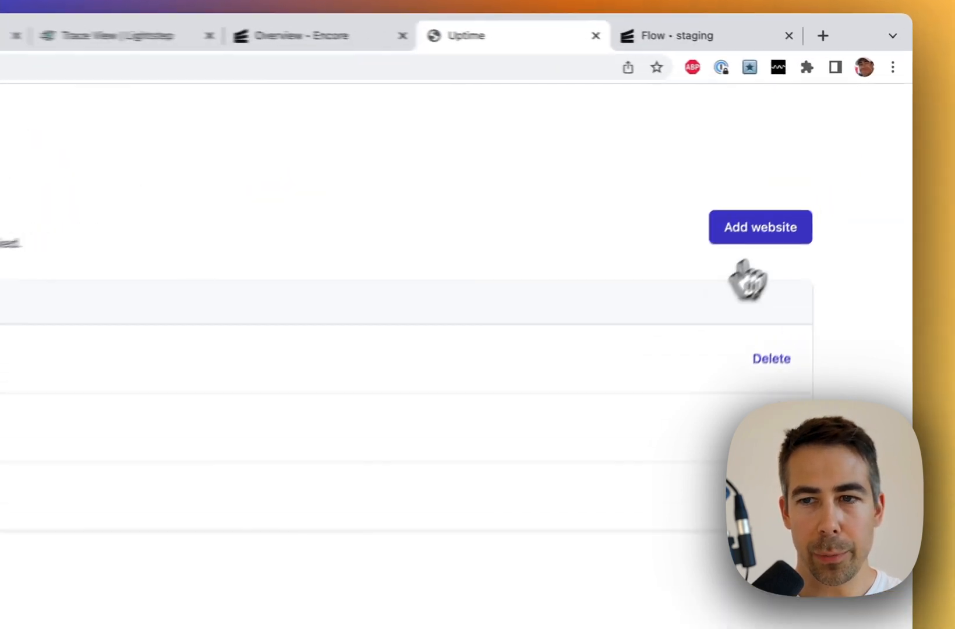
left_click(760, 227)
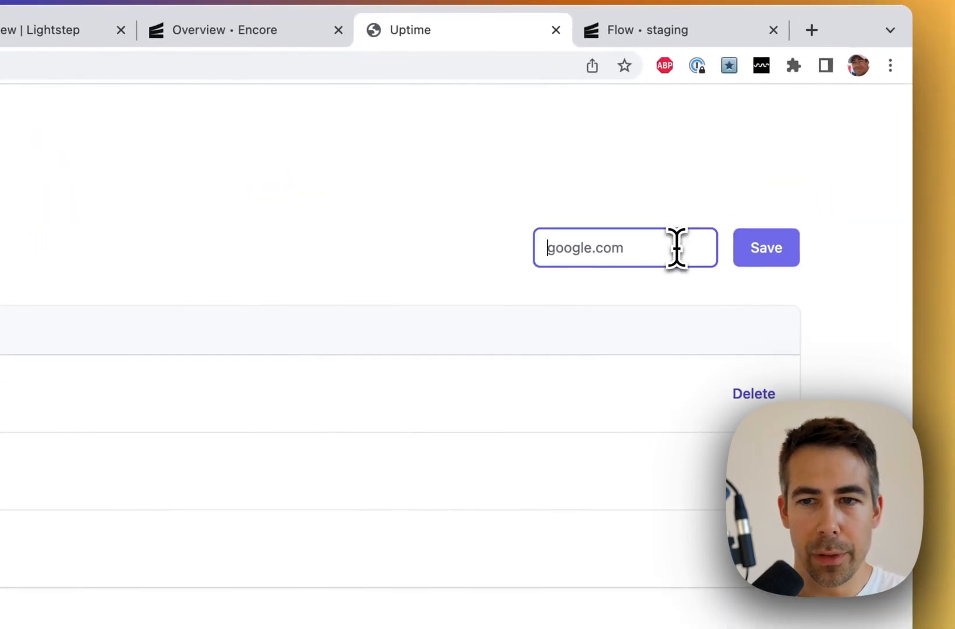
type("encore.dev")
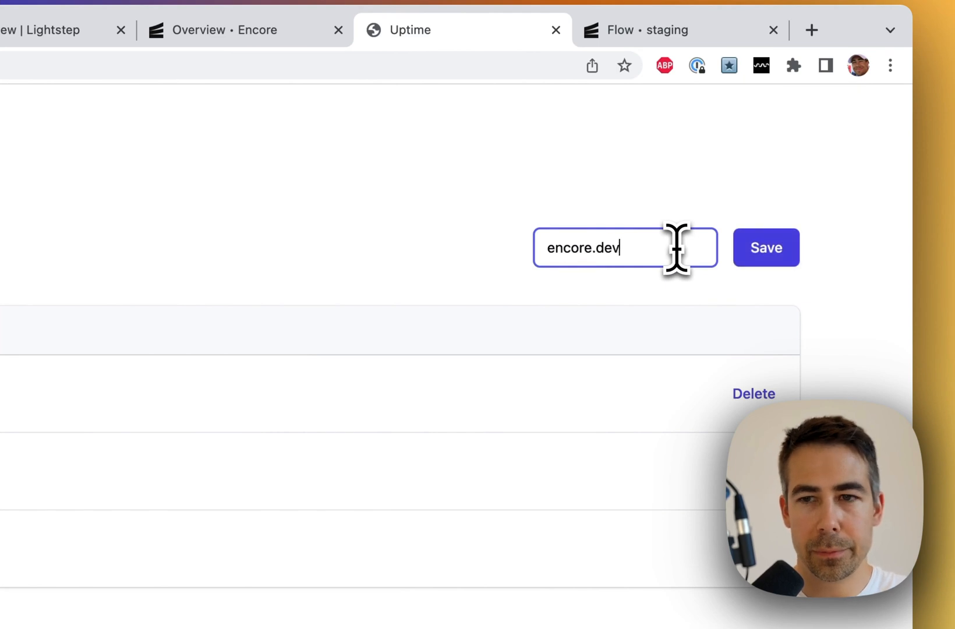
left_click(766, 247)
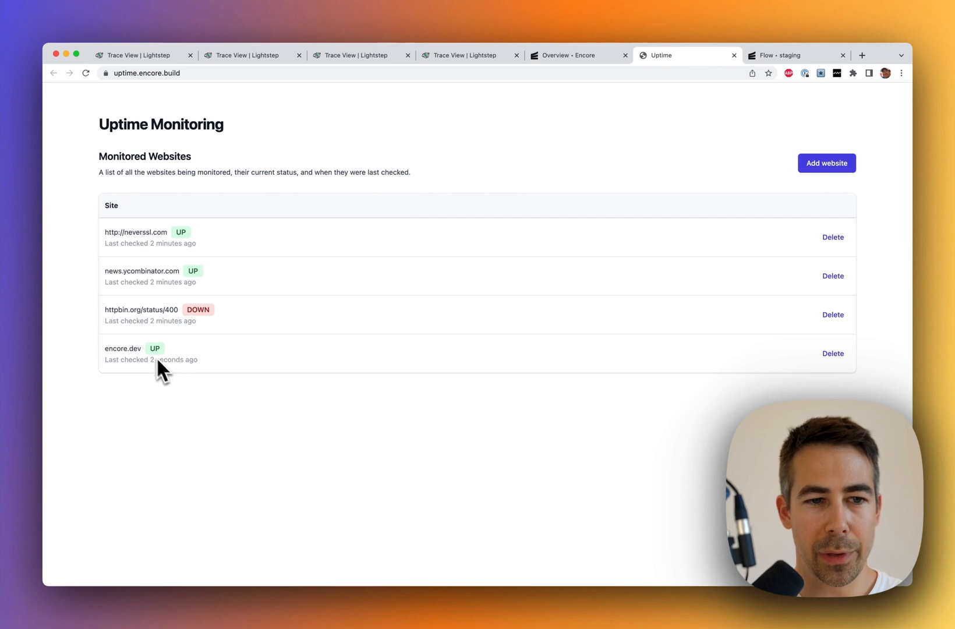
mouse_move(563, 139)
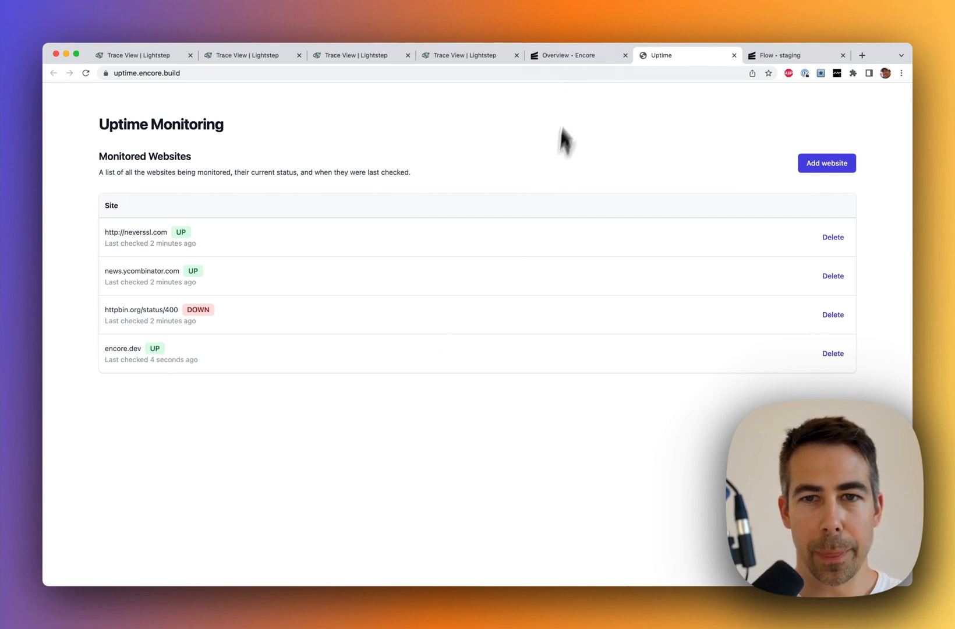
Step: Return to the Overview • Encore tab for the uptime-7chi app
left_click(572, 55)
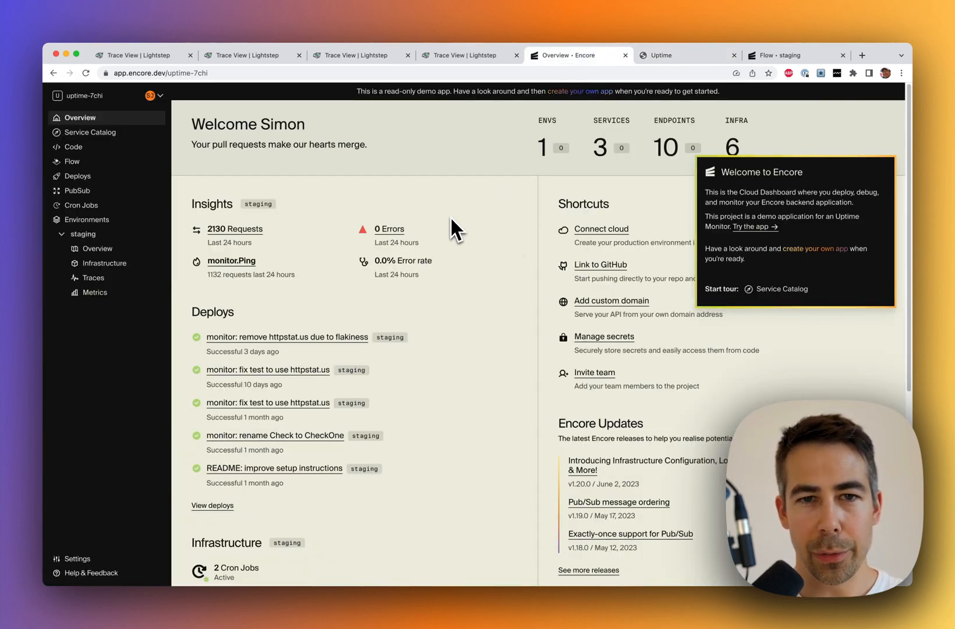
mouse_move(359, 107)
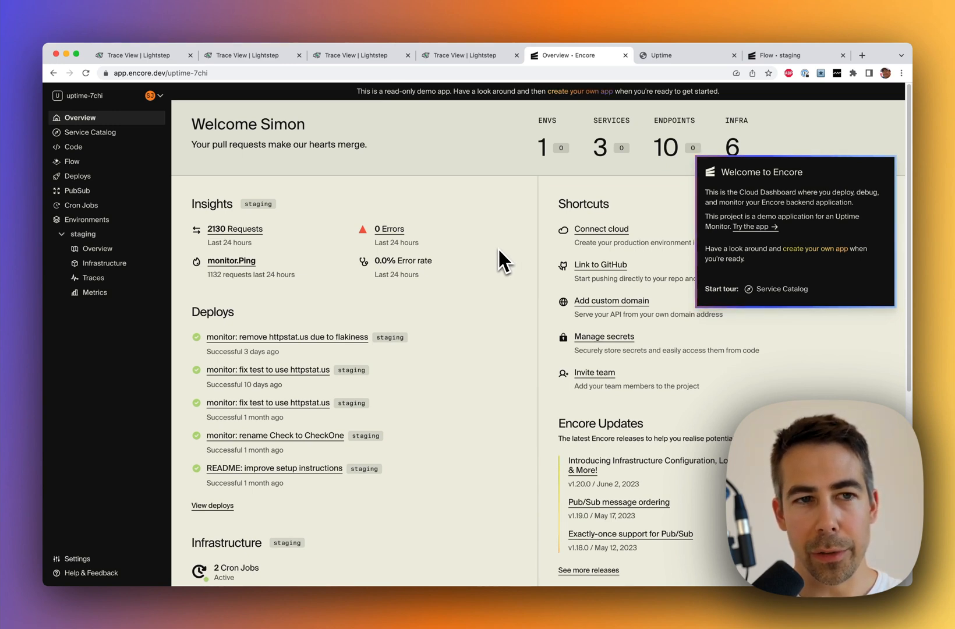
mouse_move(469, 335)
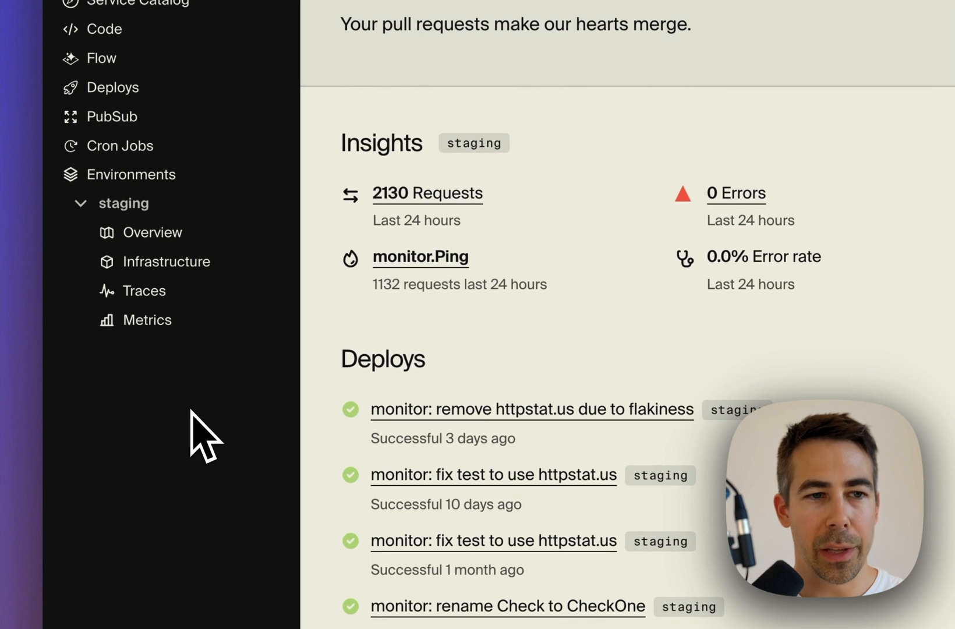
mouse_move(201, 426)
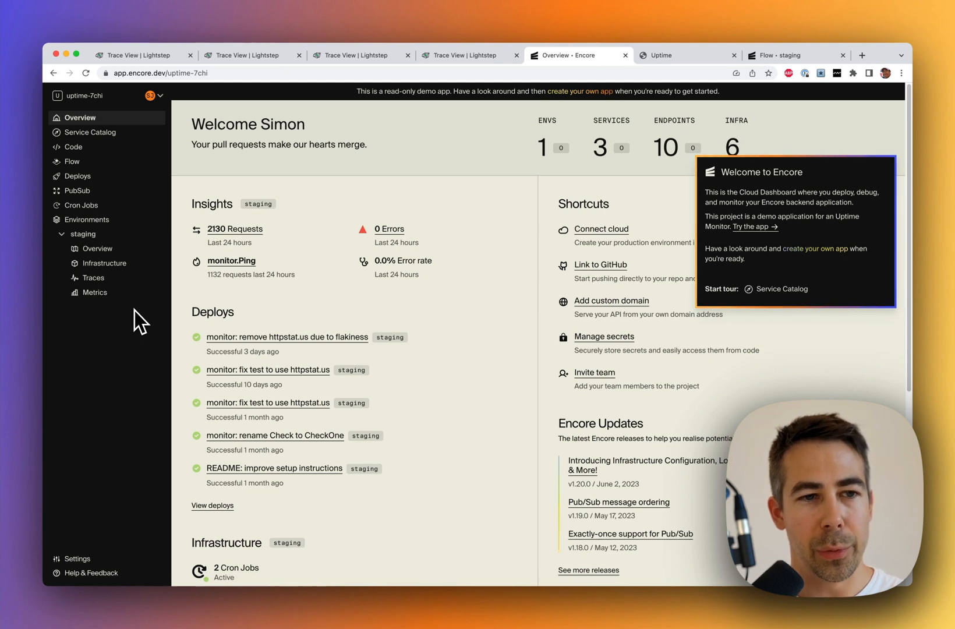
mouse_move(136, 324)
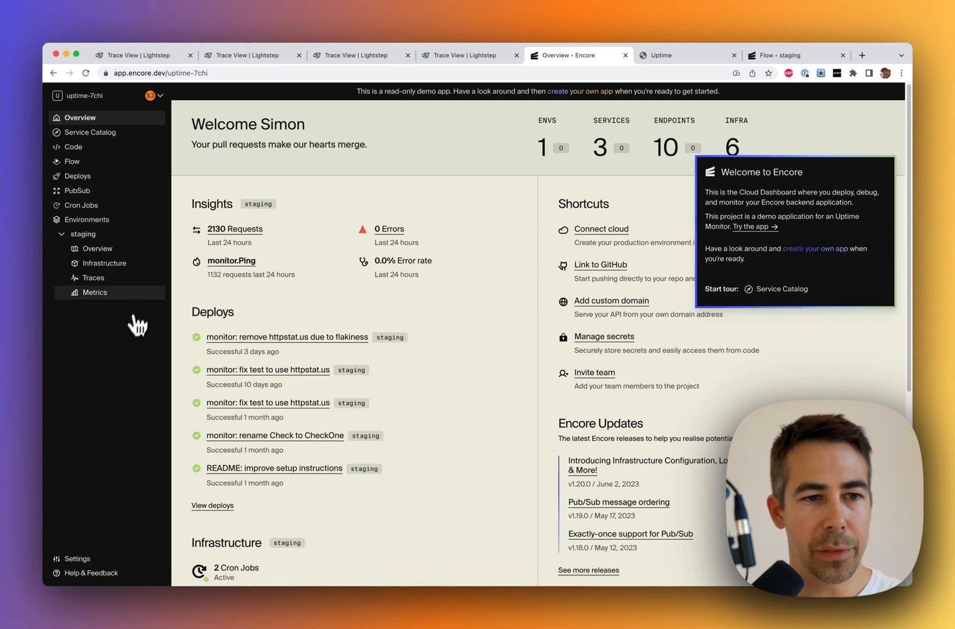
mouse_move(95, 278)
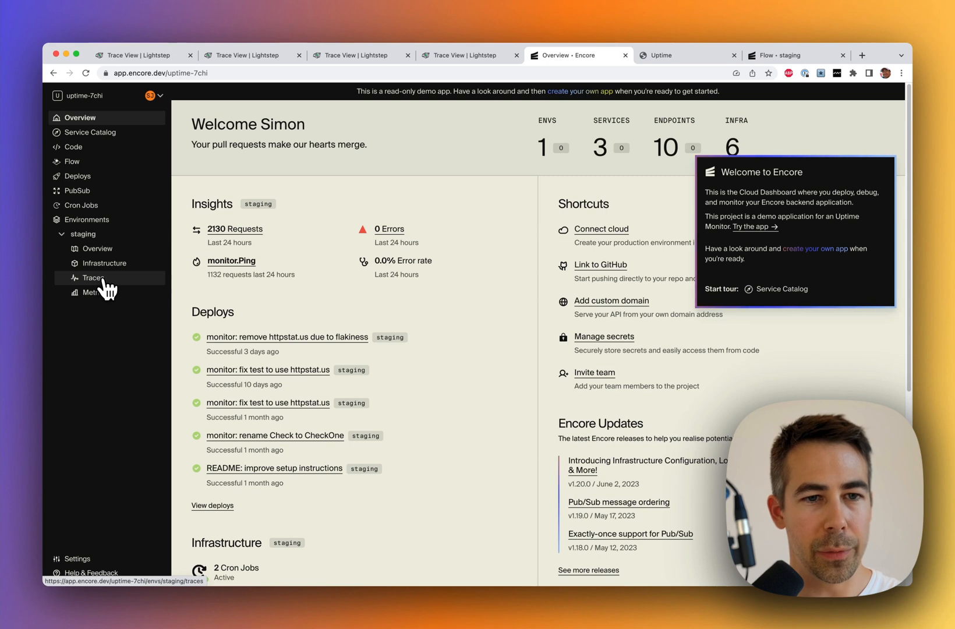
Step: Open staging Traces and filter them to service monitor, endpoint CheckAll
left_click(93, 278)
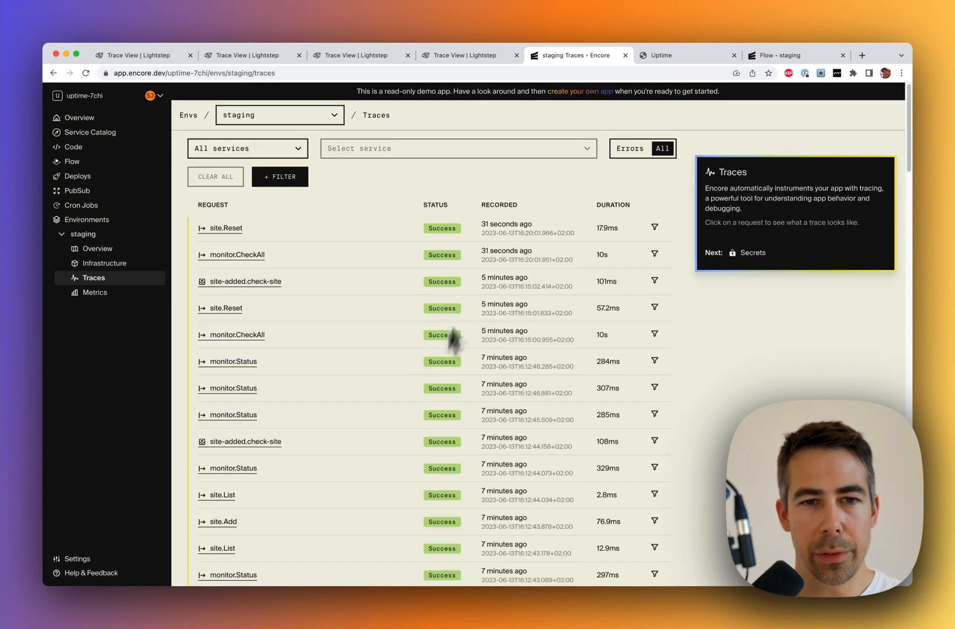
mouse_move(414, 186)
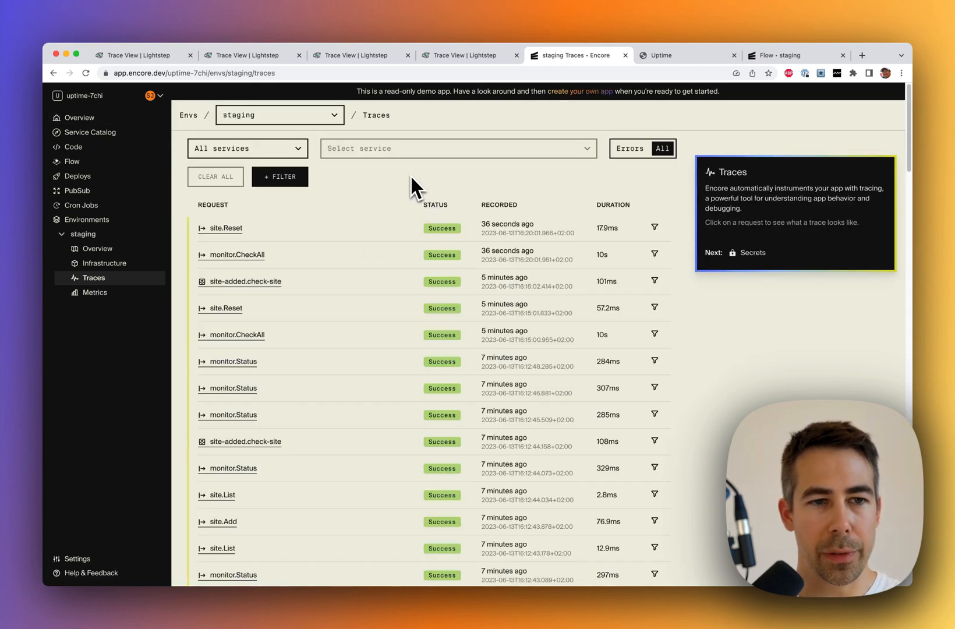
mouse_move(294, 215)
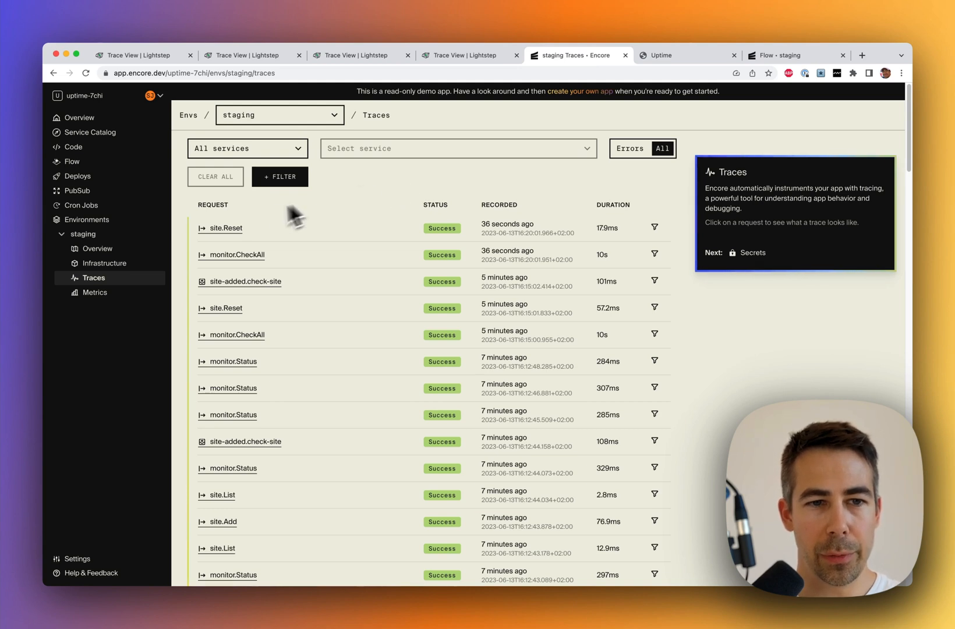
mouse_move(384, 198)
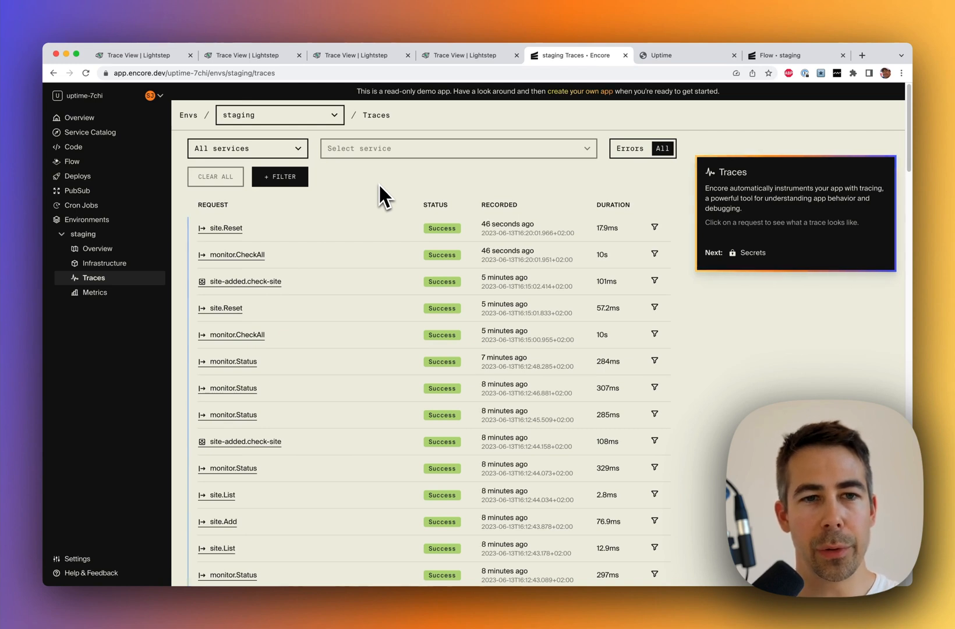
left_click(248, 148)
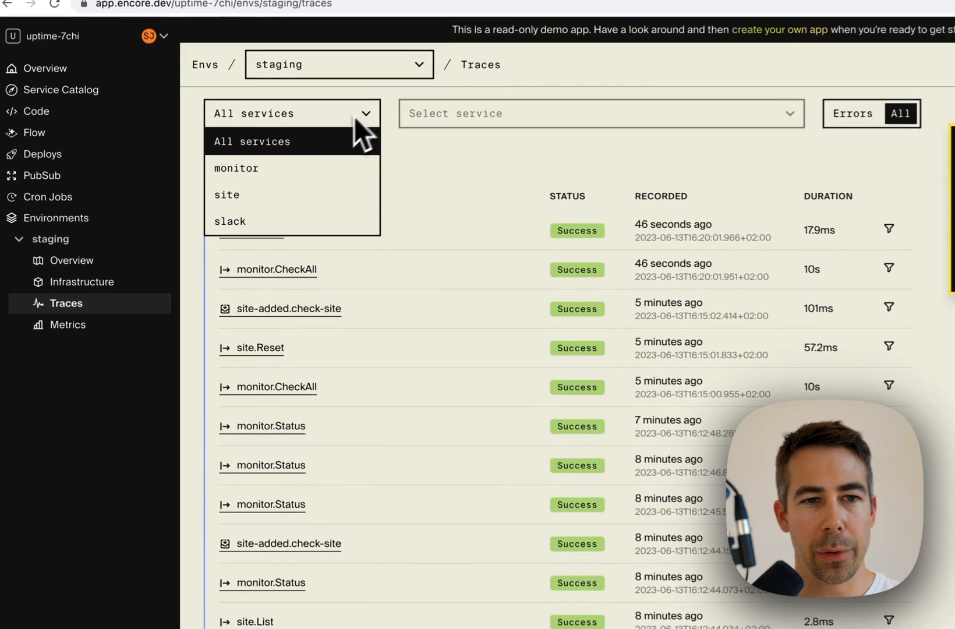
left_click(235, 168)
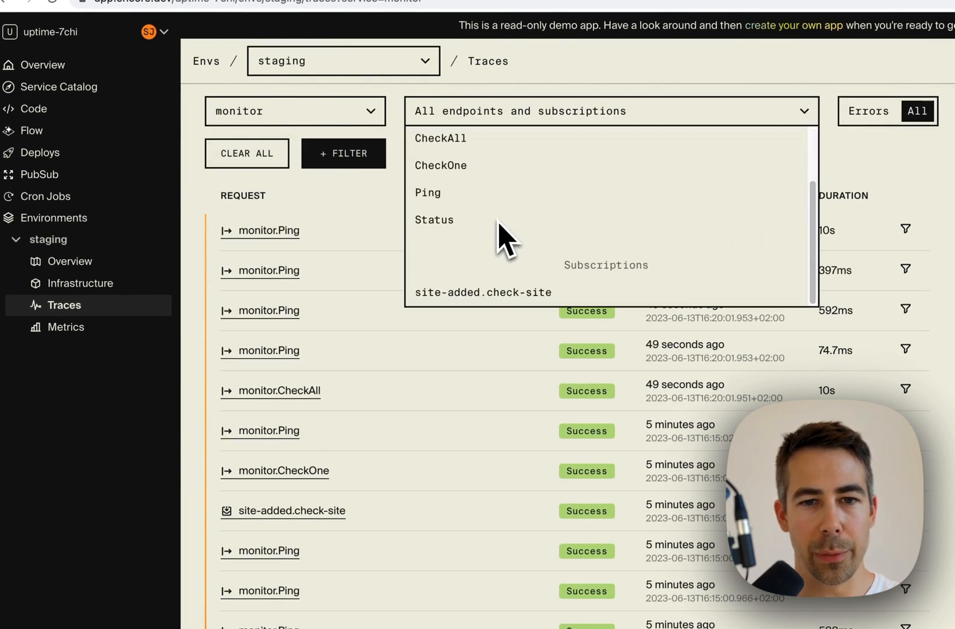
mouse_move(482, 292)
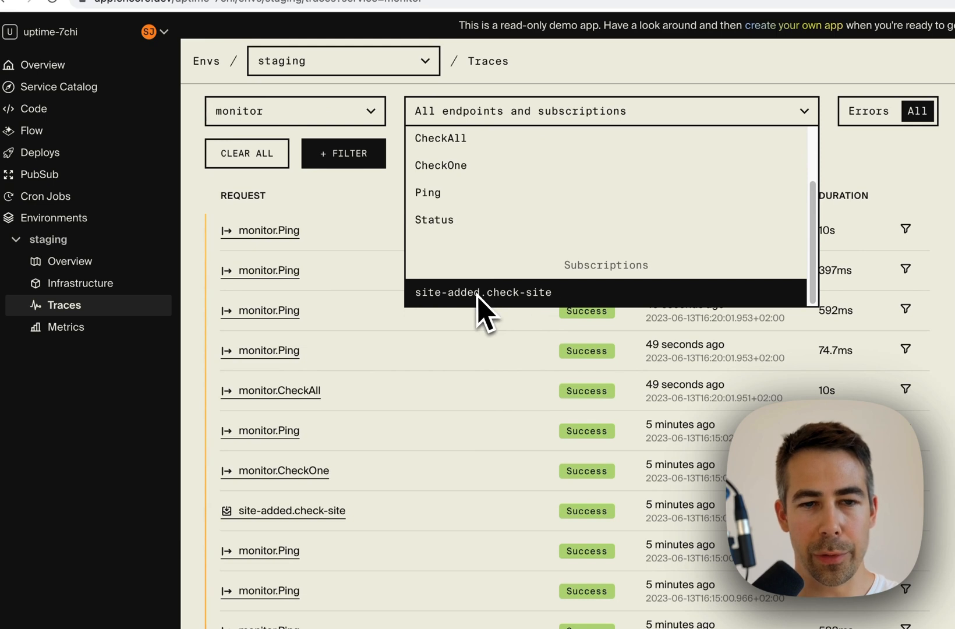
left_click(440, 138)
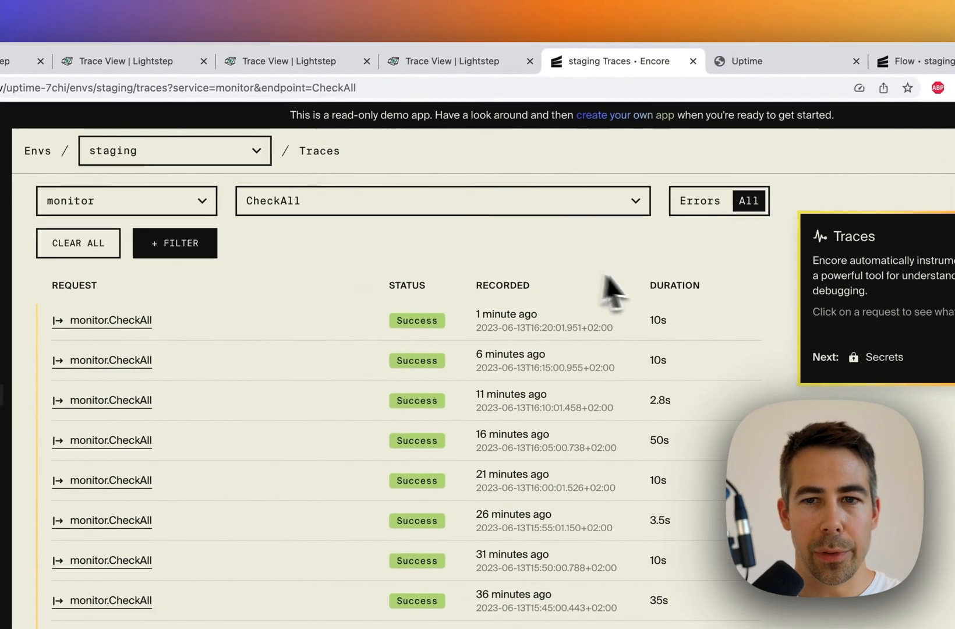
Step: Toggle Errors on the CheckAll traces and add an empty User ID filter
left_click(699, 201)
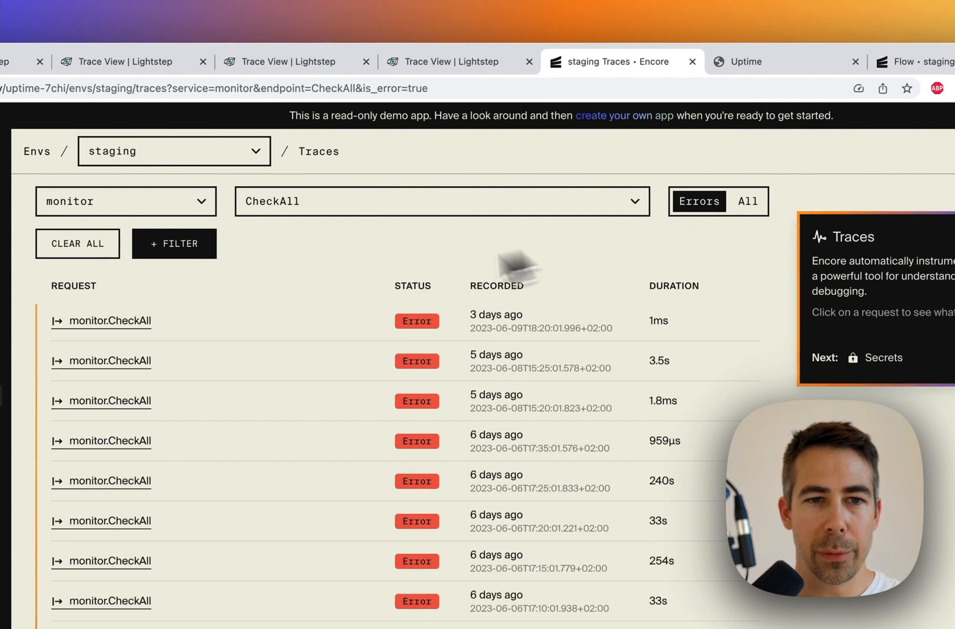
left_click(174, 243)
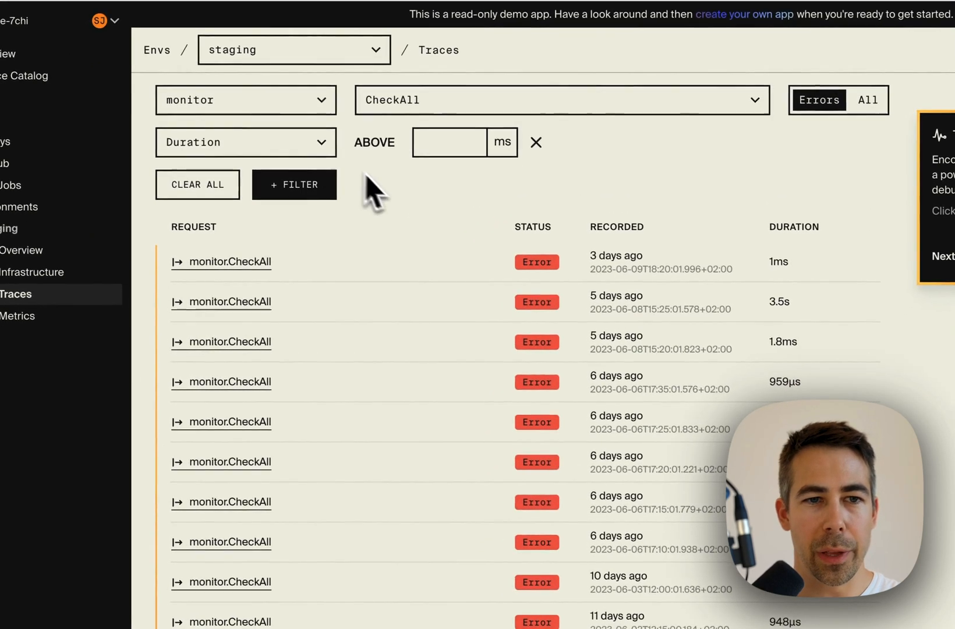
left_click(244, 142)
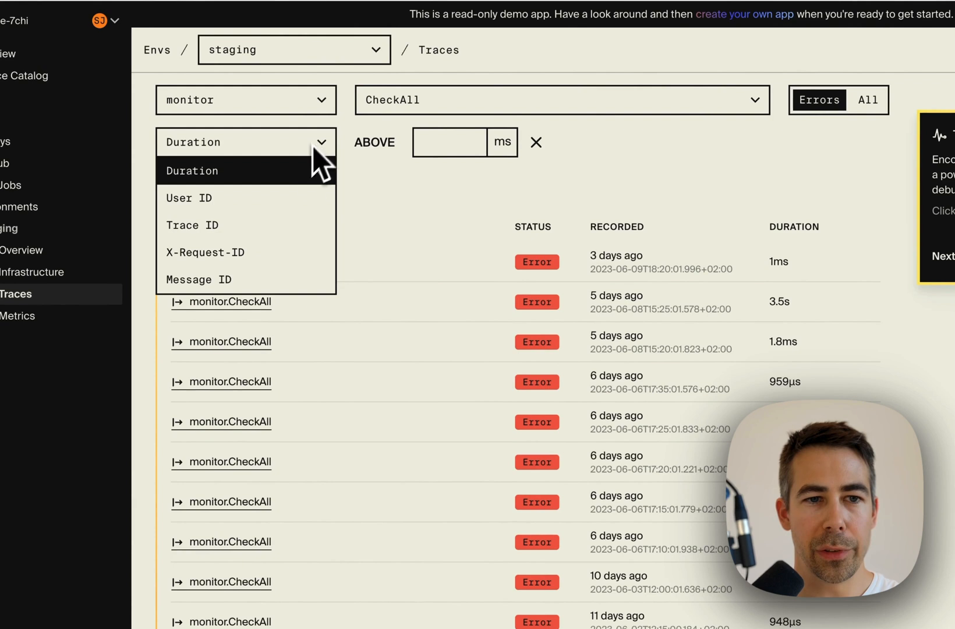
left_click(188, 198)
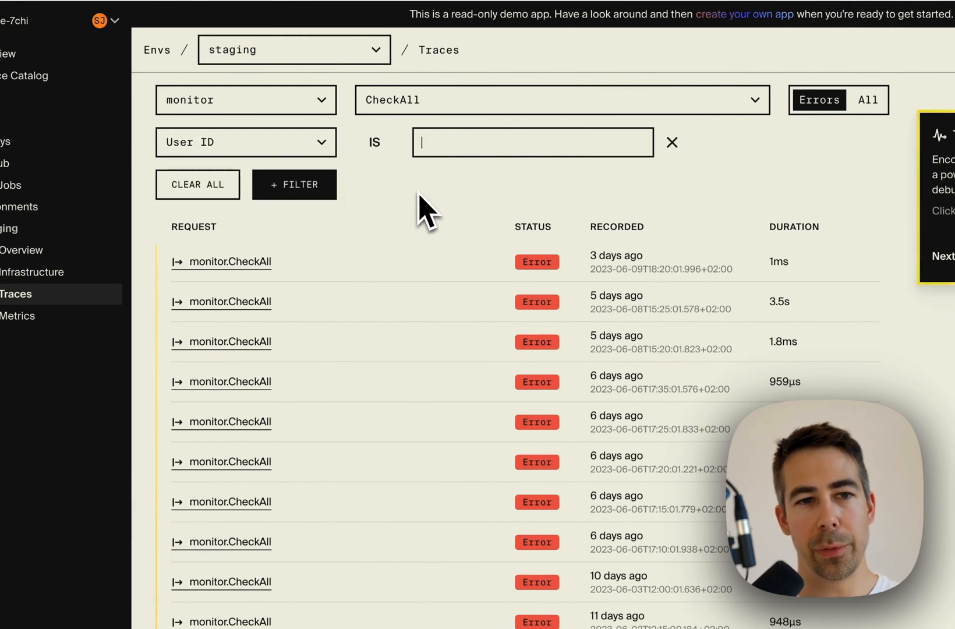
mouse_move(423, 195)
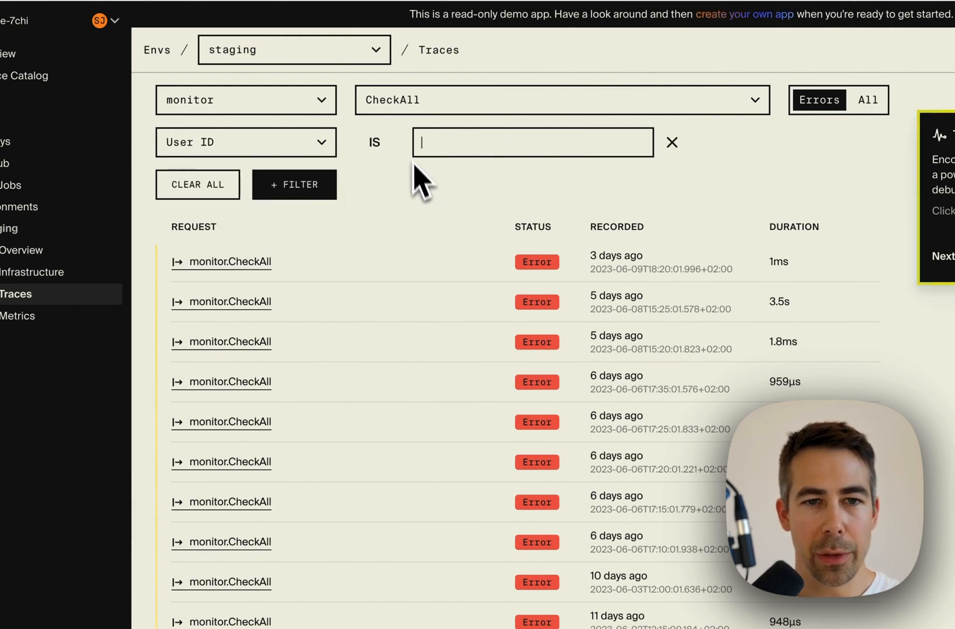
mouse_move(558, 166)
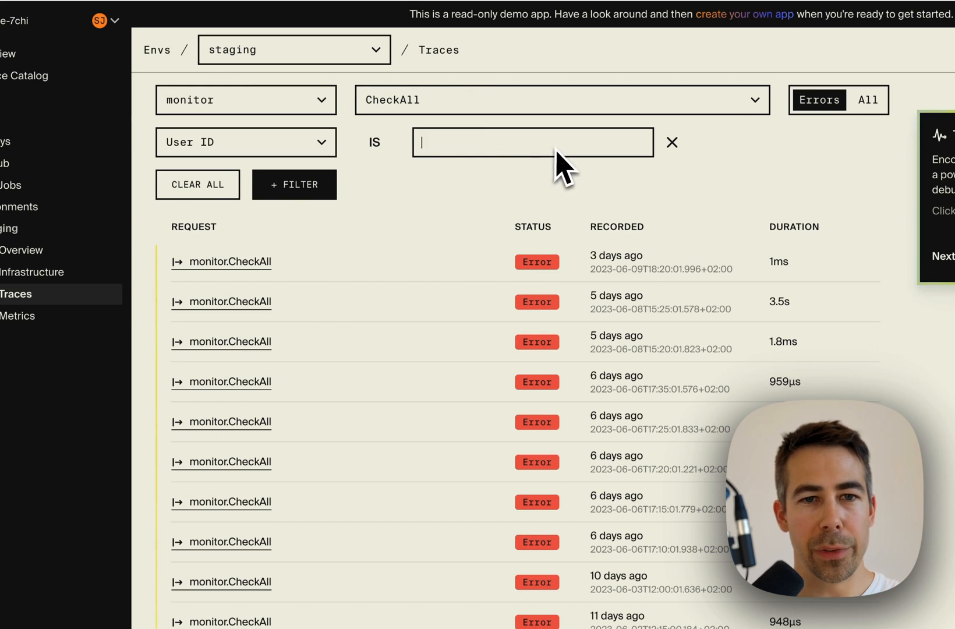
mouse_move(503, 216)
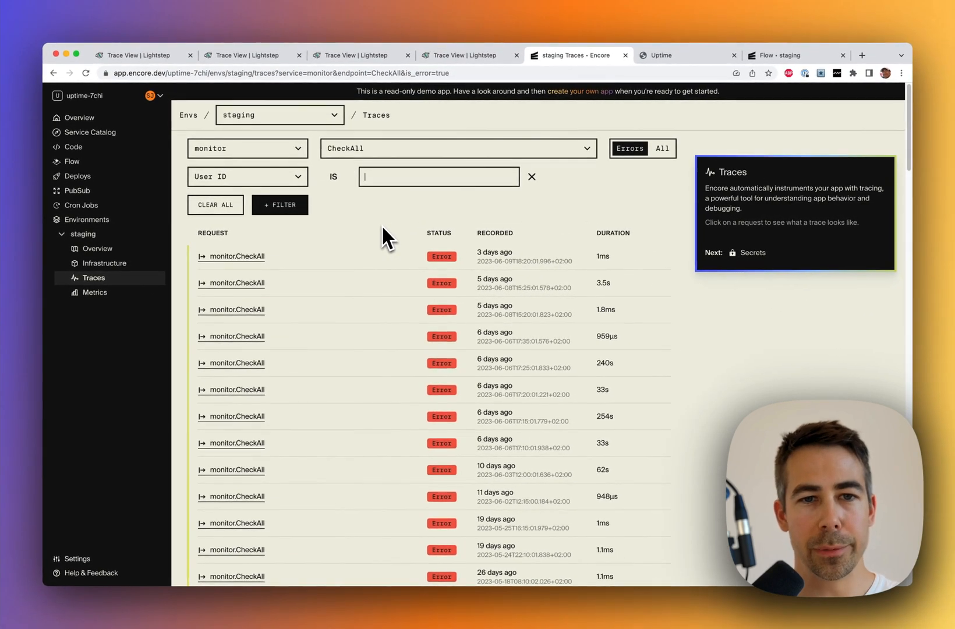
mouse_move(439, 213)
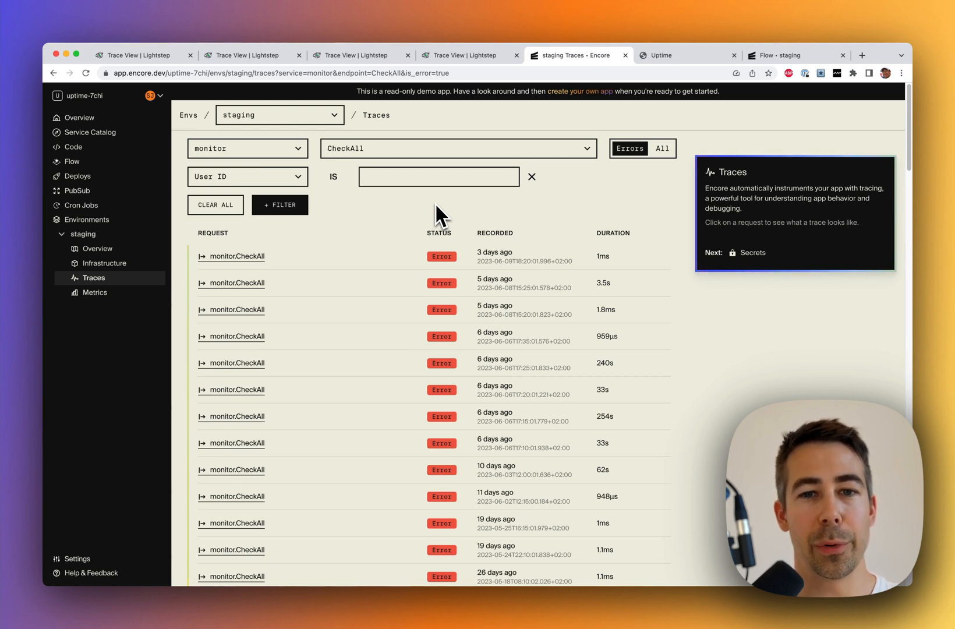
Step: Clear all filters, filter to the site service, and open the newest site.Add trace
left_click(215, 204)
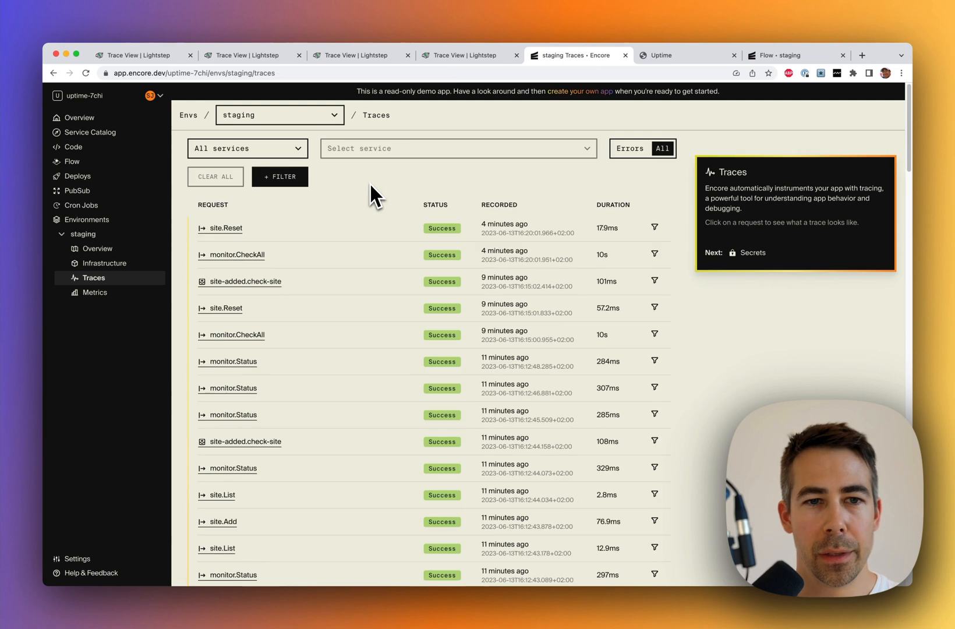
left_click(247, 148)
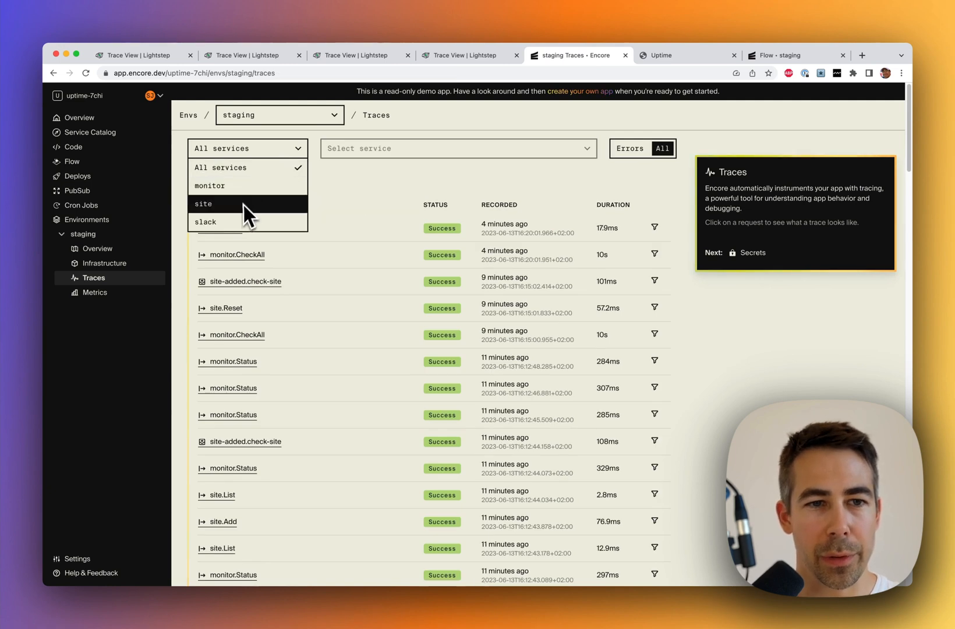
left_click(203, 204)
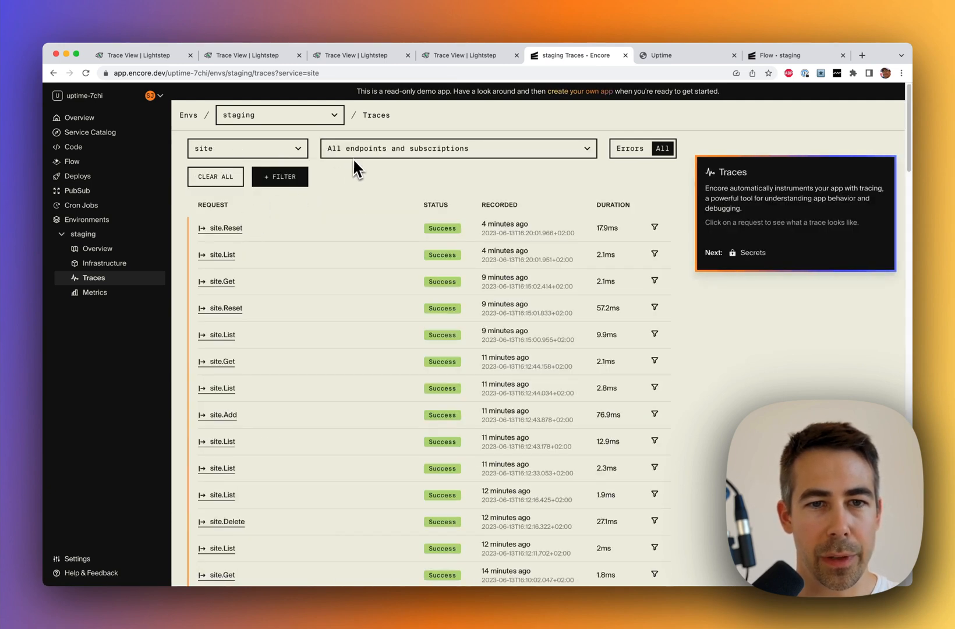
left_click(458, 148)
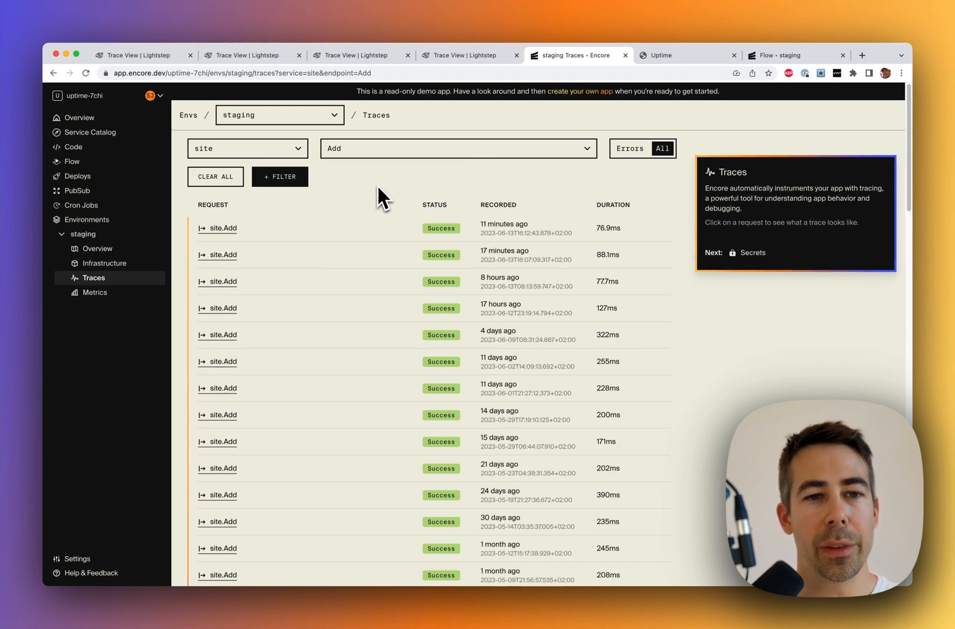
mouse_move(302, 219)
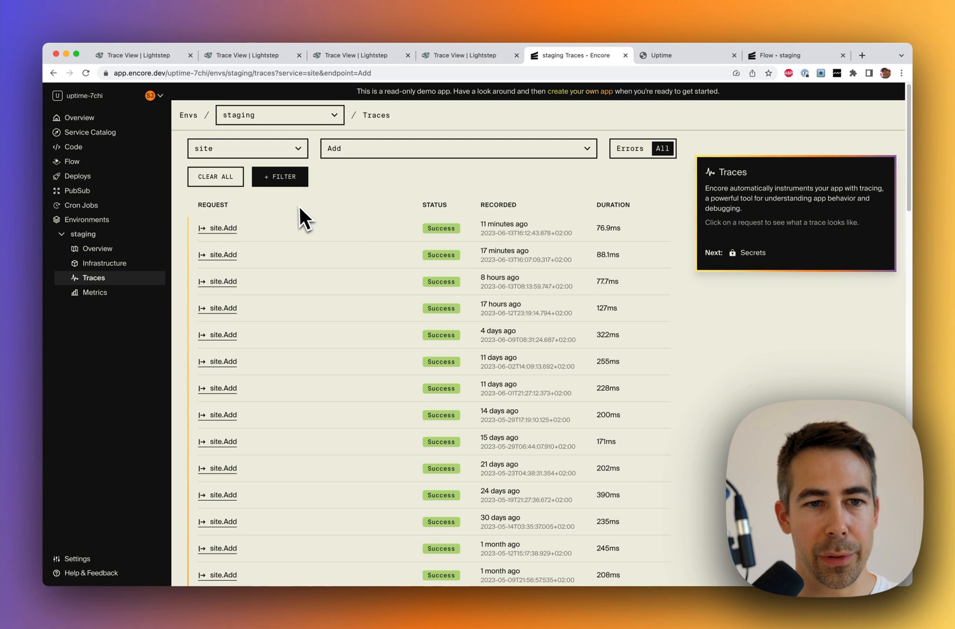
mouse_move(226, 231)
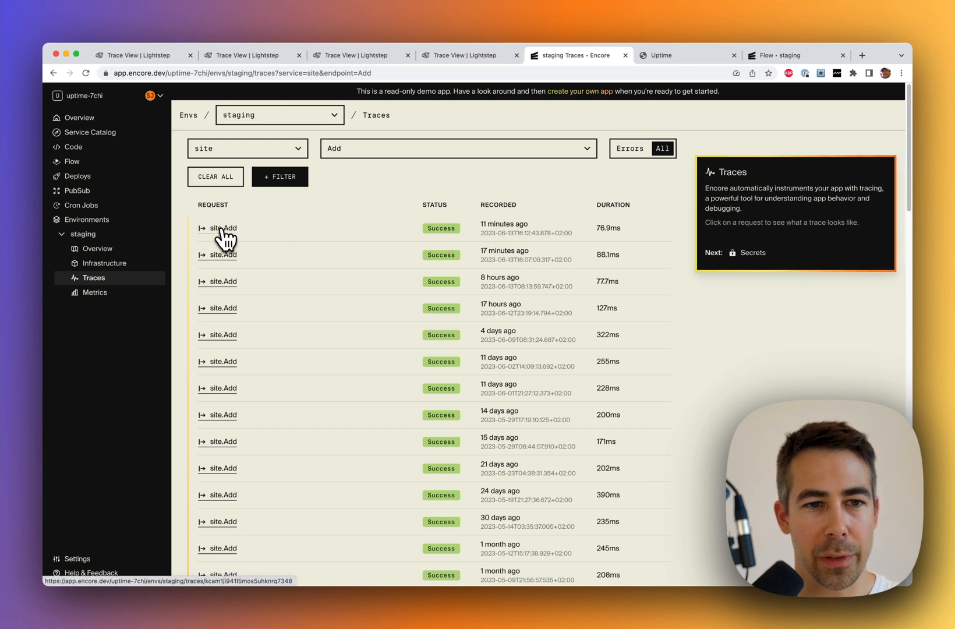
left_click(223, 227)
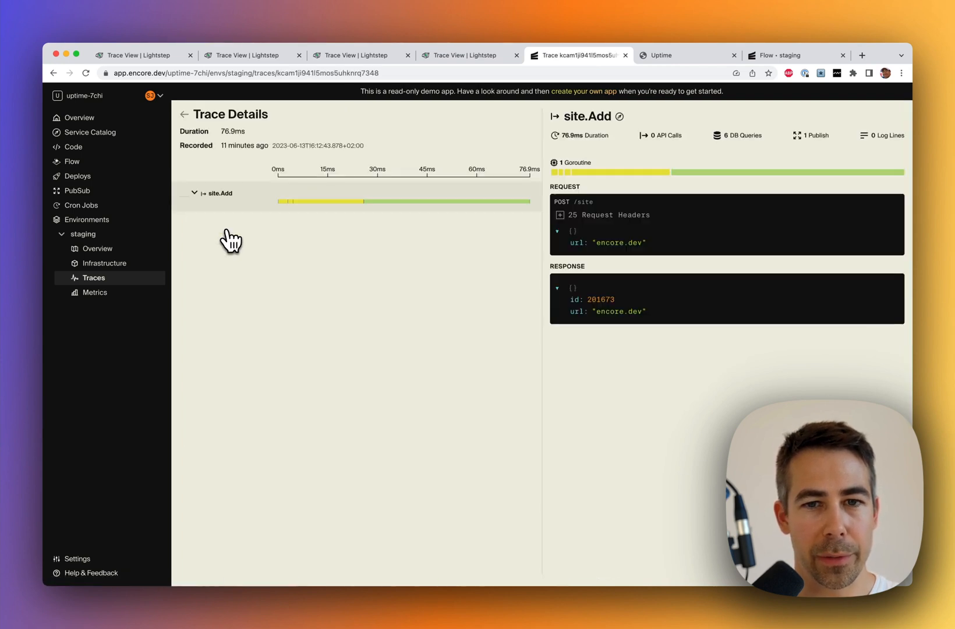
mouse_move(356, 180)
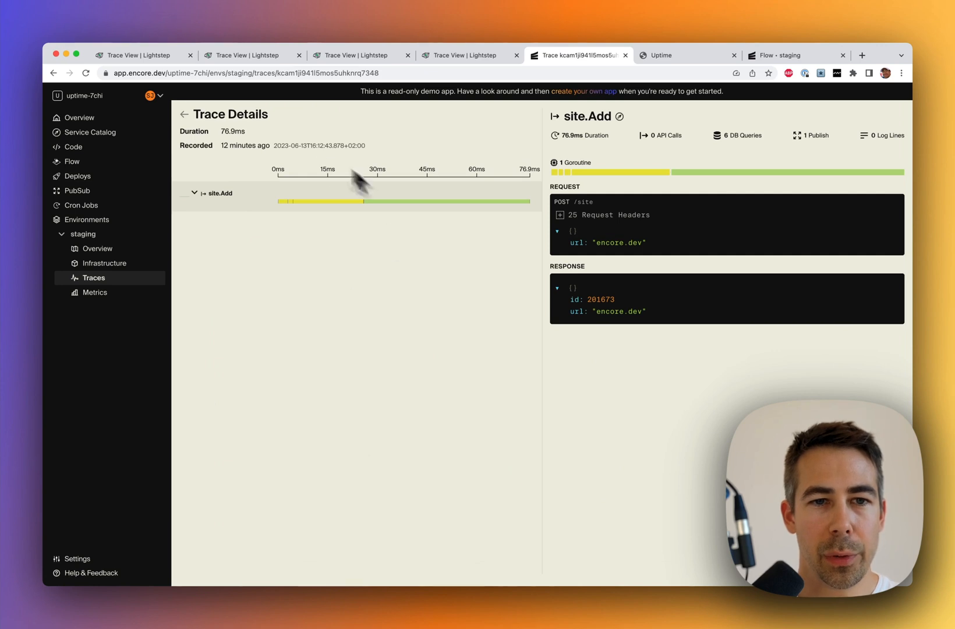
mouse_move(429, 219)
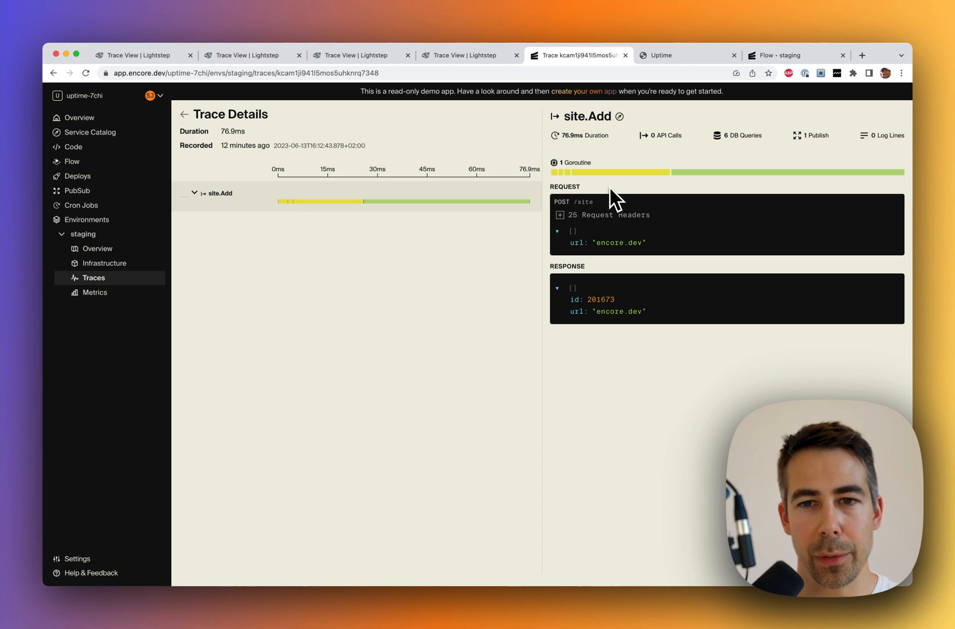
mouse_move(635, 201)
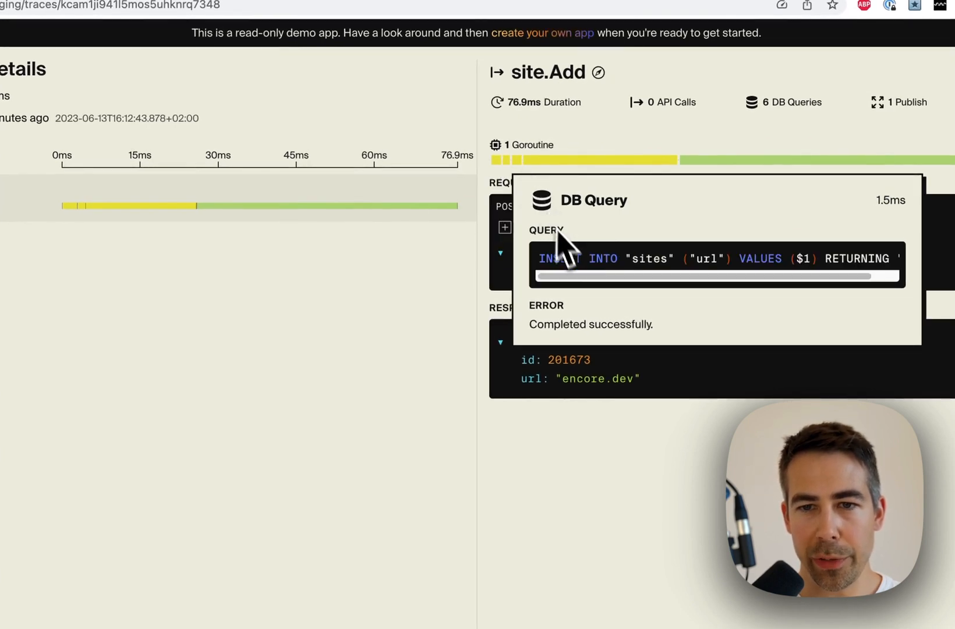
mouse_move(566, 286)
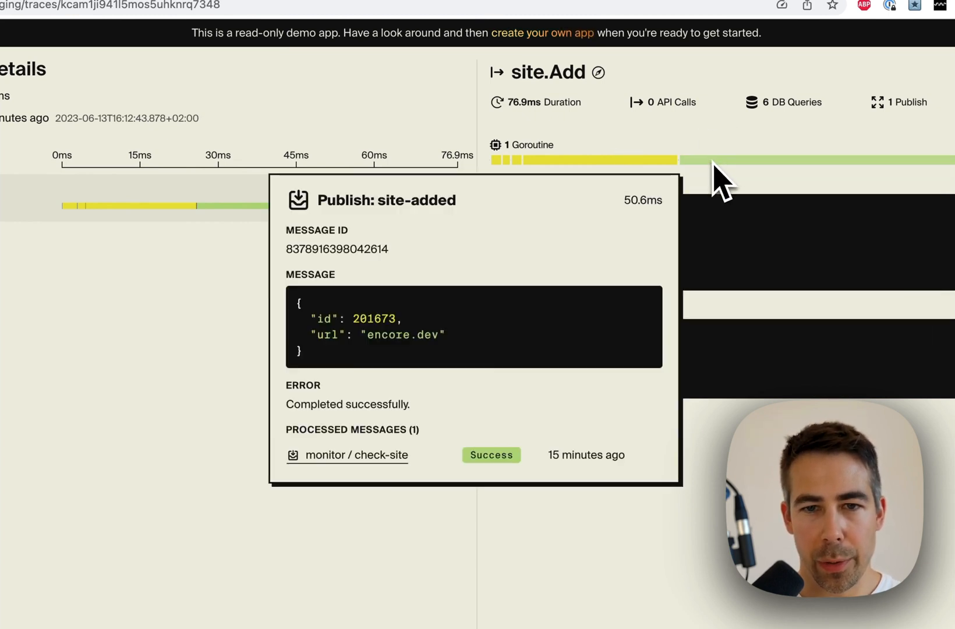
mouse_move(493, 206)
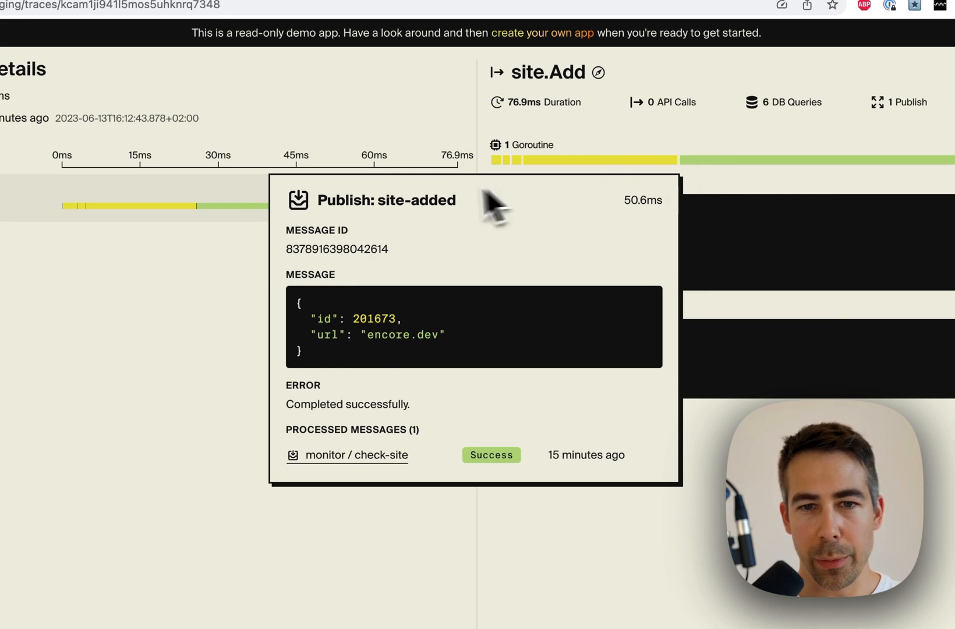
double_click(406, 200)
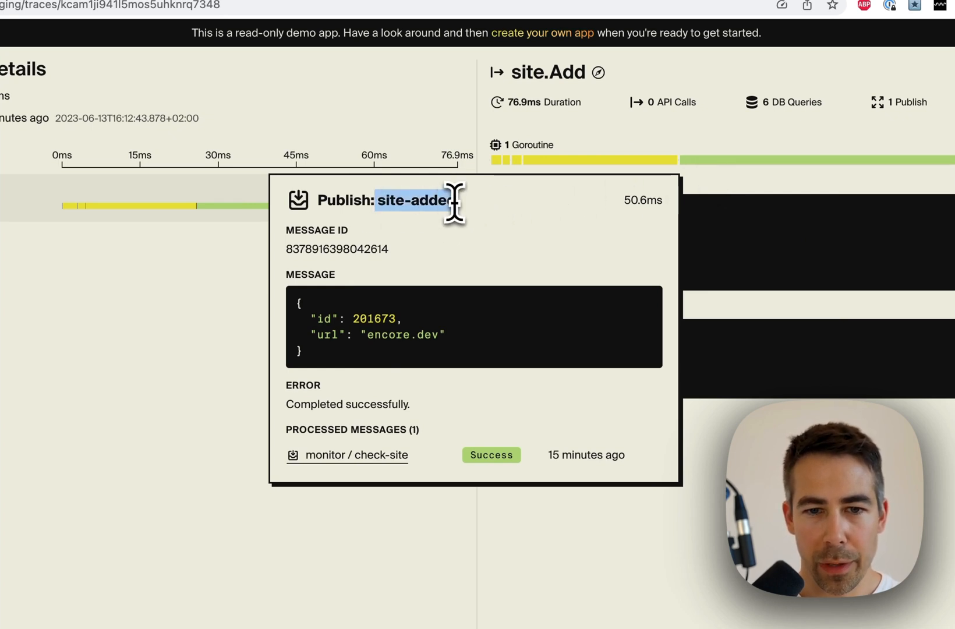
mouse_move(432, 429)
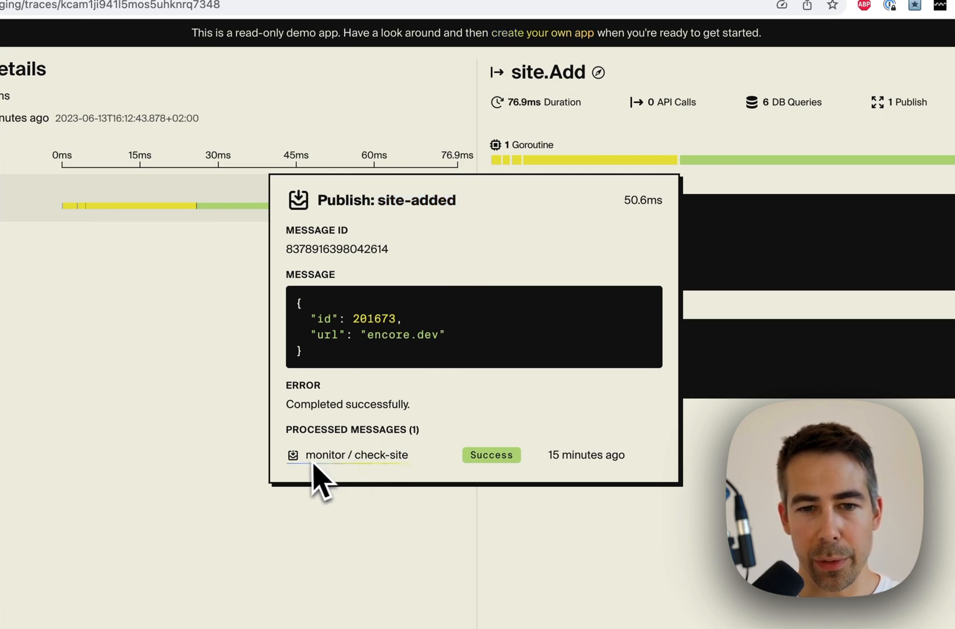
mouse_move(365, 481)
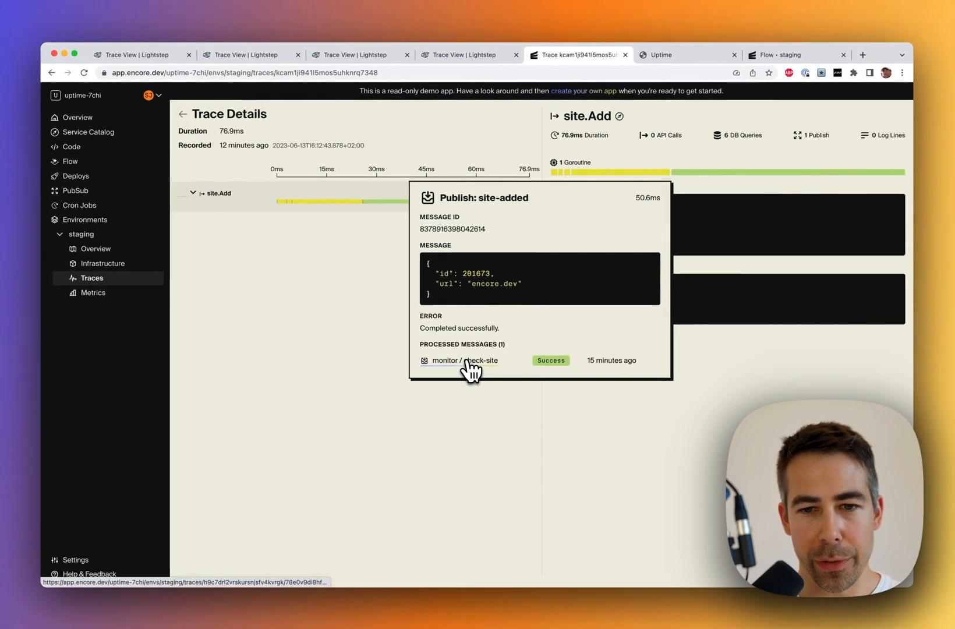
Step: Open the monitor/check-site message trace and view monitor.Ping's encore.dev request and response
left_click(465, 360)
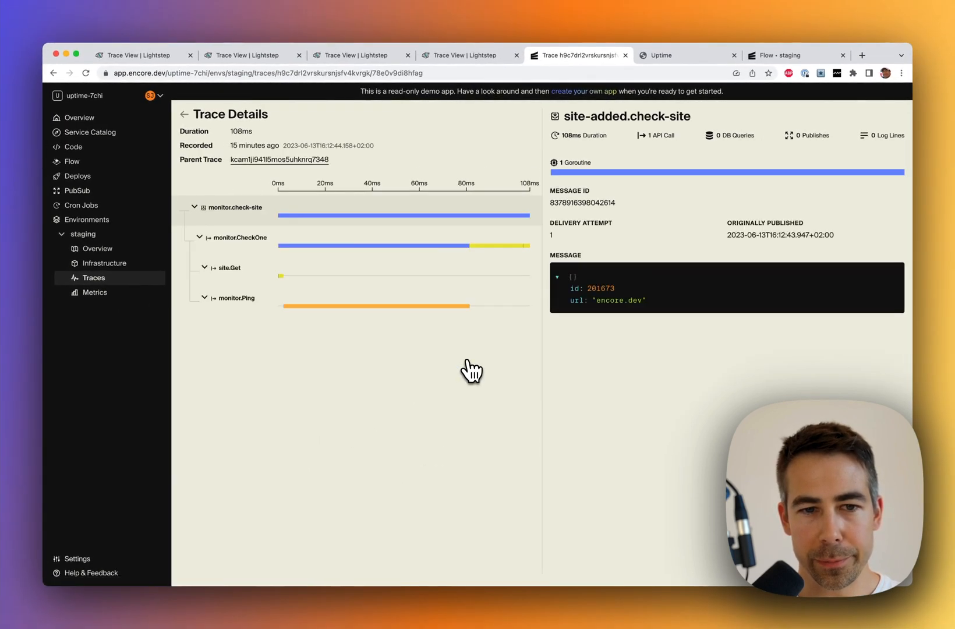
mouse_move(329, 359)
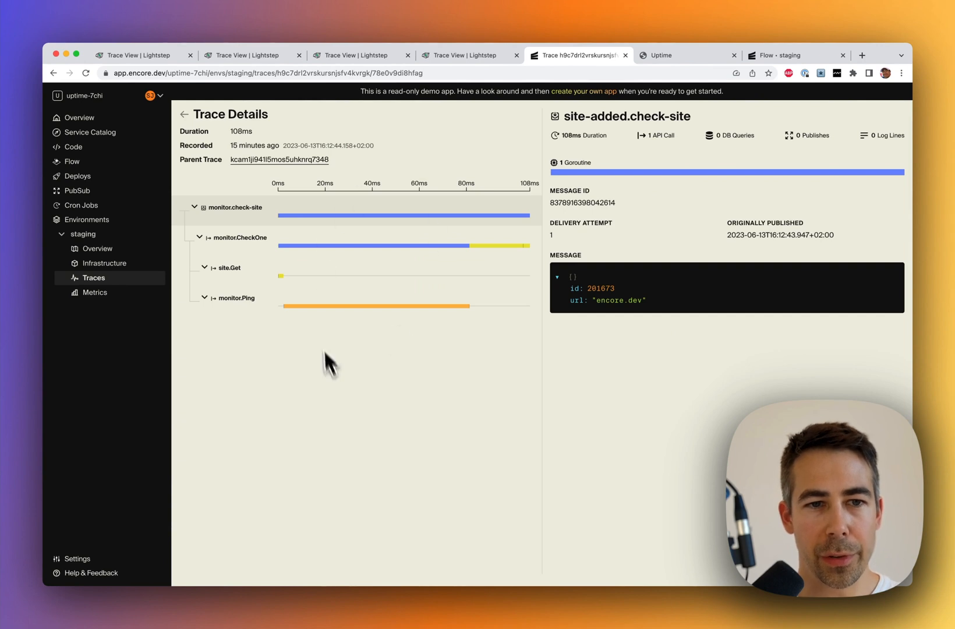
mouse_move(229, 225)
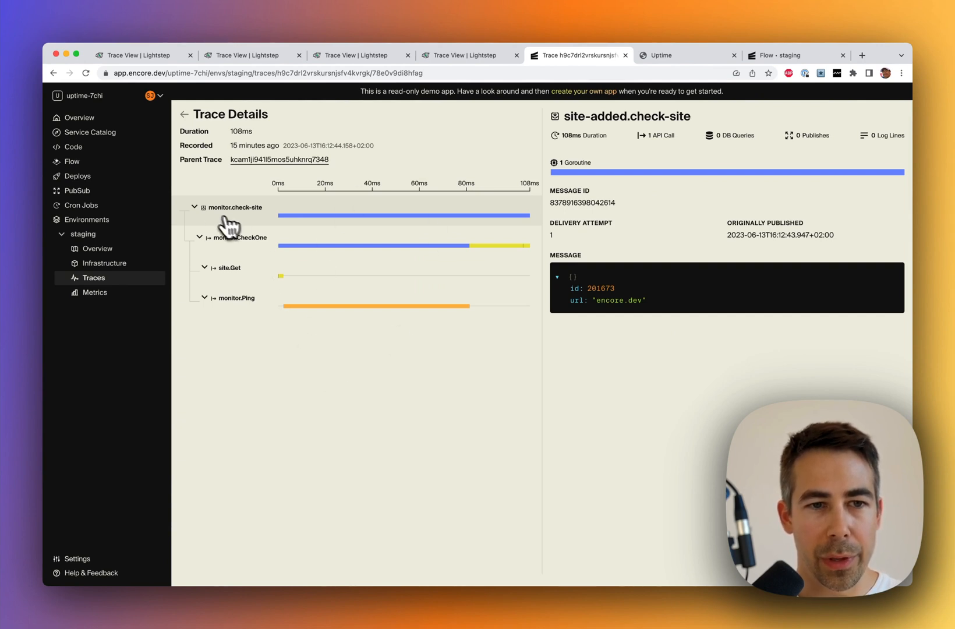
mouse_move(250, 246)
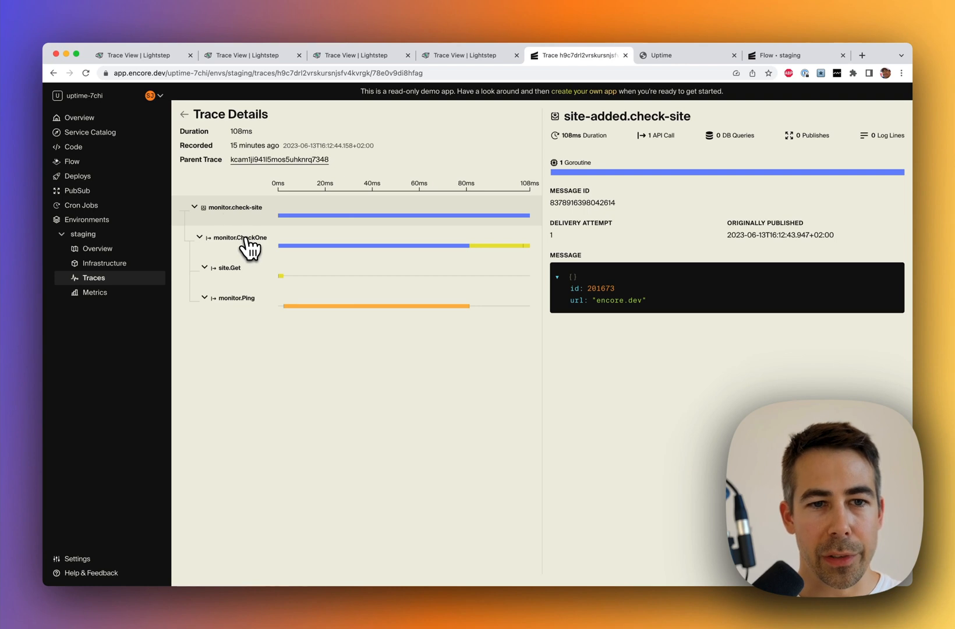
mouse_move(262, 253)
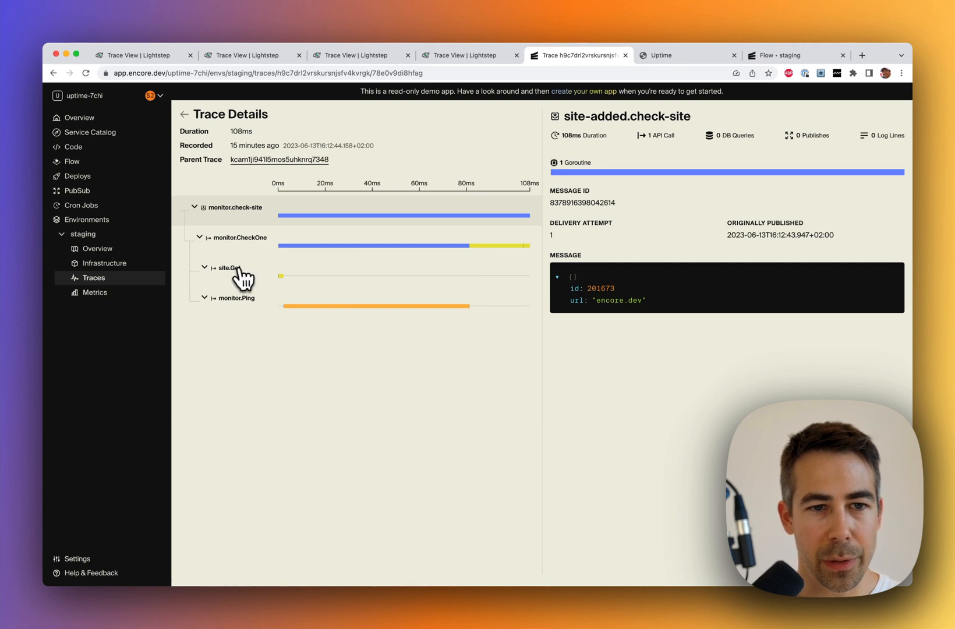
left_click(230, 268)
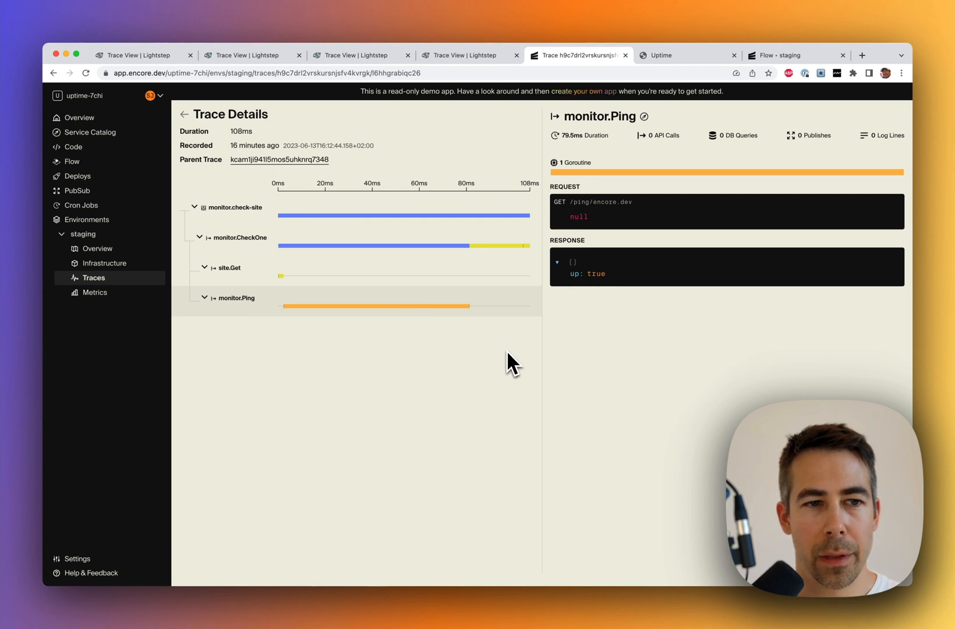
mouse_move(107, 162)
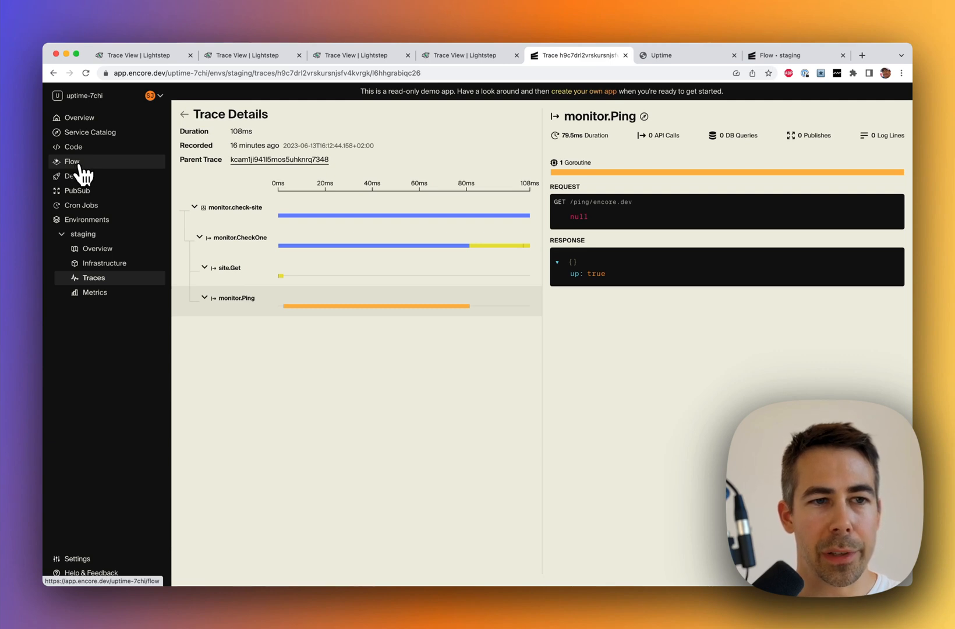
Step: Open the Flow diagram showing monitor, site and slack services and their topics
left_click(71, 162)
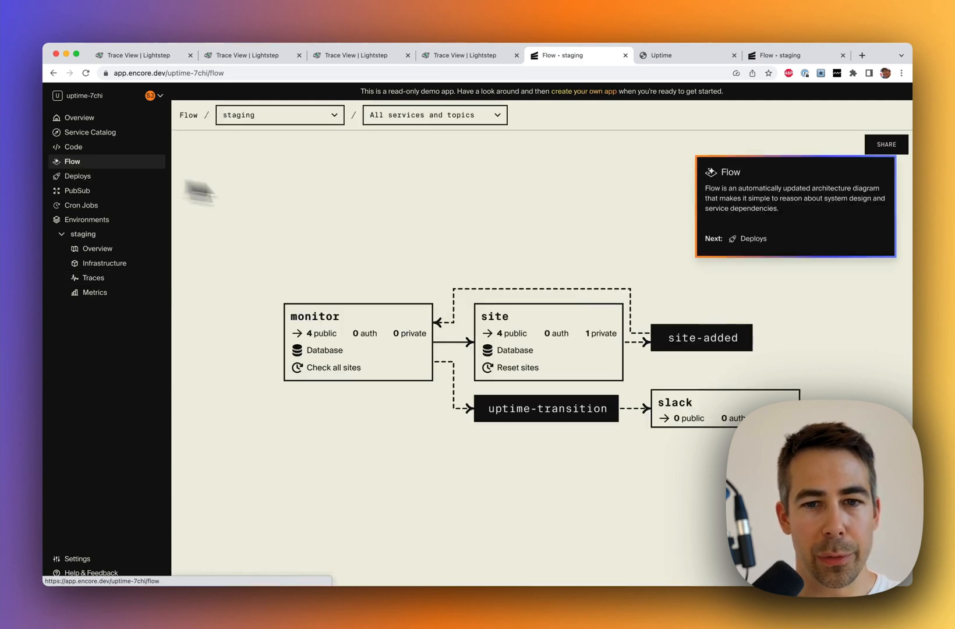
mouse_move(525, 243)
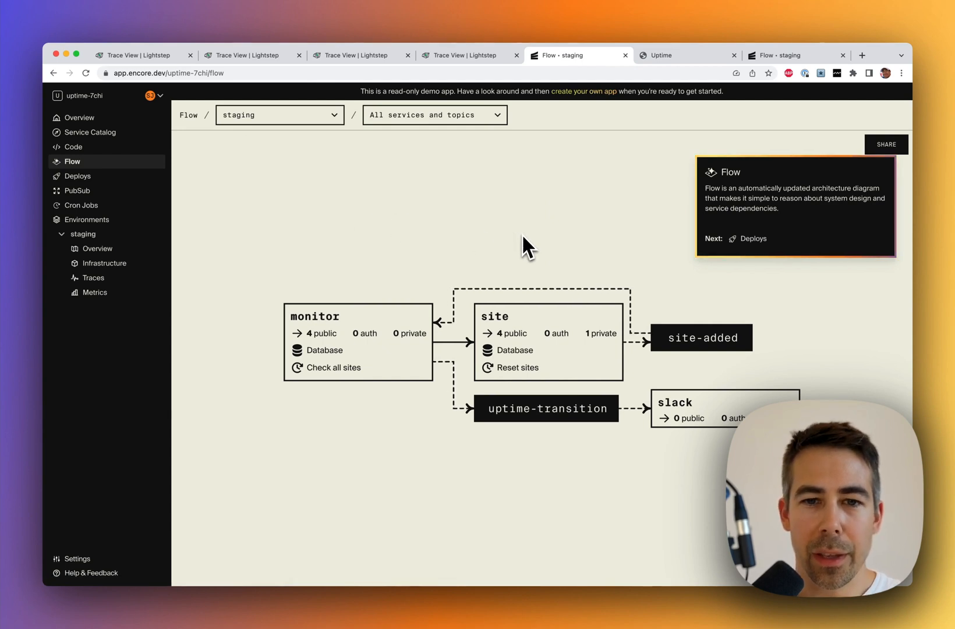
mouse_move(512, 289)
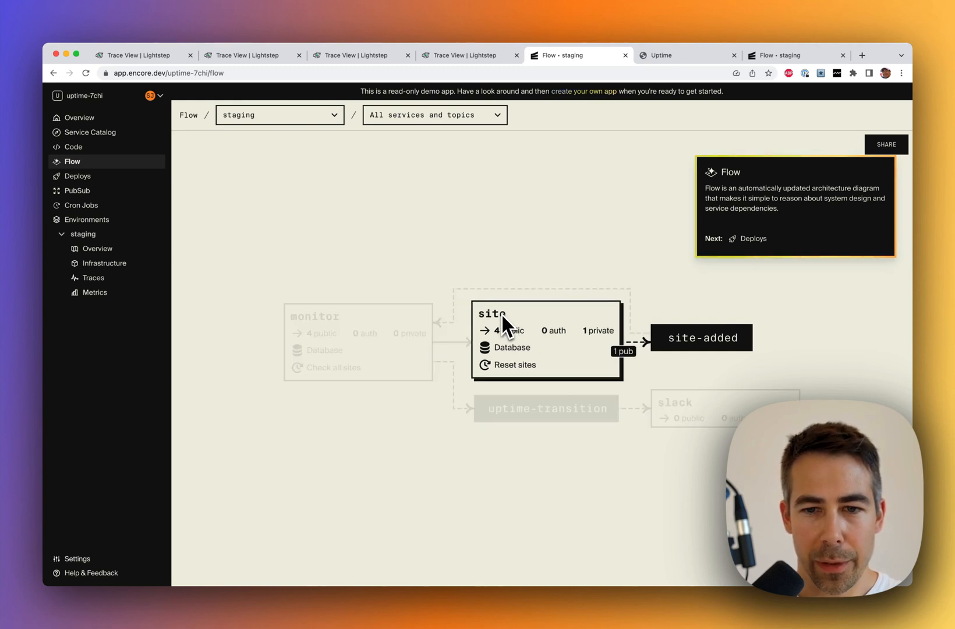
mouse_move(521, 339)
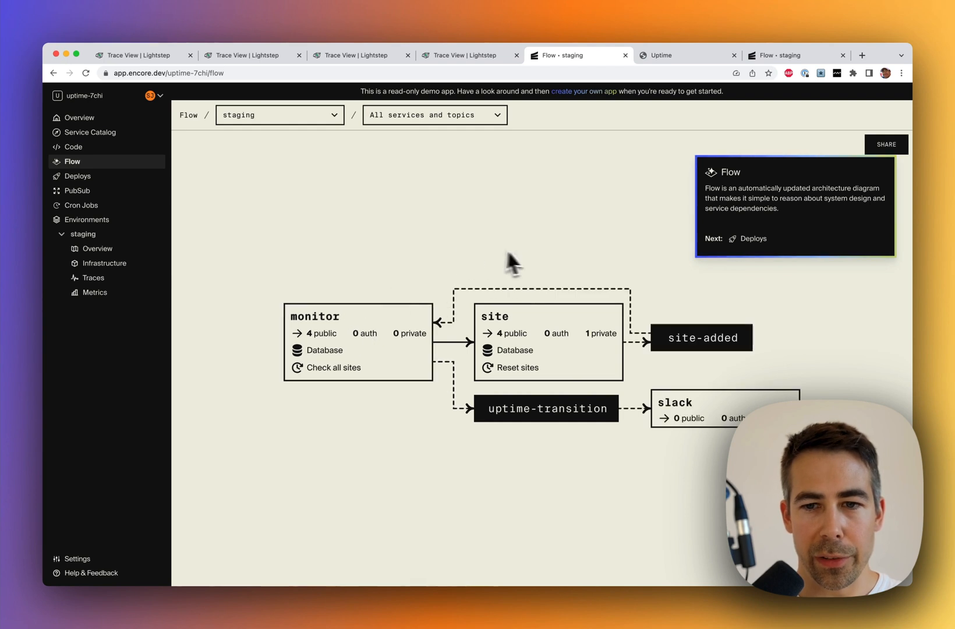
mouse_move(627, 298)
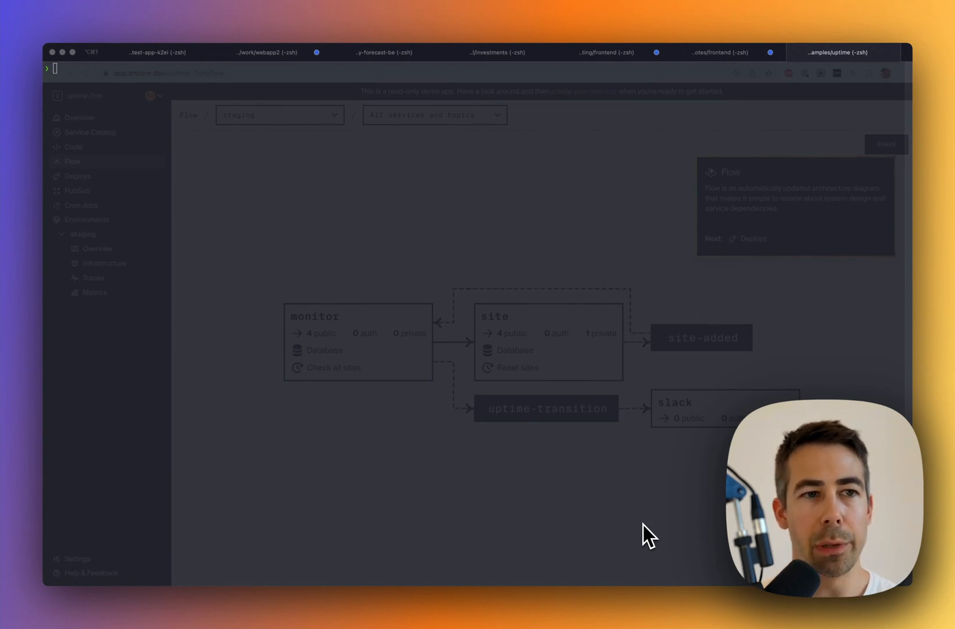
mouse_move(623, 432)
type("encore run")
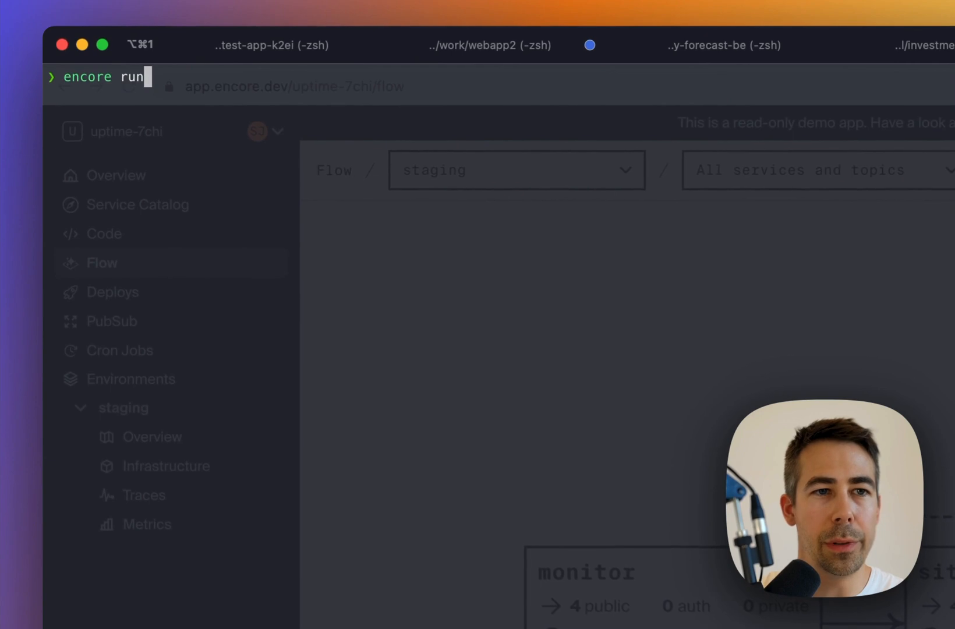
Step: Run `encore run` to launch the uptime app at localhost:4000
key("Return")
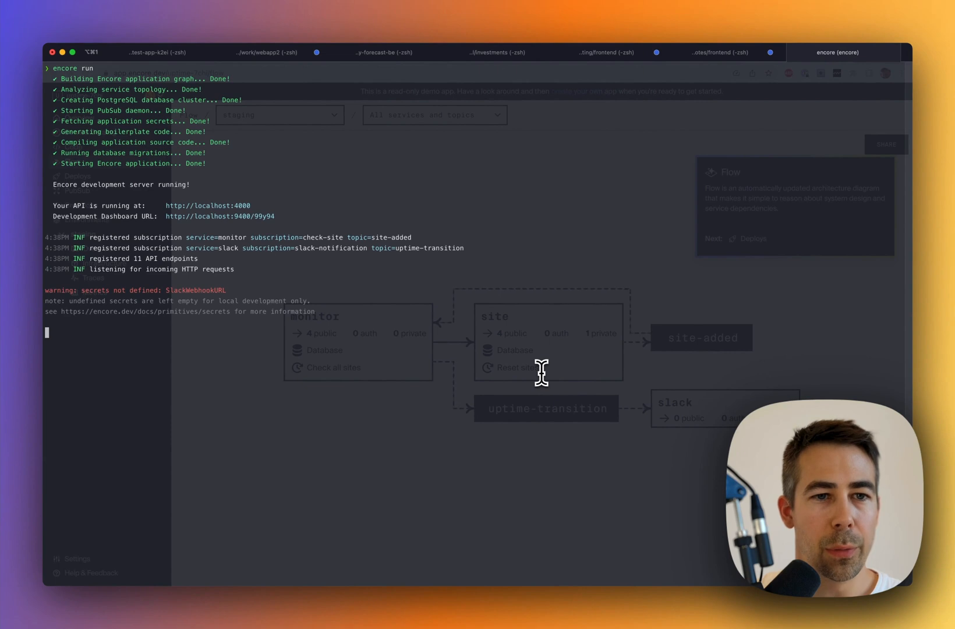
mouse_move(125, 219)
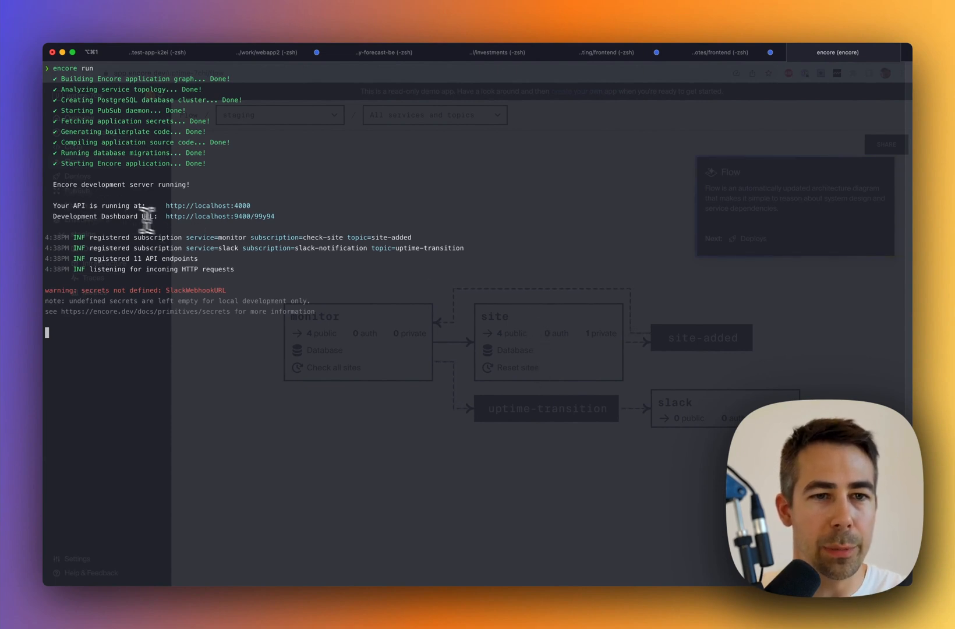
mouse_move(230, 224)
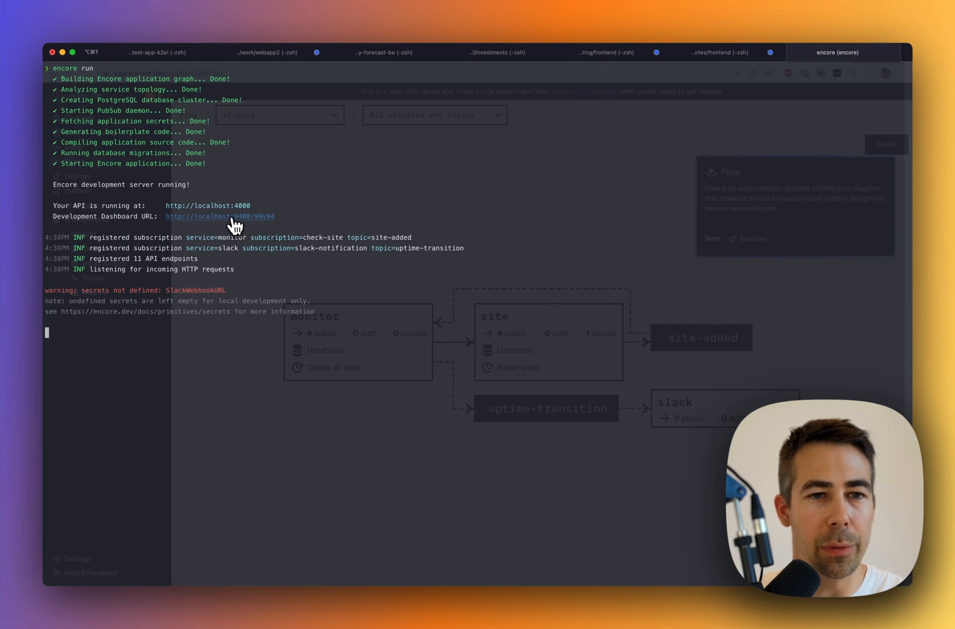
Step: Call site.Add with url google.com from the local development dashboard
left_click(219, 216)
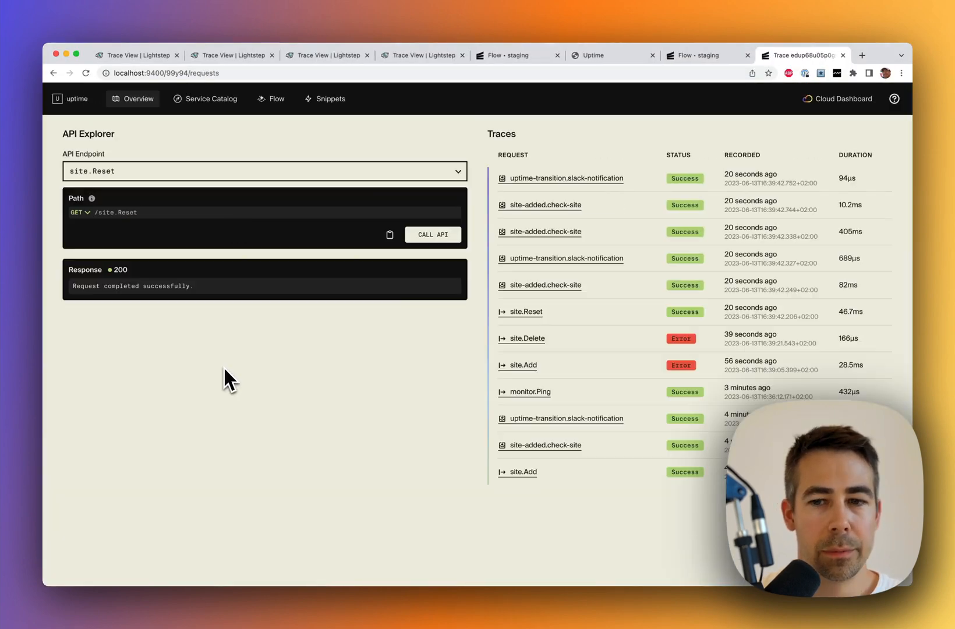
mouse_move(261, 395)
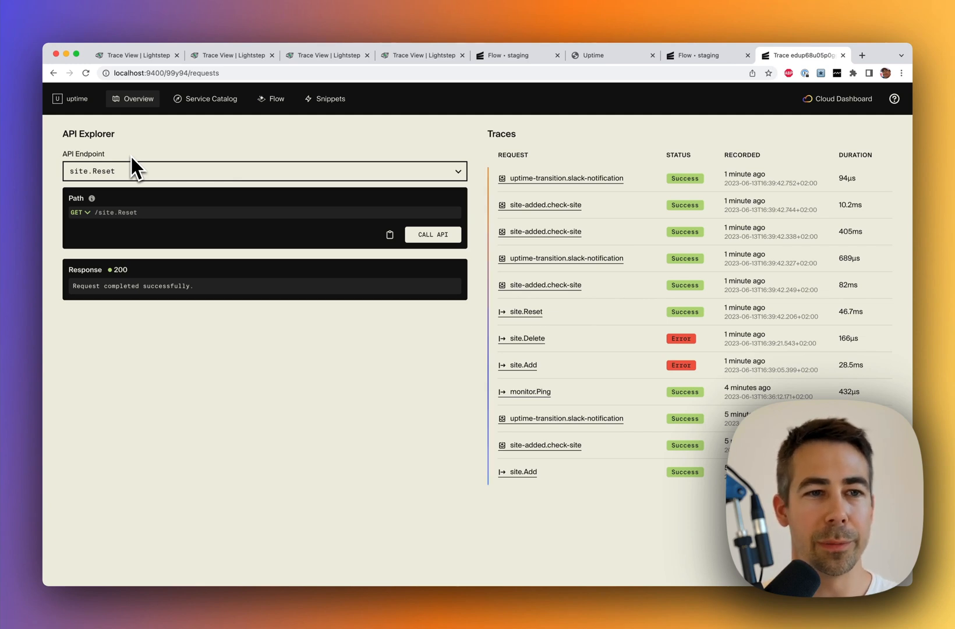
left_click(263, 172)
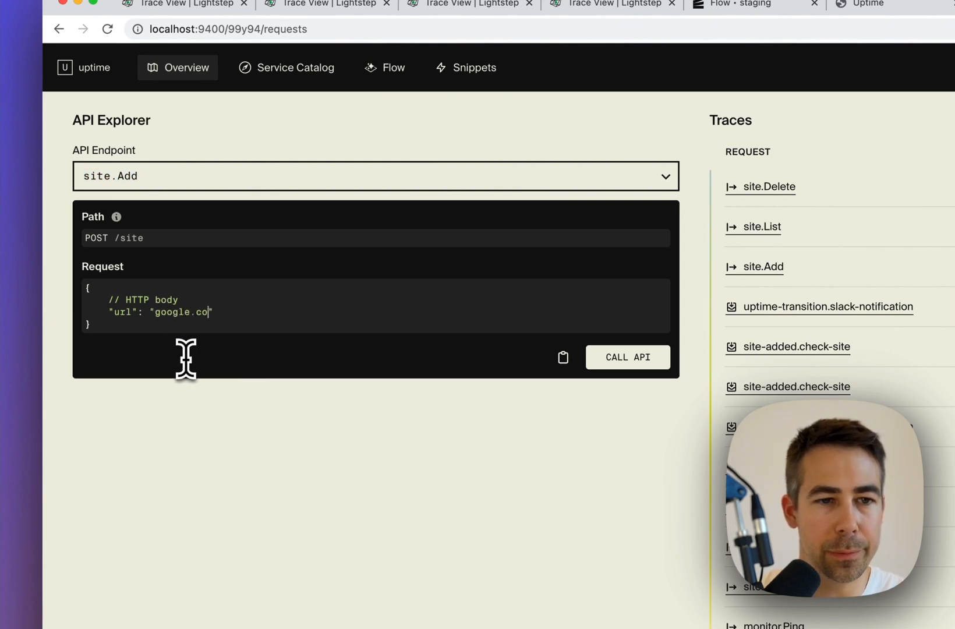
left_click(628, 357)
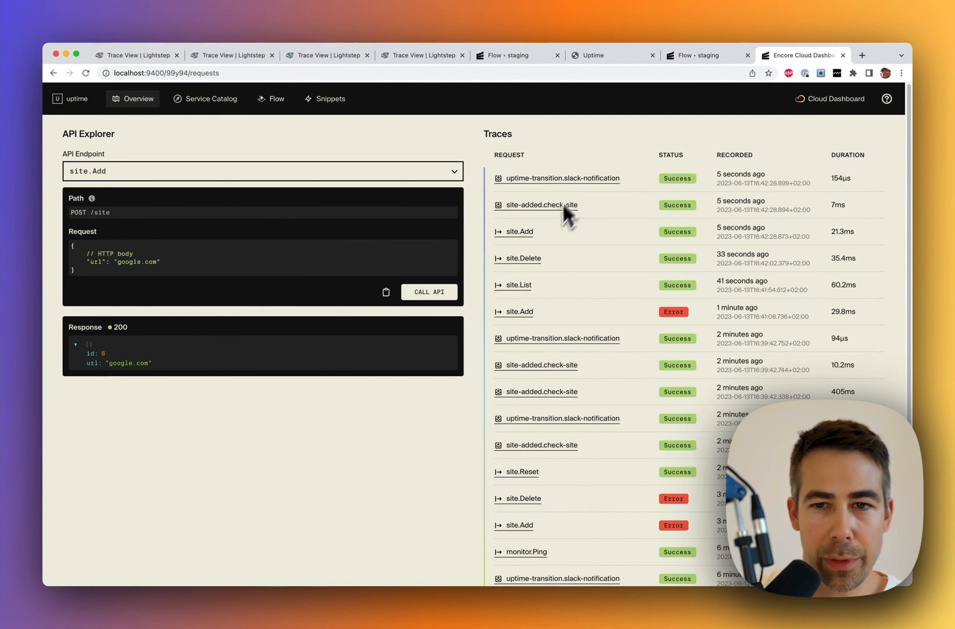
Step: Select the monitor.Ping endpoint and enter google.com
left_click(262, 171)
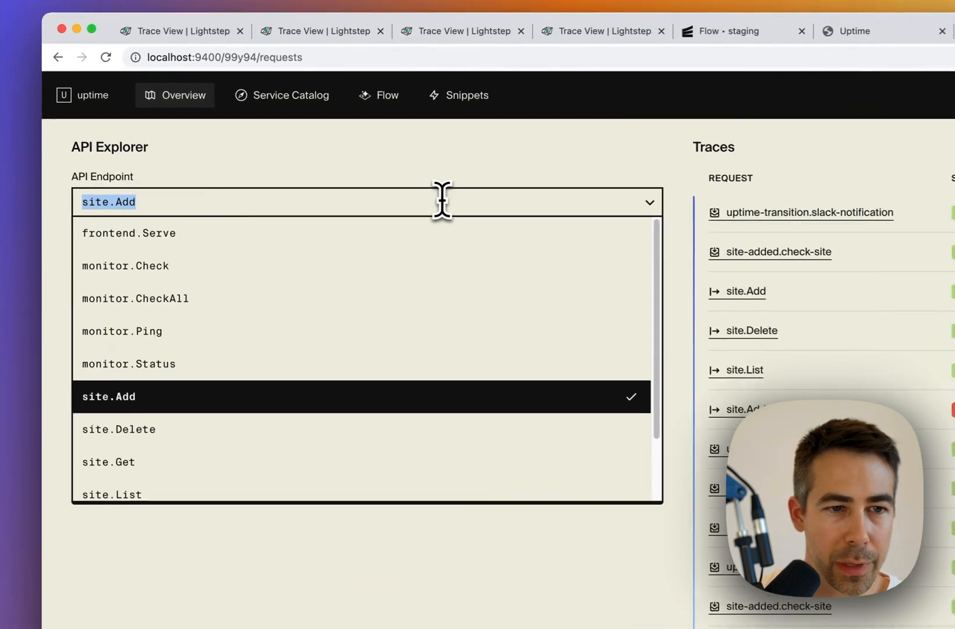
left_click(122, 331)
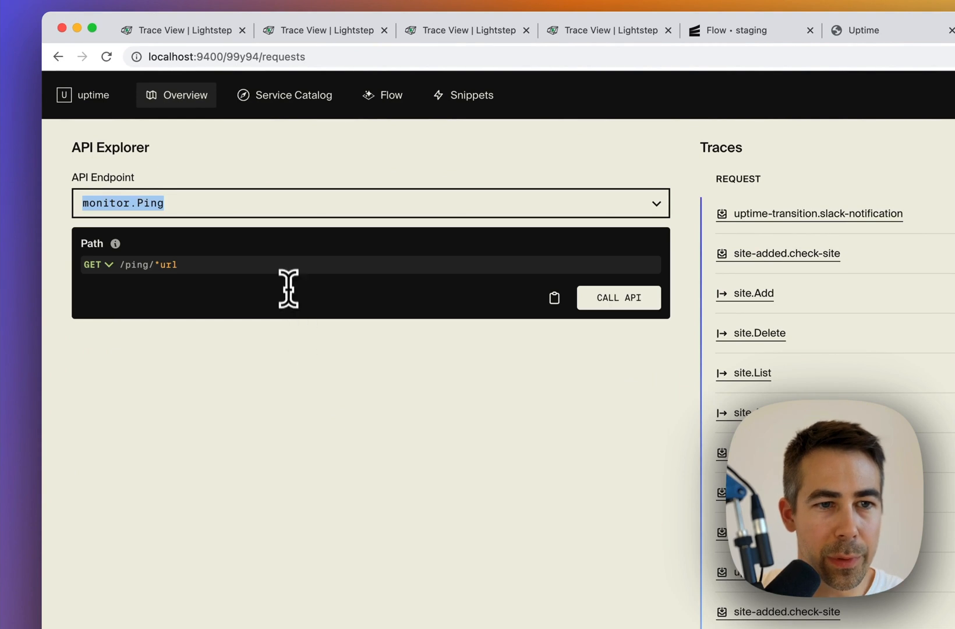
type("google.com")
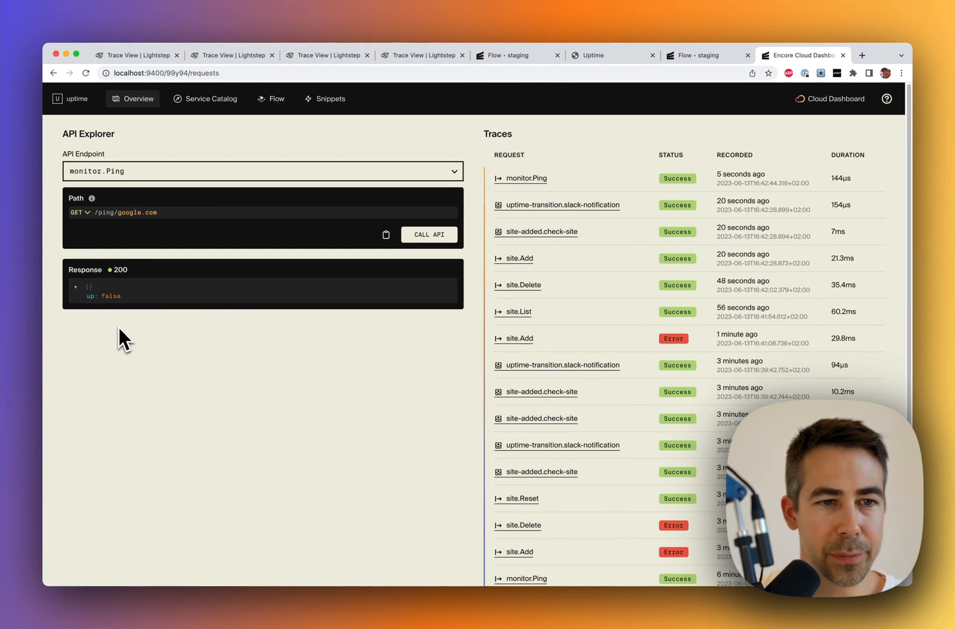
mouse_move(128, 228)
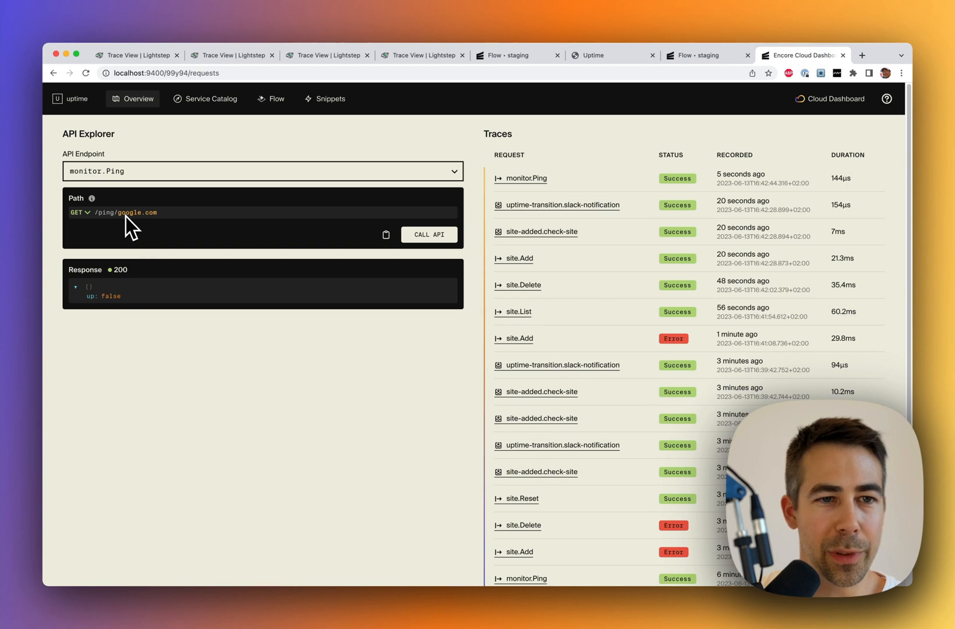
mouse_move(210, 392)
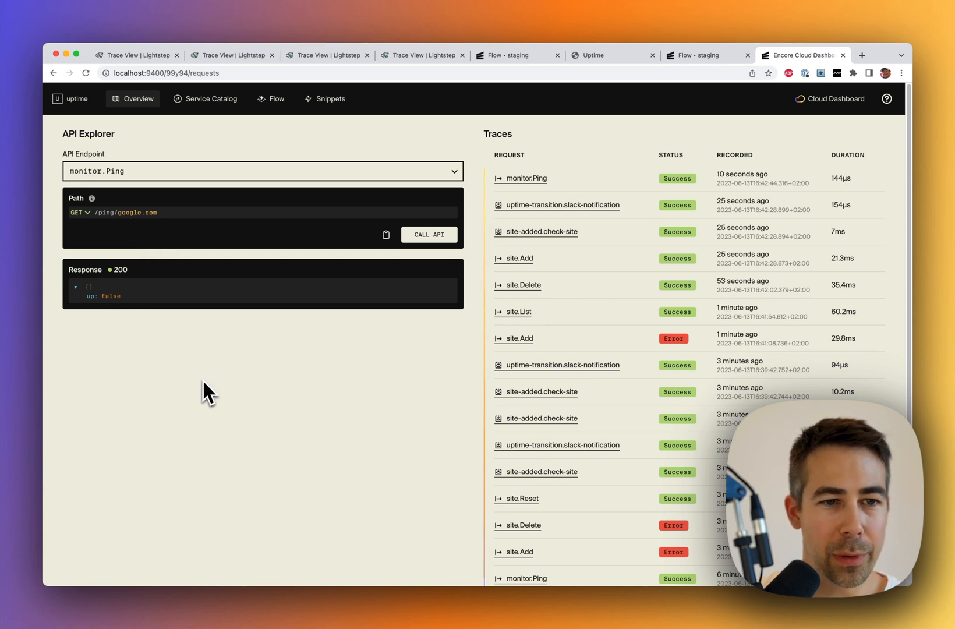
mouse_move(568, 286)
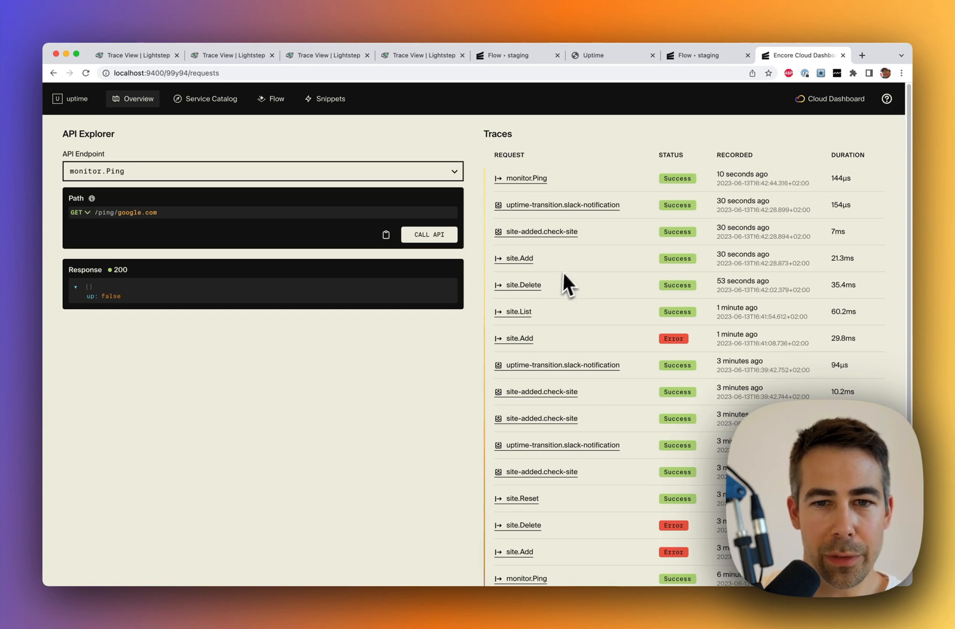
mouse_move(521, 258)
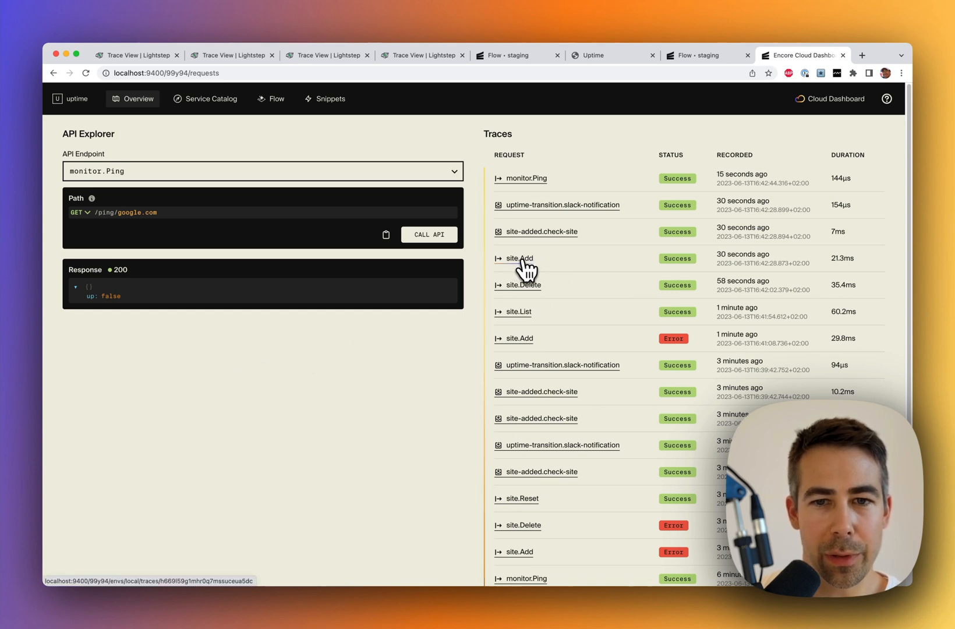
Step: Follow the site.Add trace's published message to the check-site trace
left_click(520, 257)
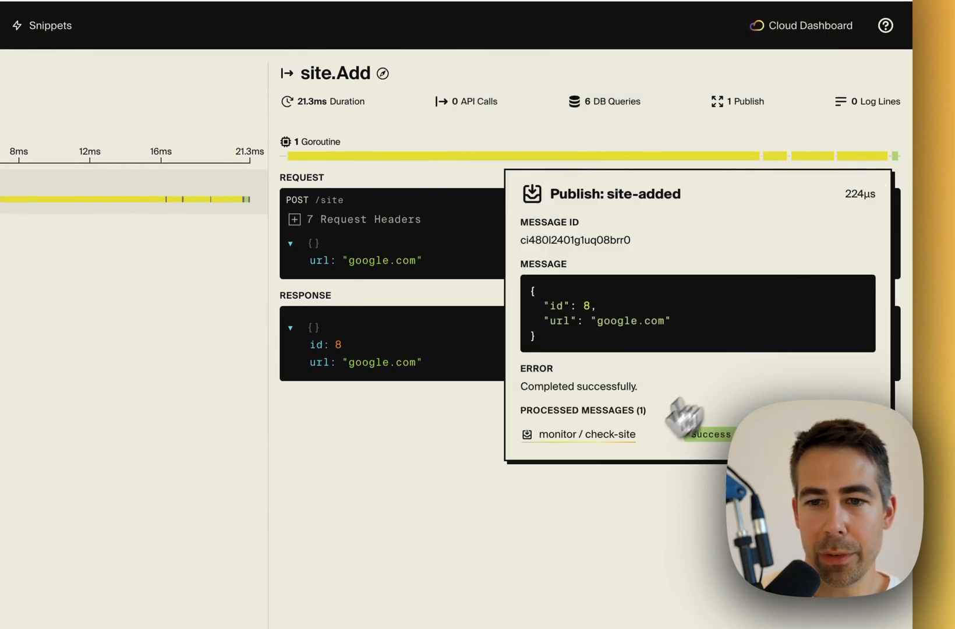
mouse_move(616, 454)
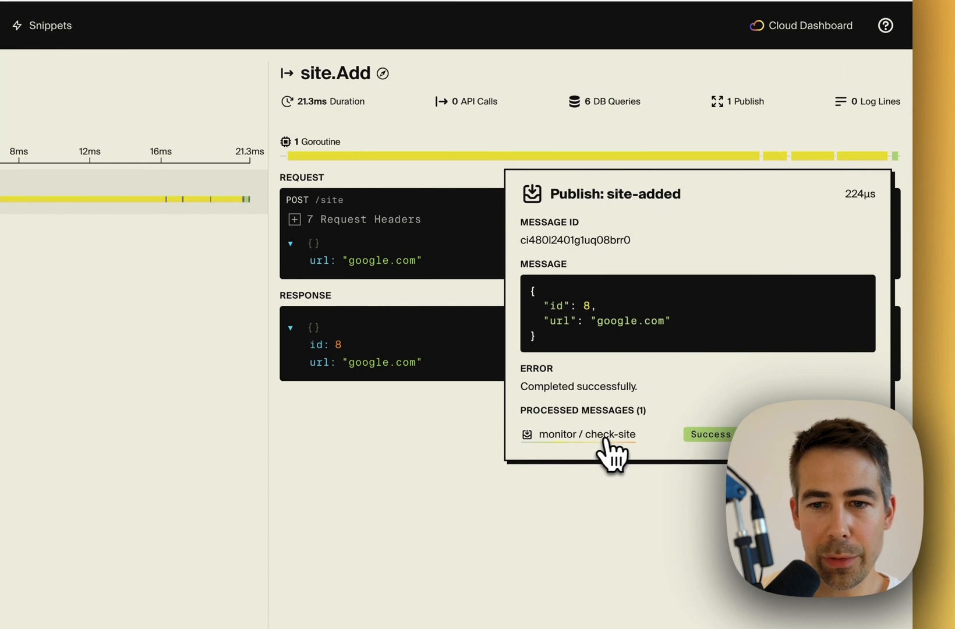
left_click(585, 434)
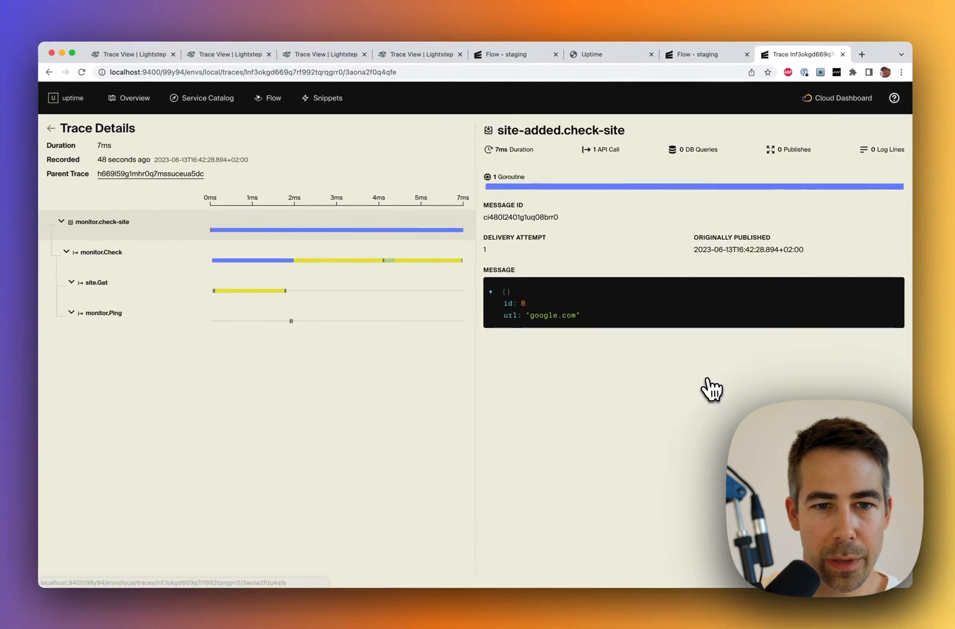
mouse_move(488, 376)
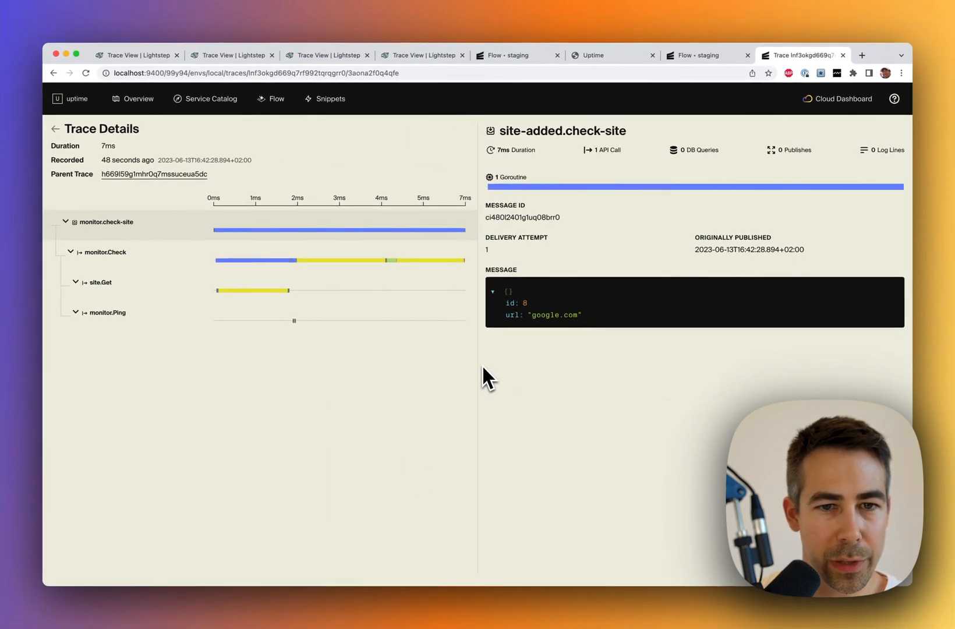
mouse_move(355, 375)
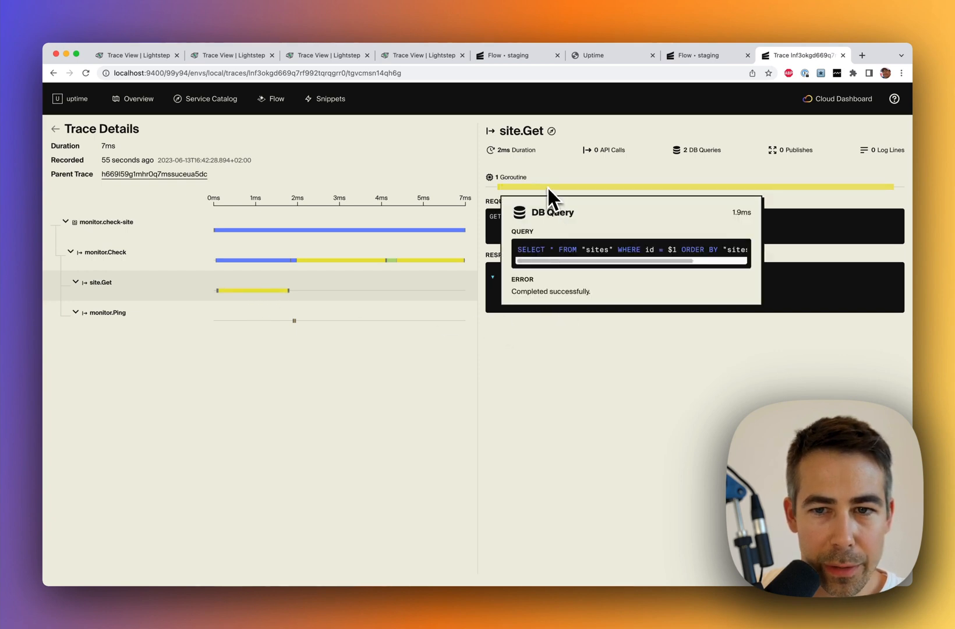
Step: Show the monitor.Ping span details for the GET /ping/google.com request
left_click(293, 321)
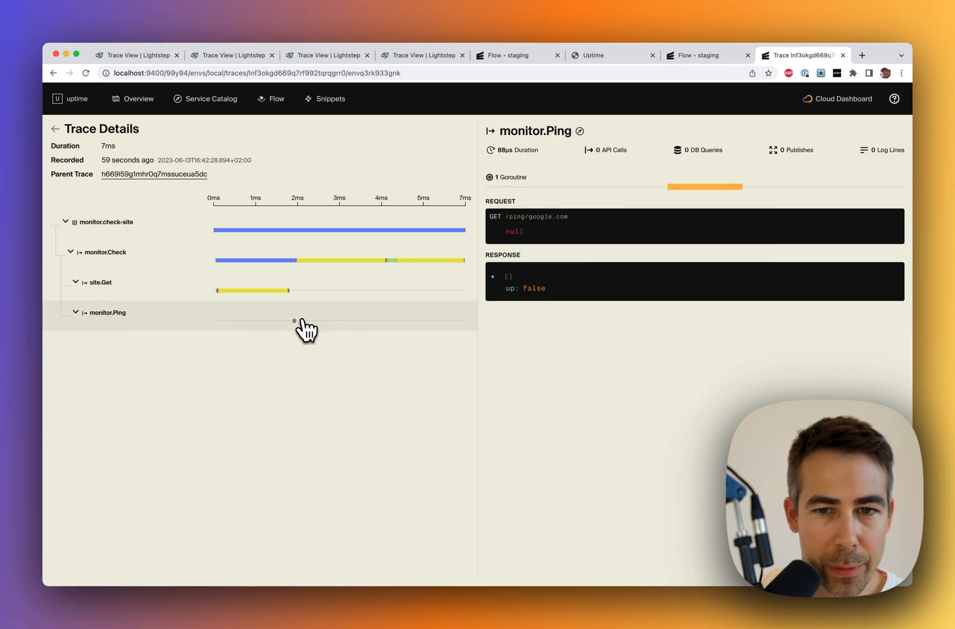
mouse_move(521, 304)
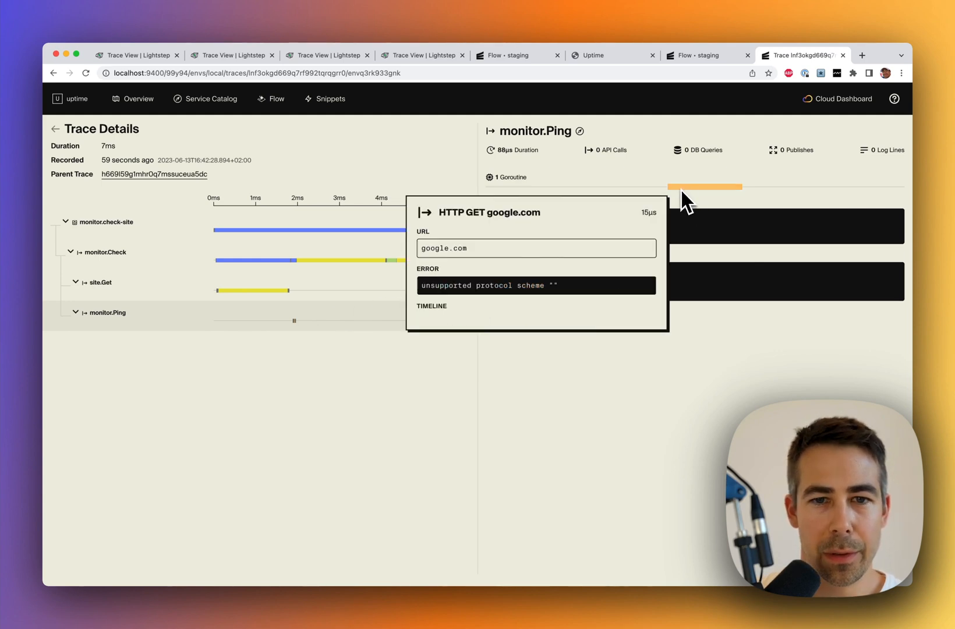
mouse_move(609, 237)
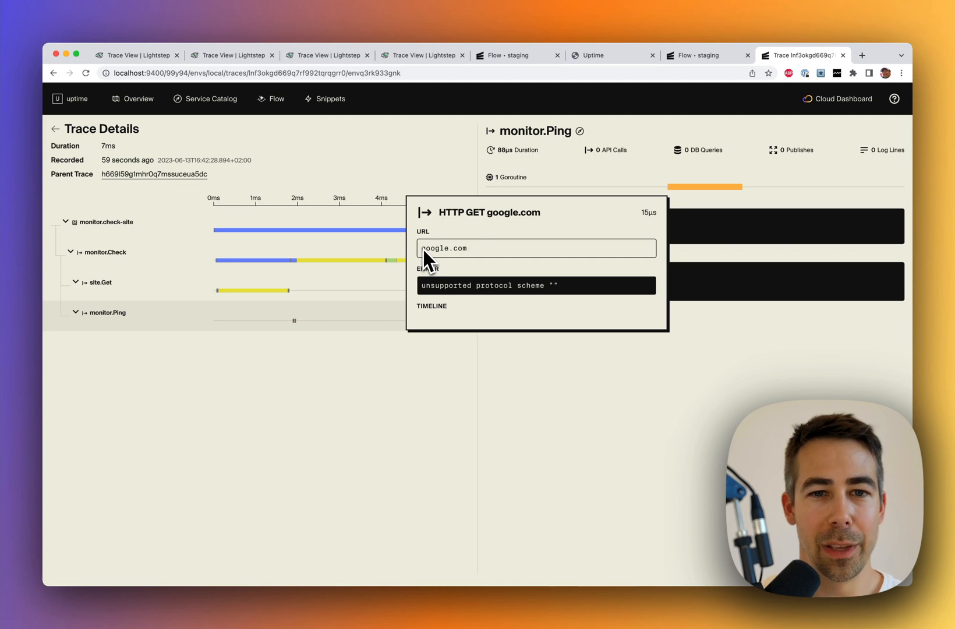
mouse_move(634, 278)
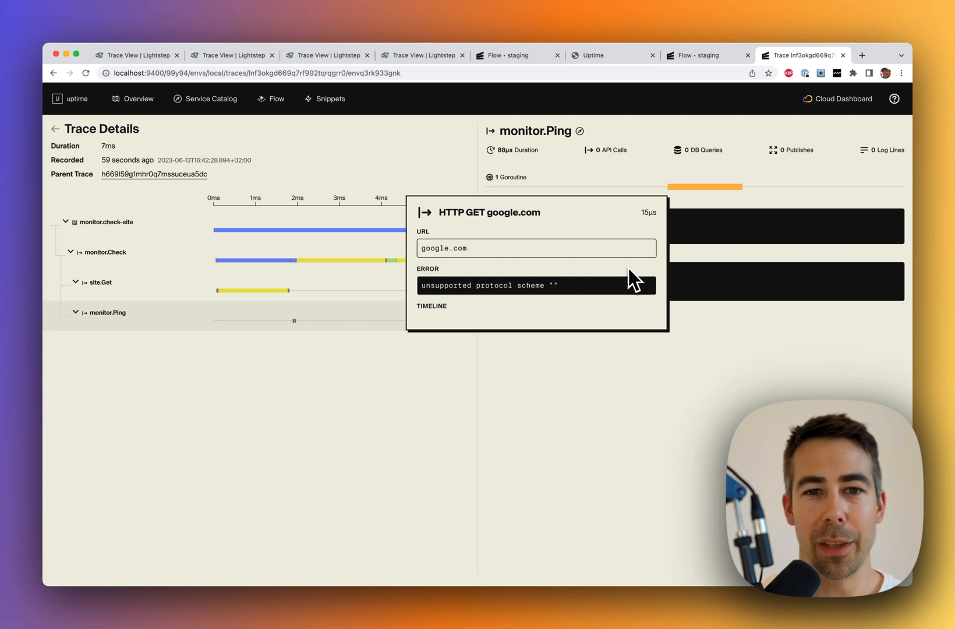